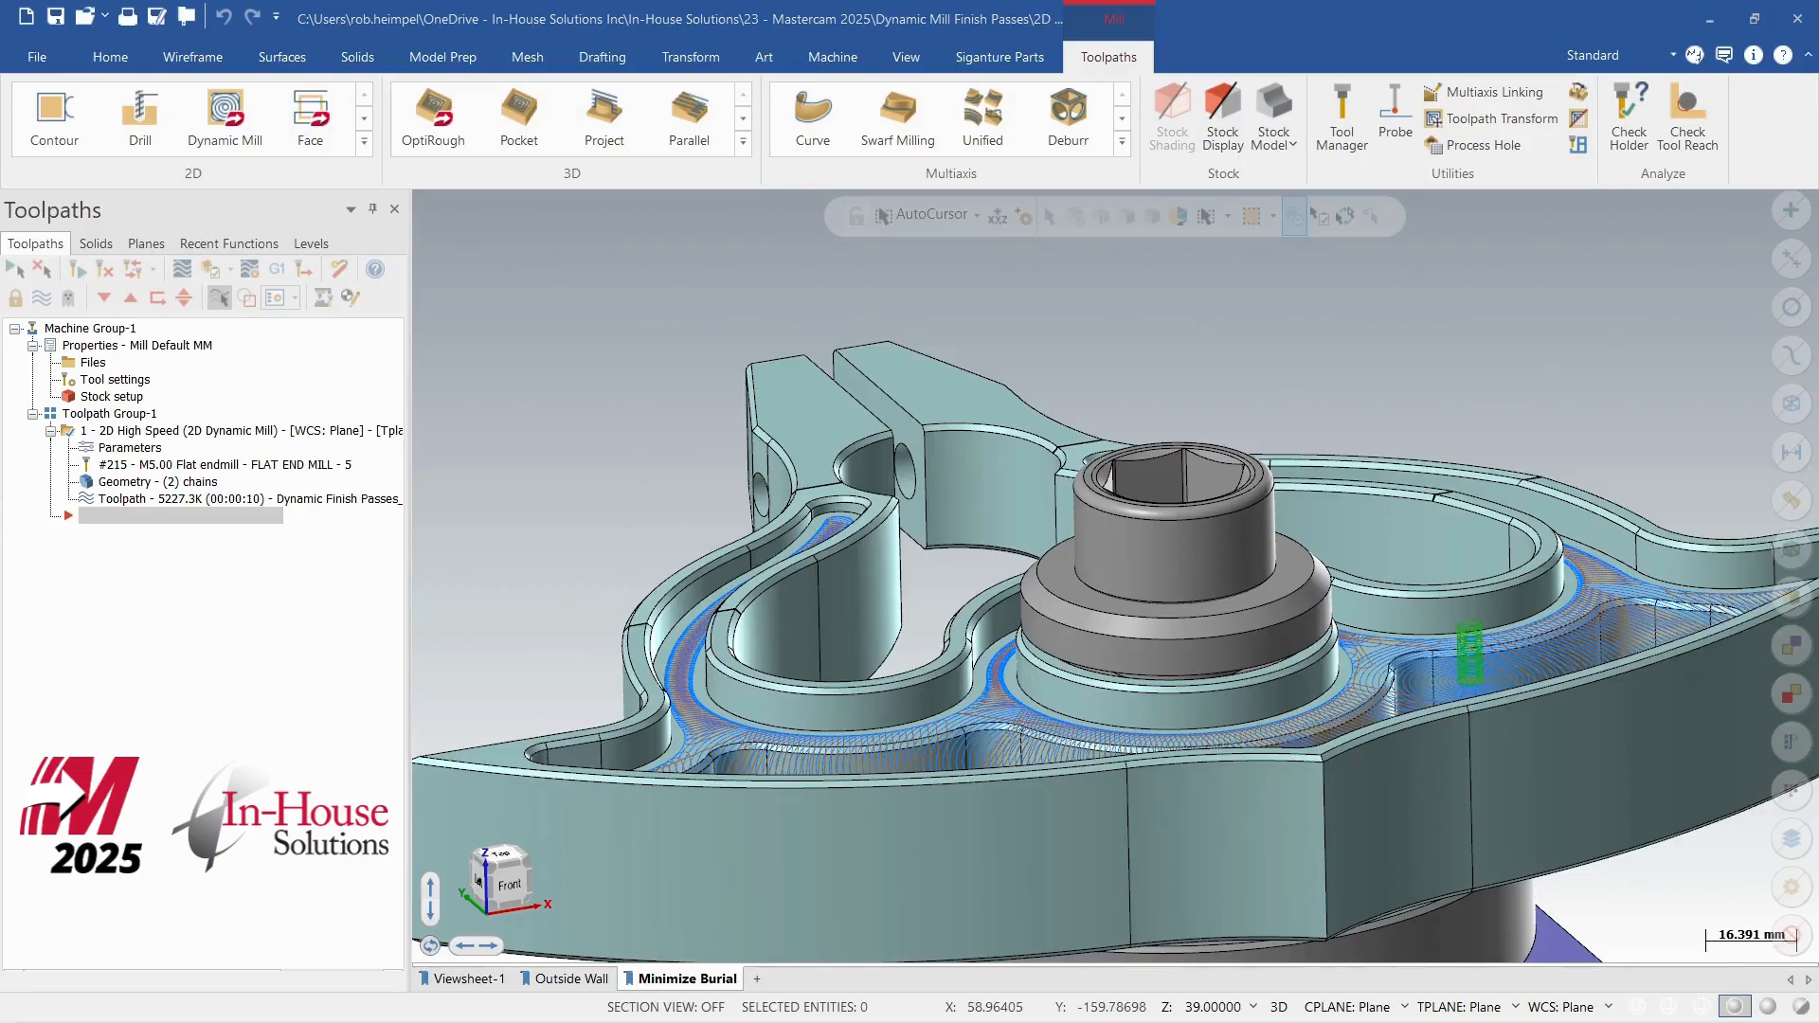
mouse_move(518, 674)
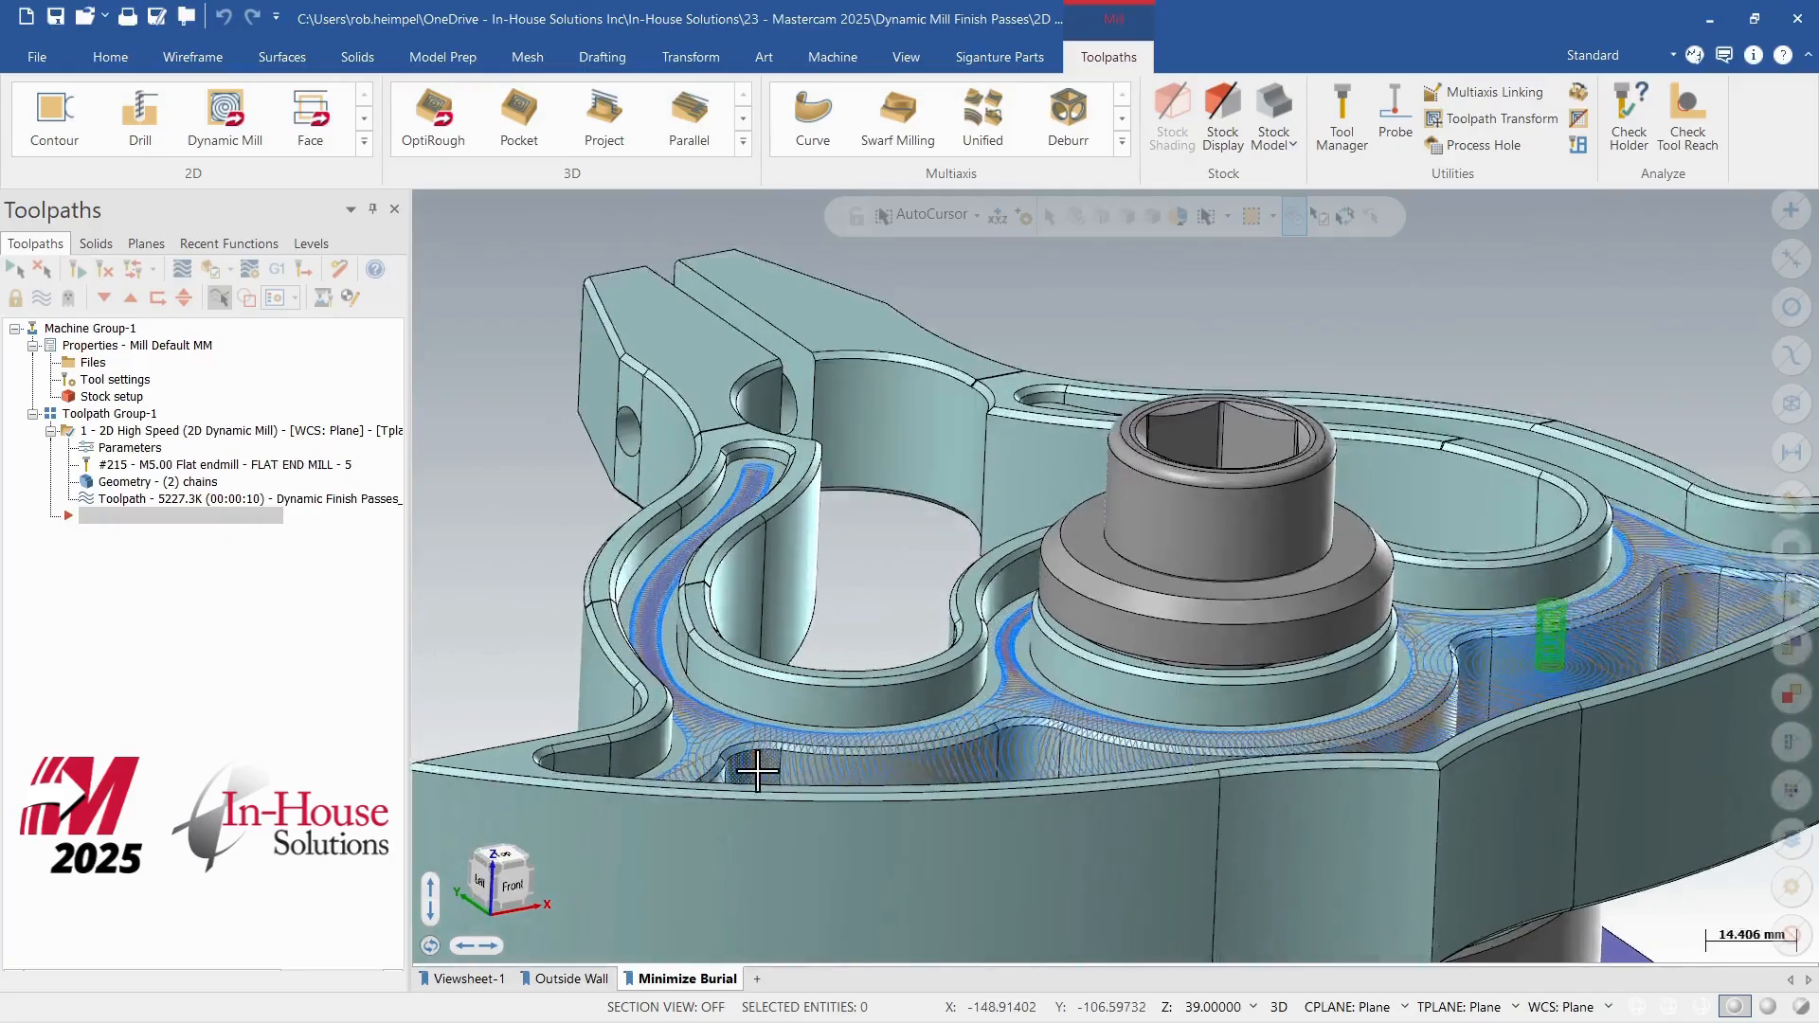
Step: Enable one finish pass at 0.05 spacing, climb, Computer compensation, and regenerate the toolpath
scroll(up, 3)
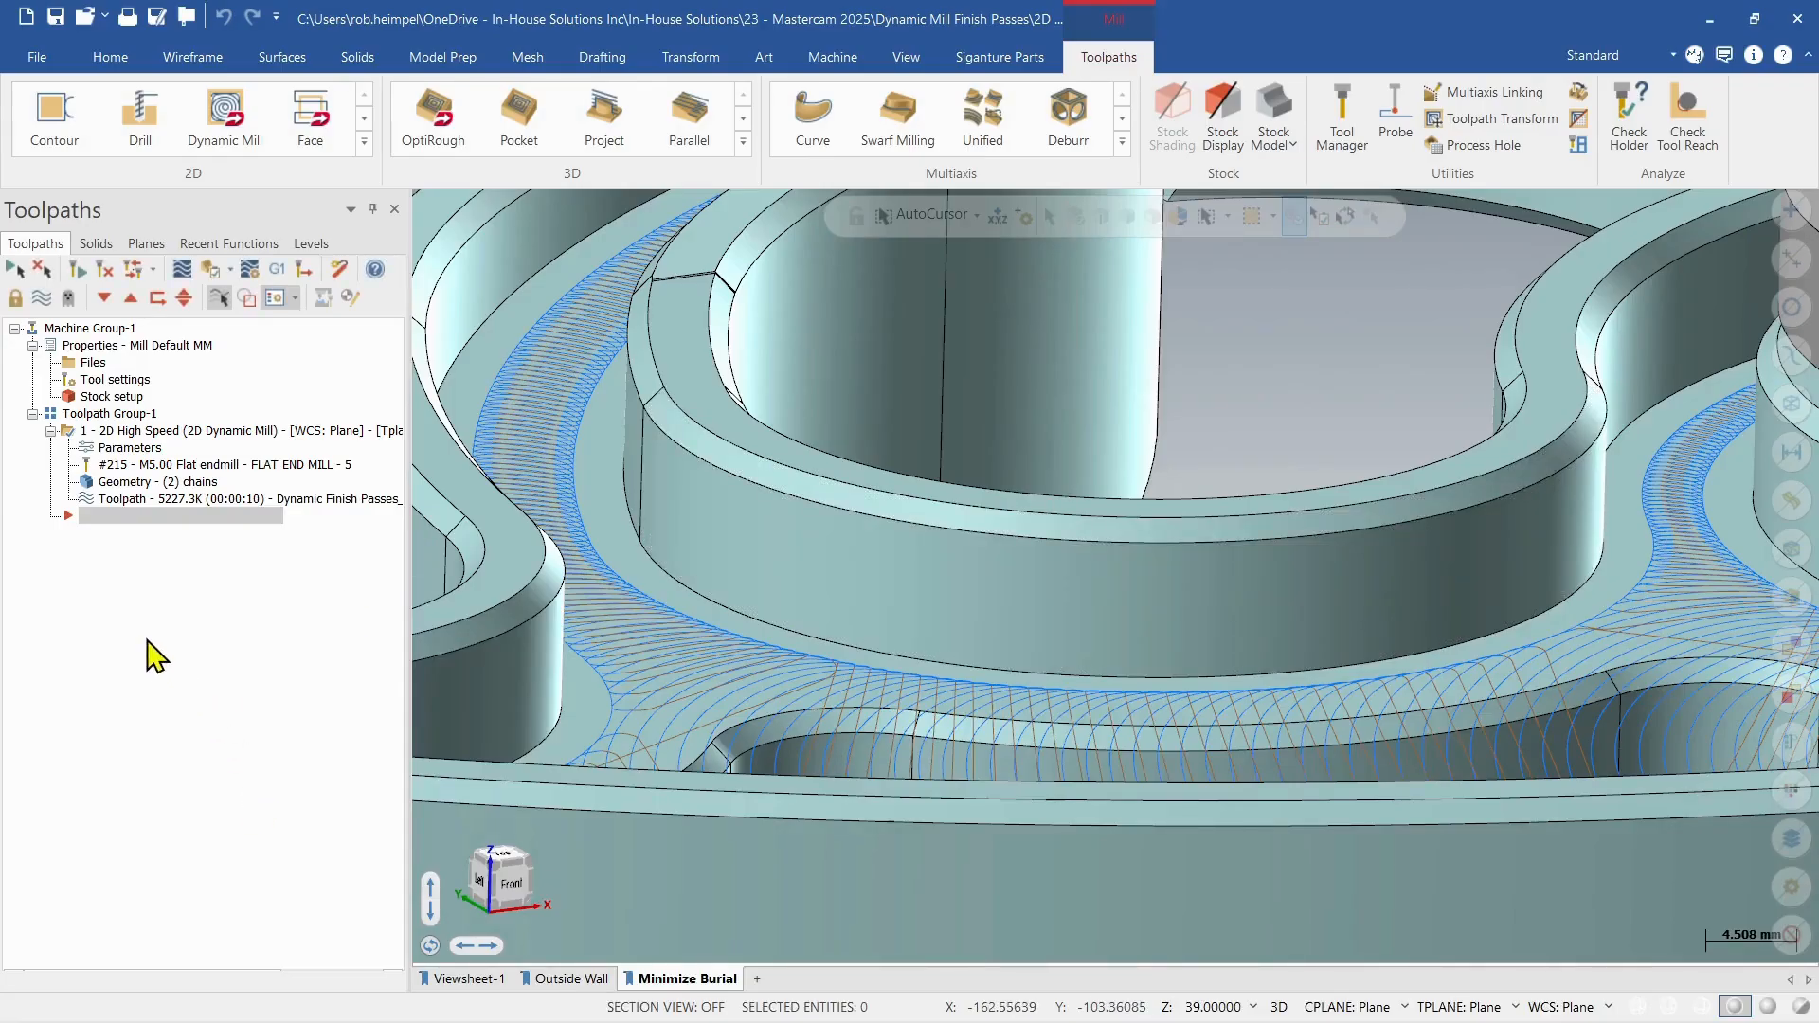
mouse_move(149, 487)
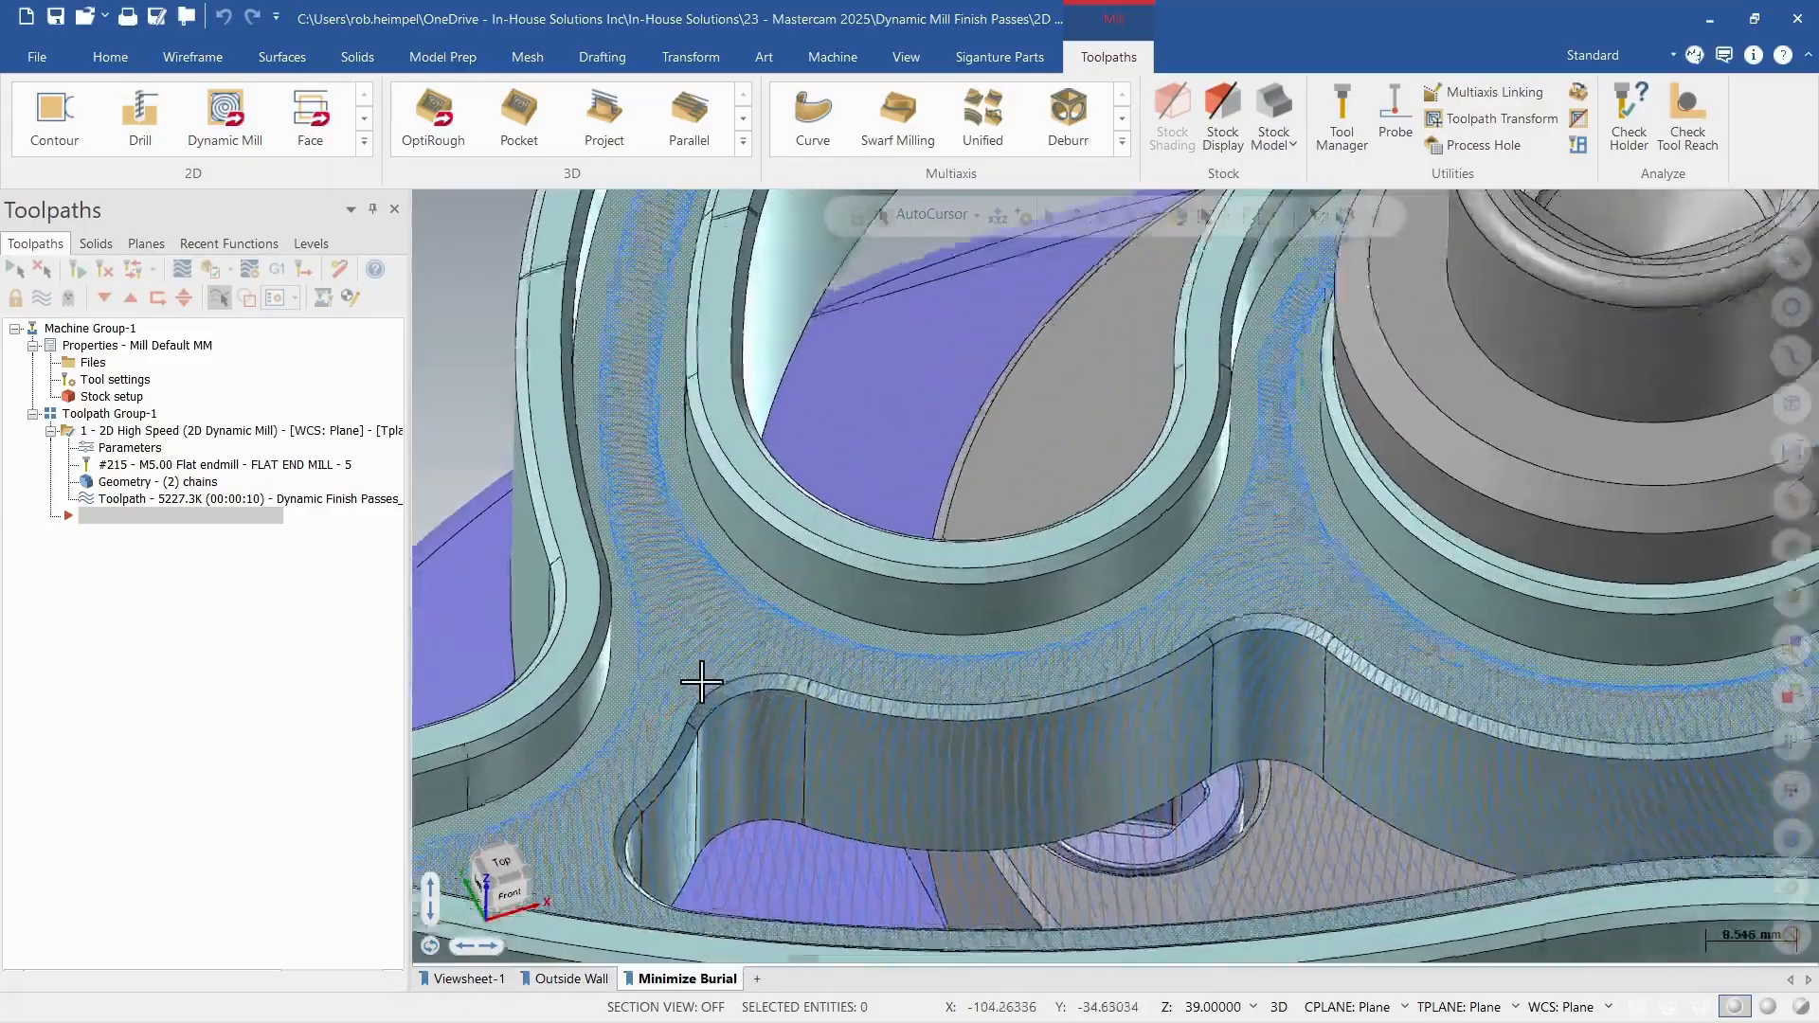
scroll(up, 3)
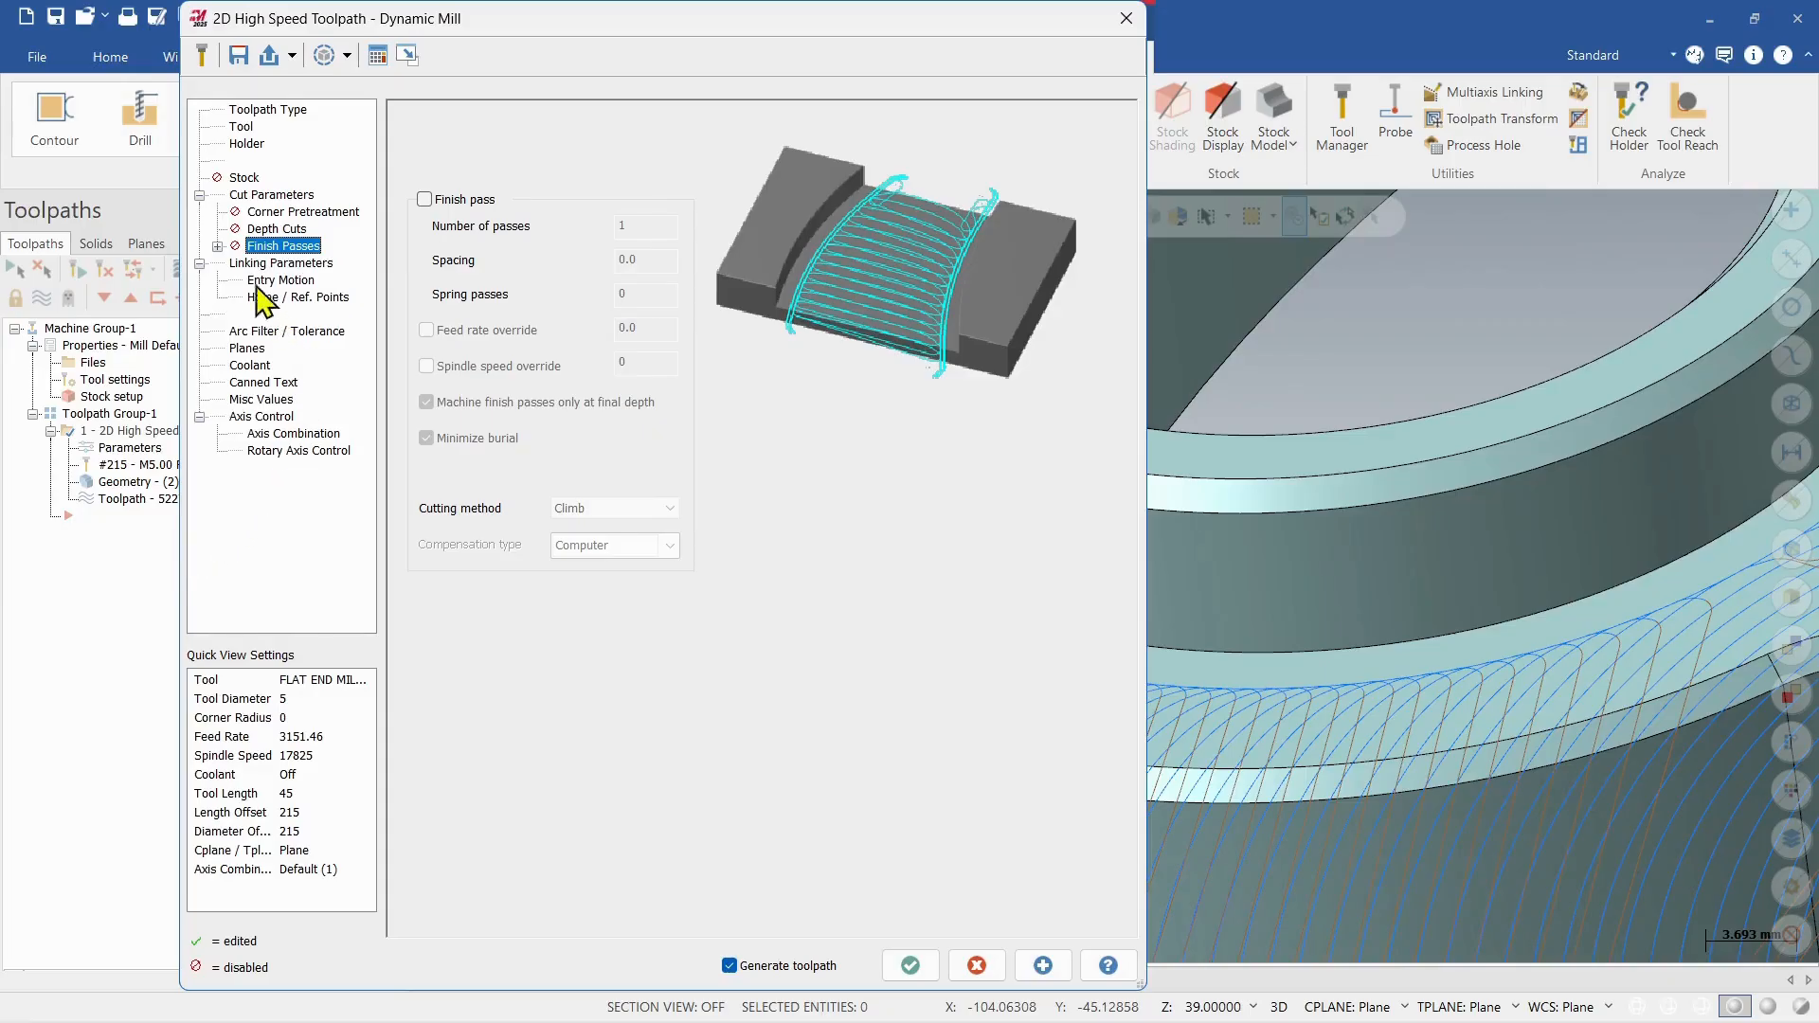
click(220, 246)
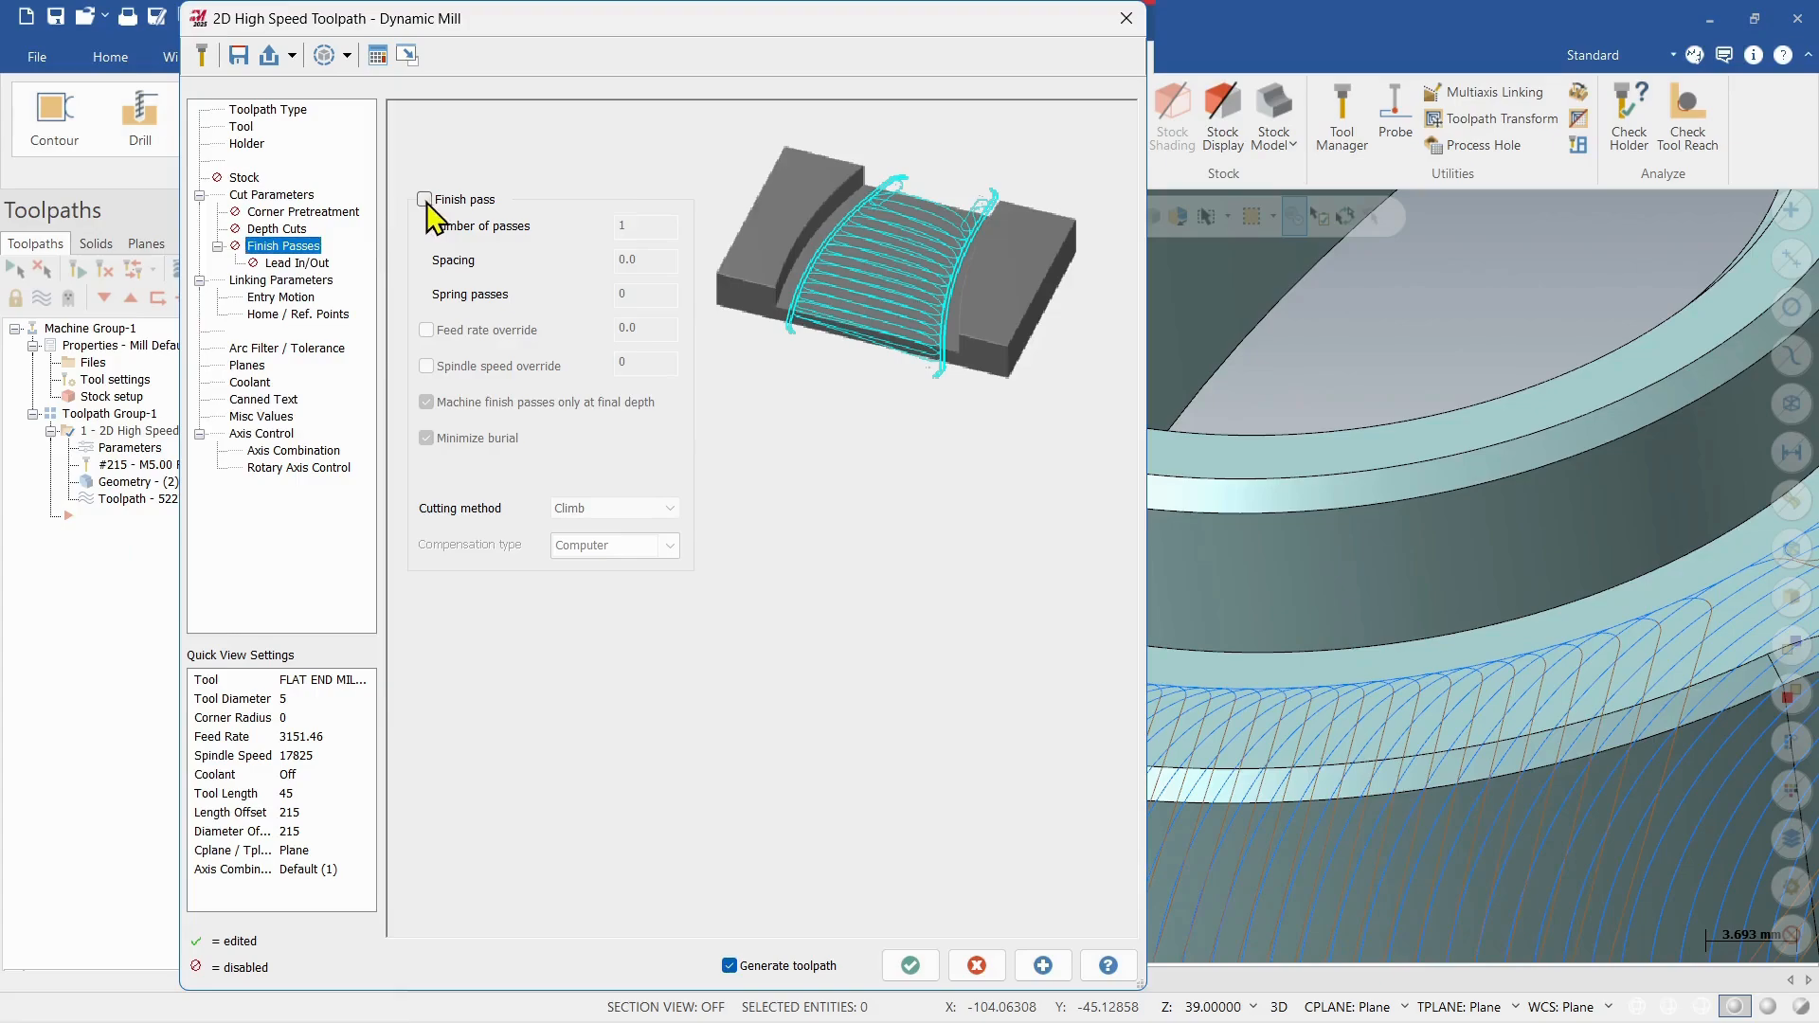
click(425, 200)
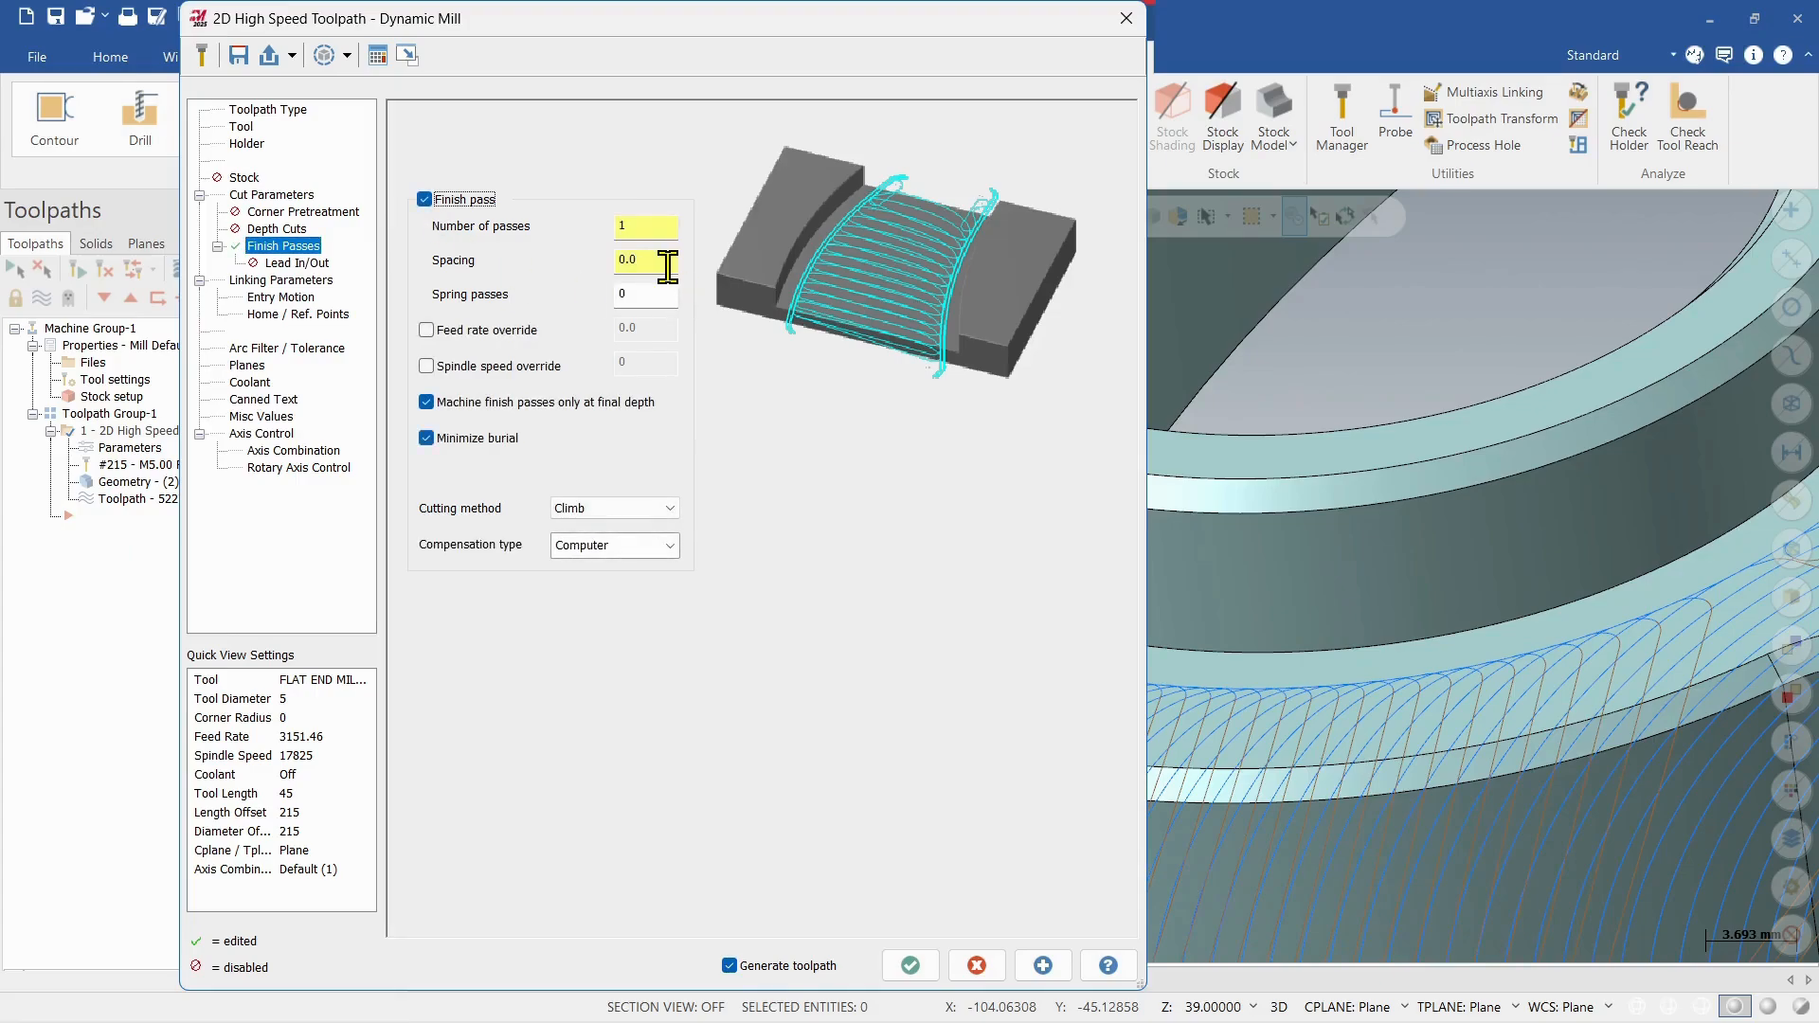
click(645, 225)
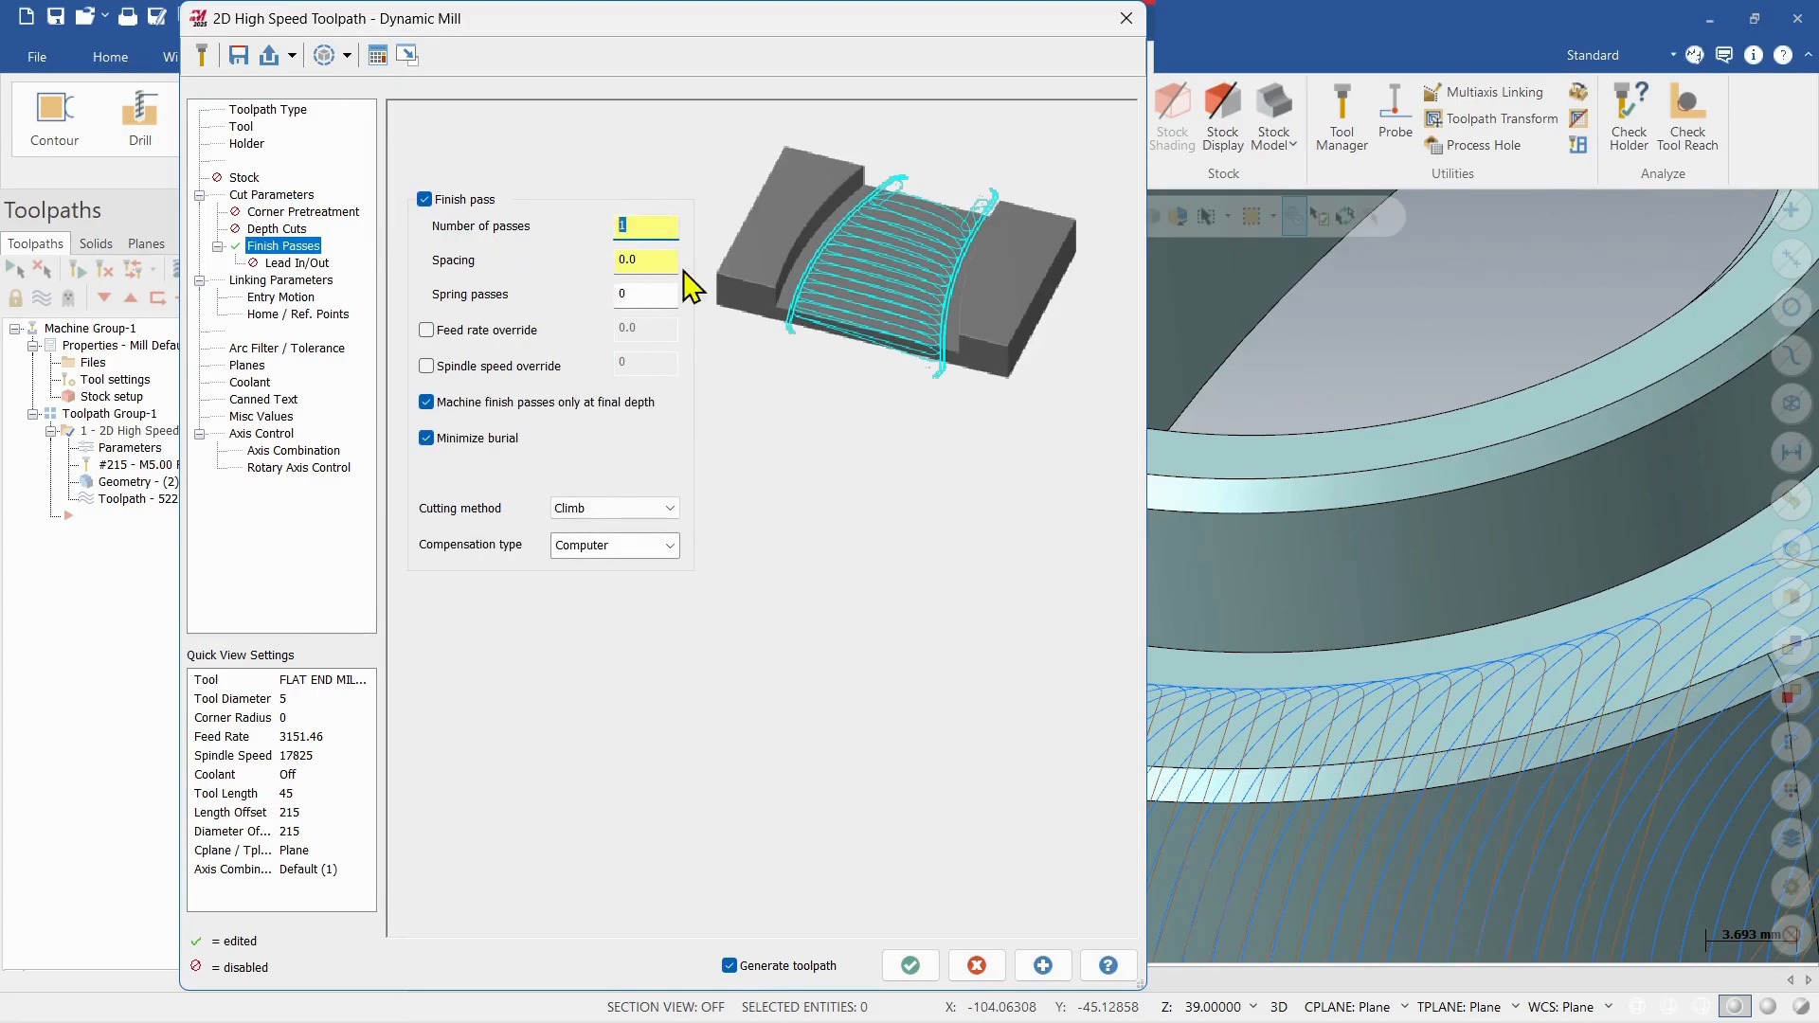
text(.05)
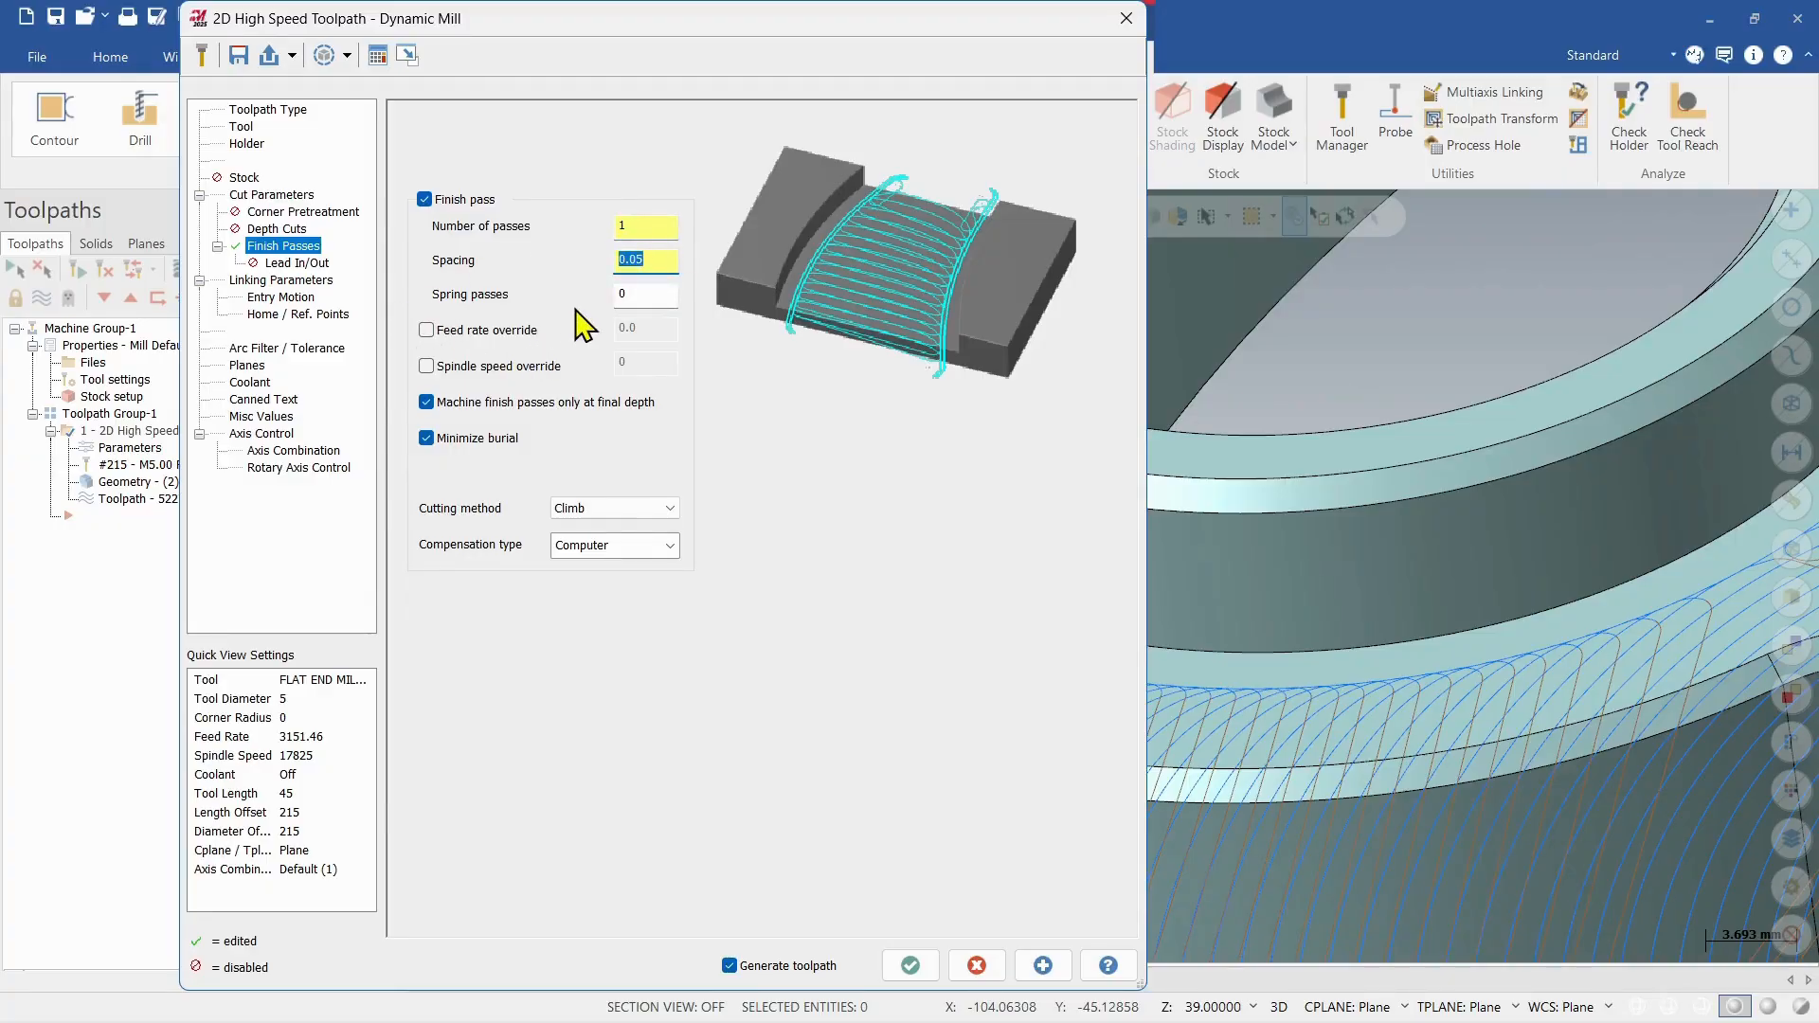
click(644, 294)
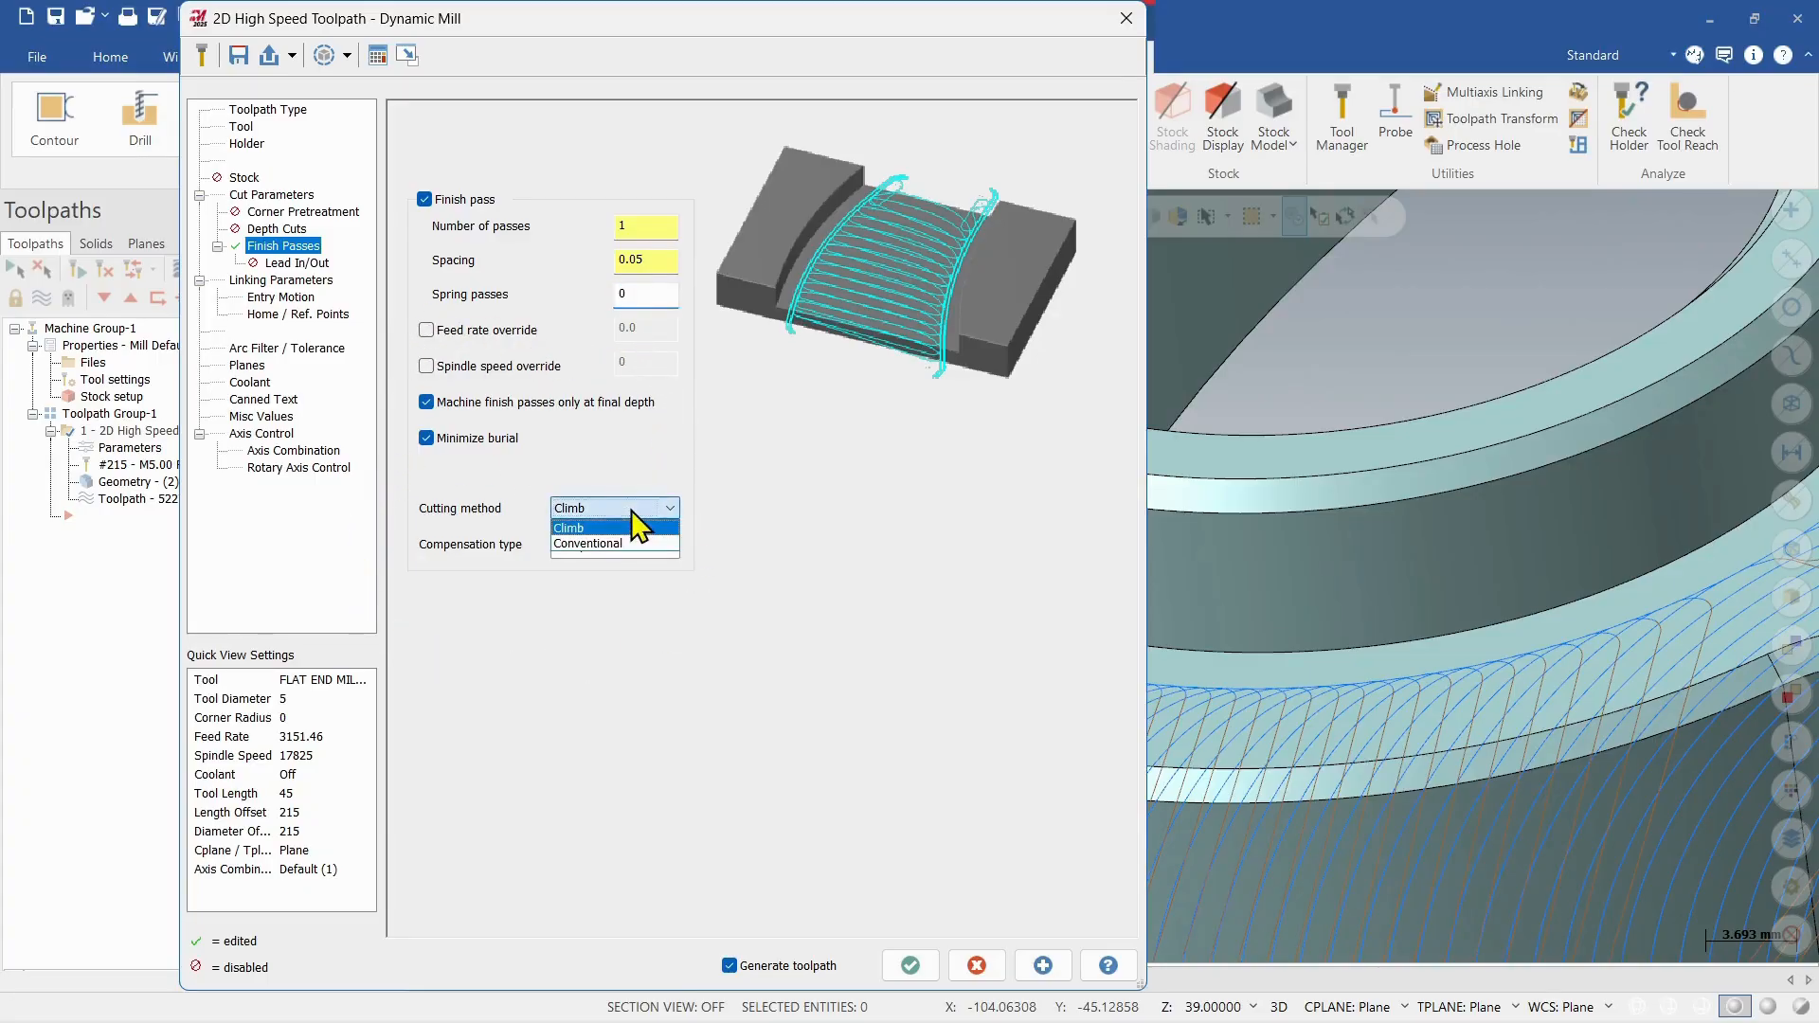
click(614, 545)
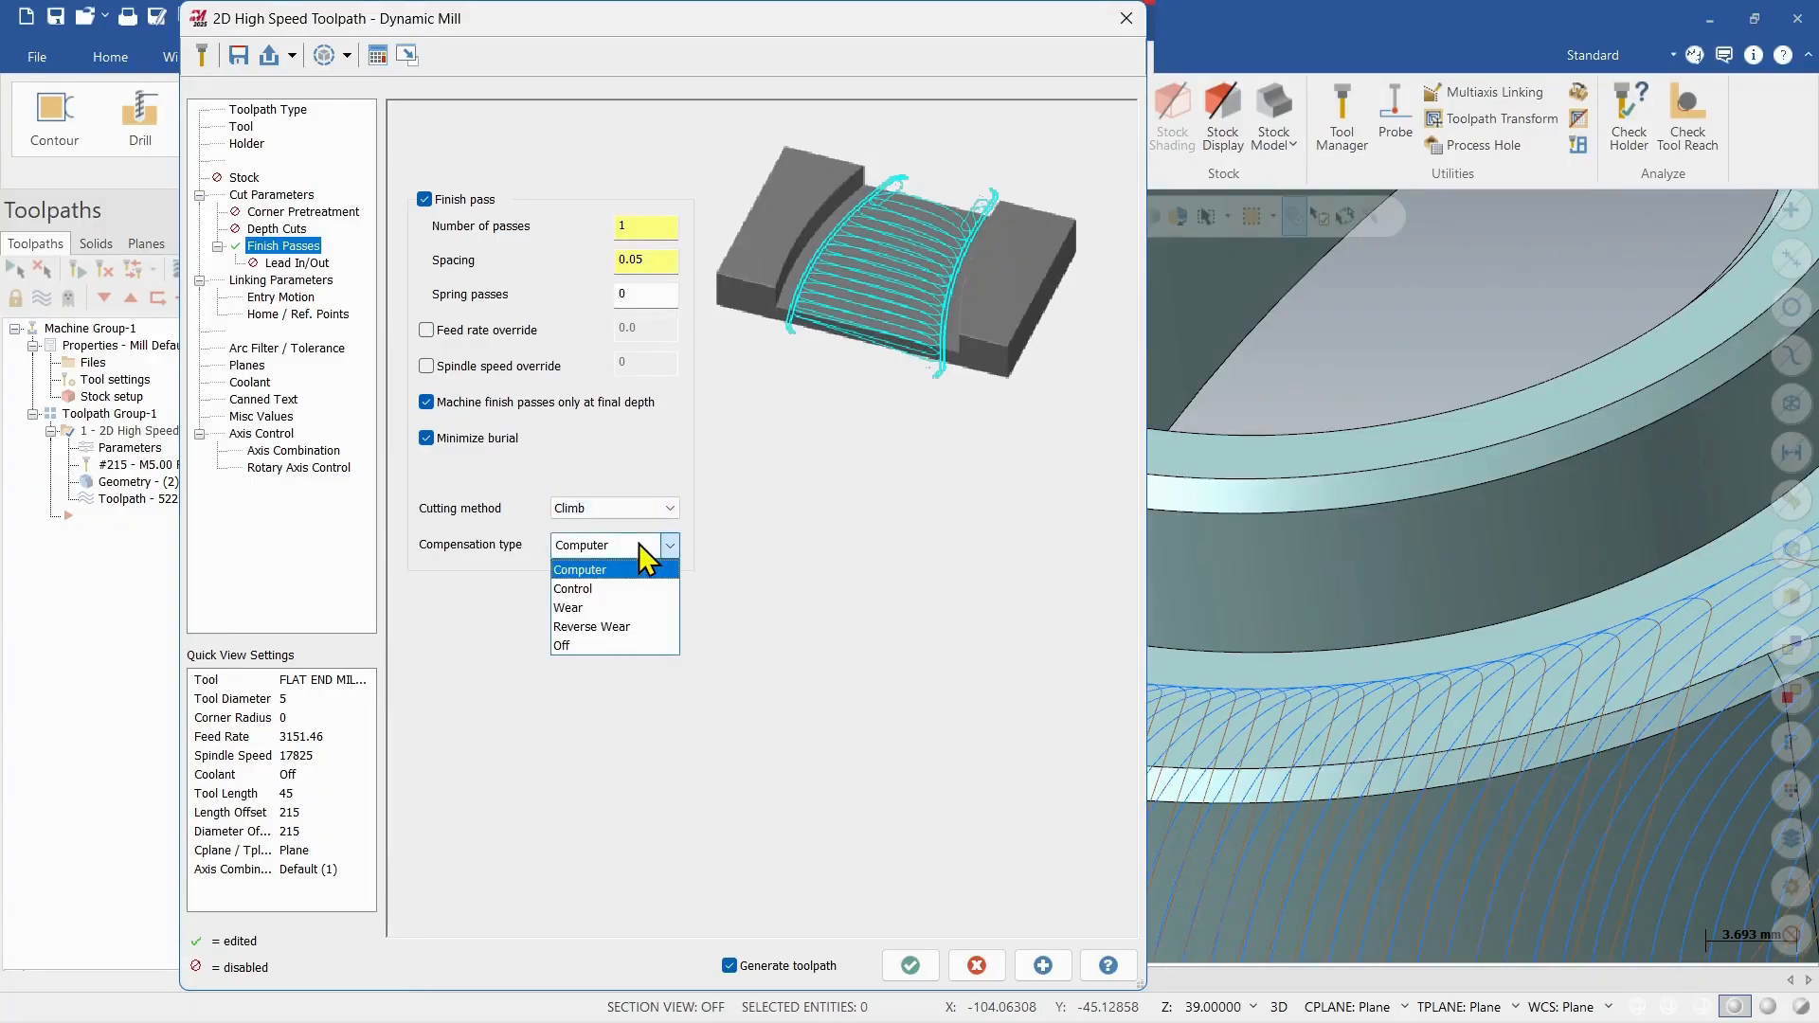
mouse_move(662, 553)
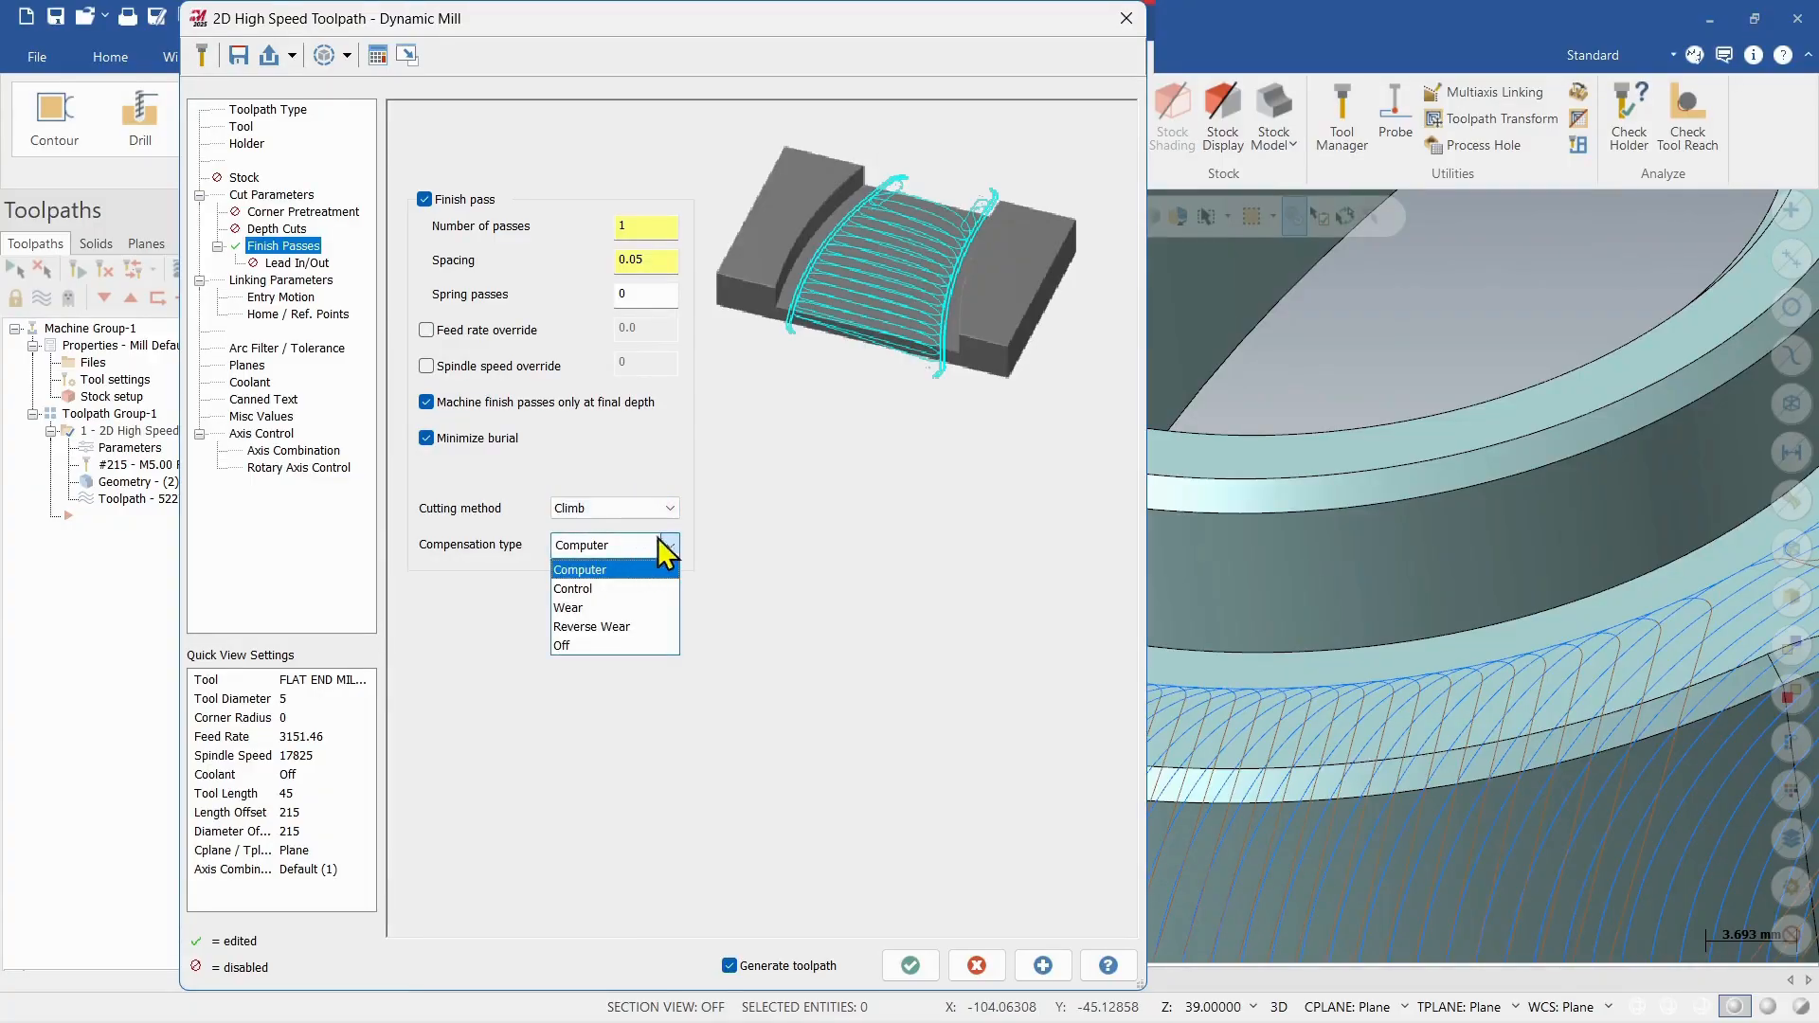
click(579, 569)
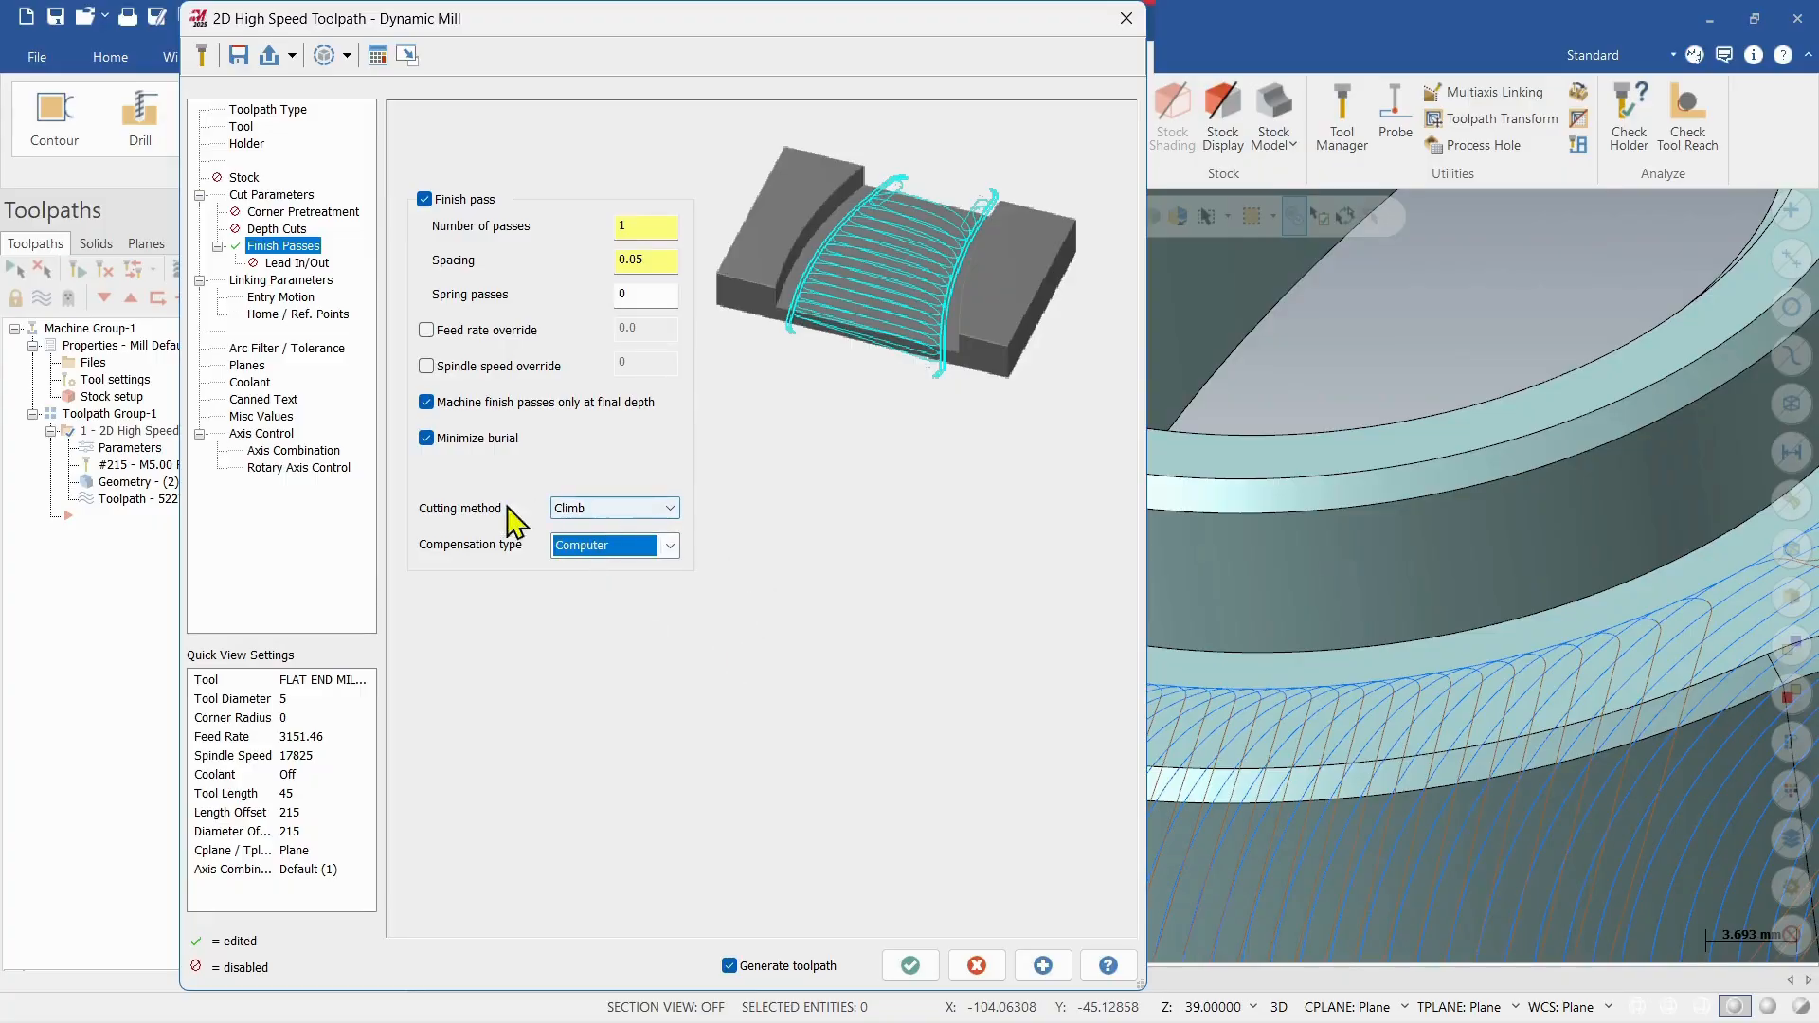
mouse_move(910, 964)
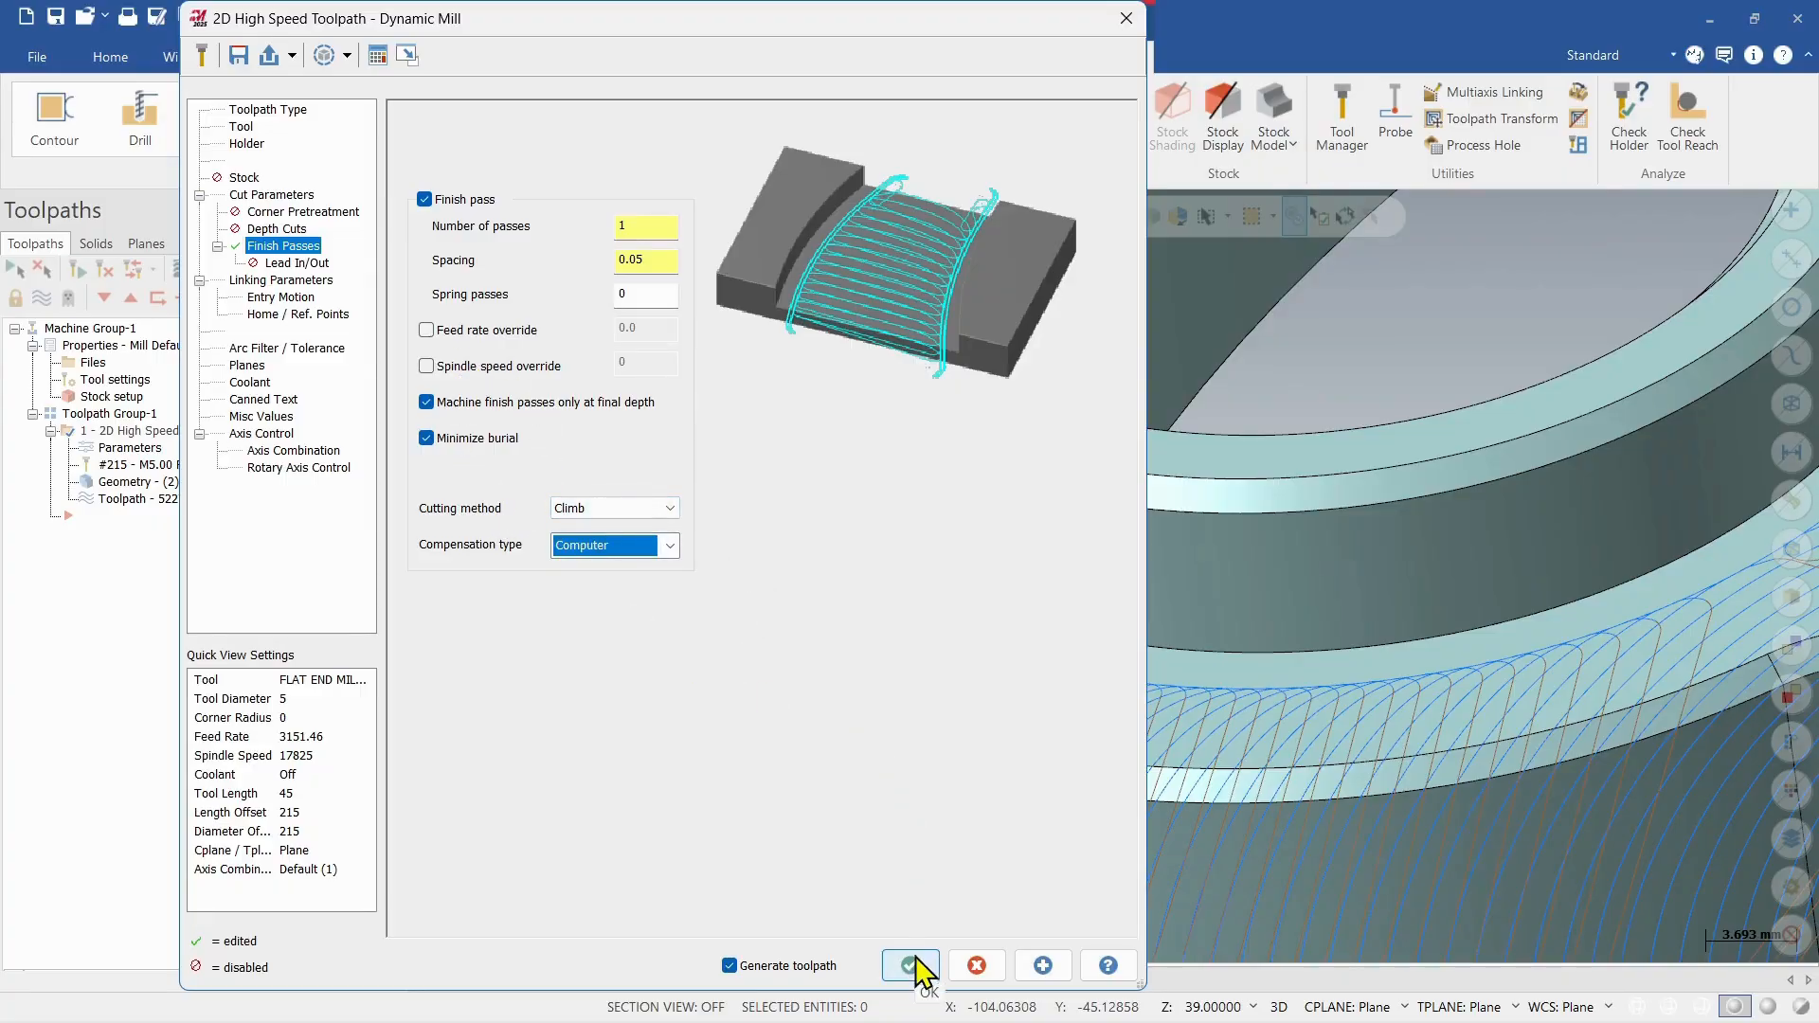
click(910, 965)
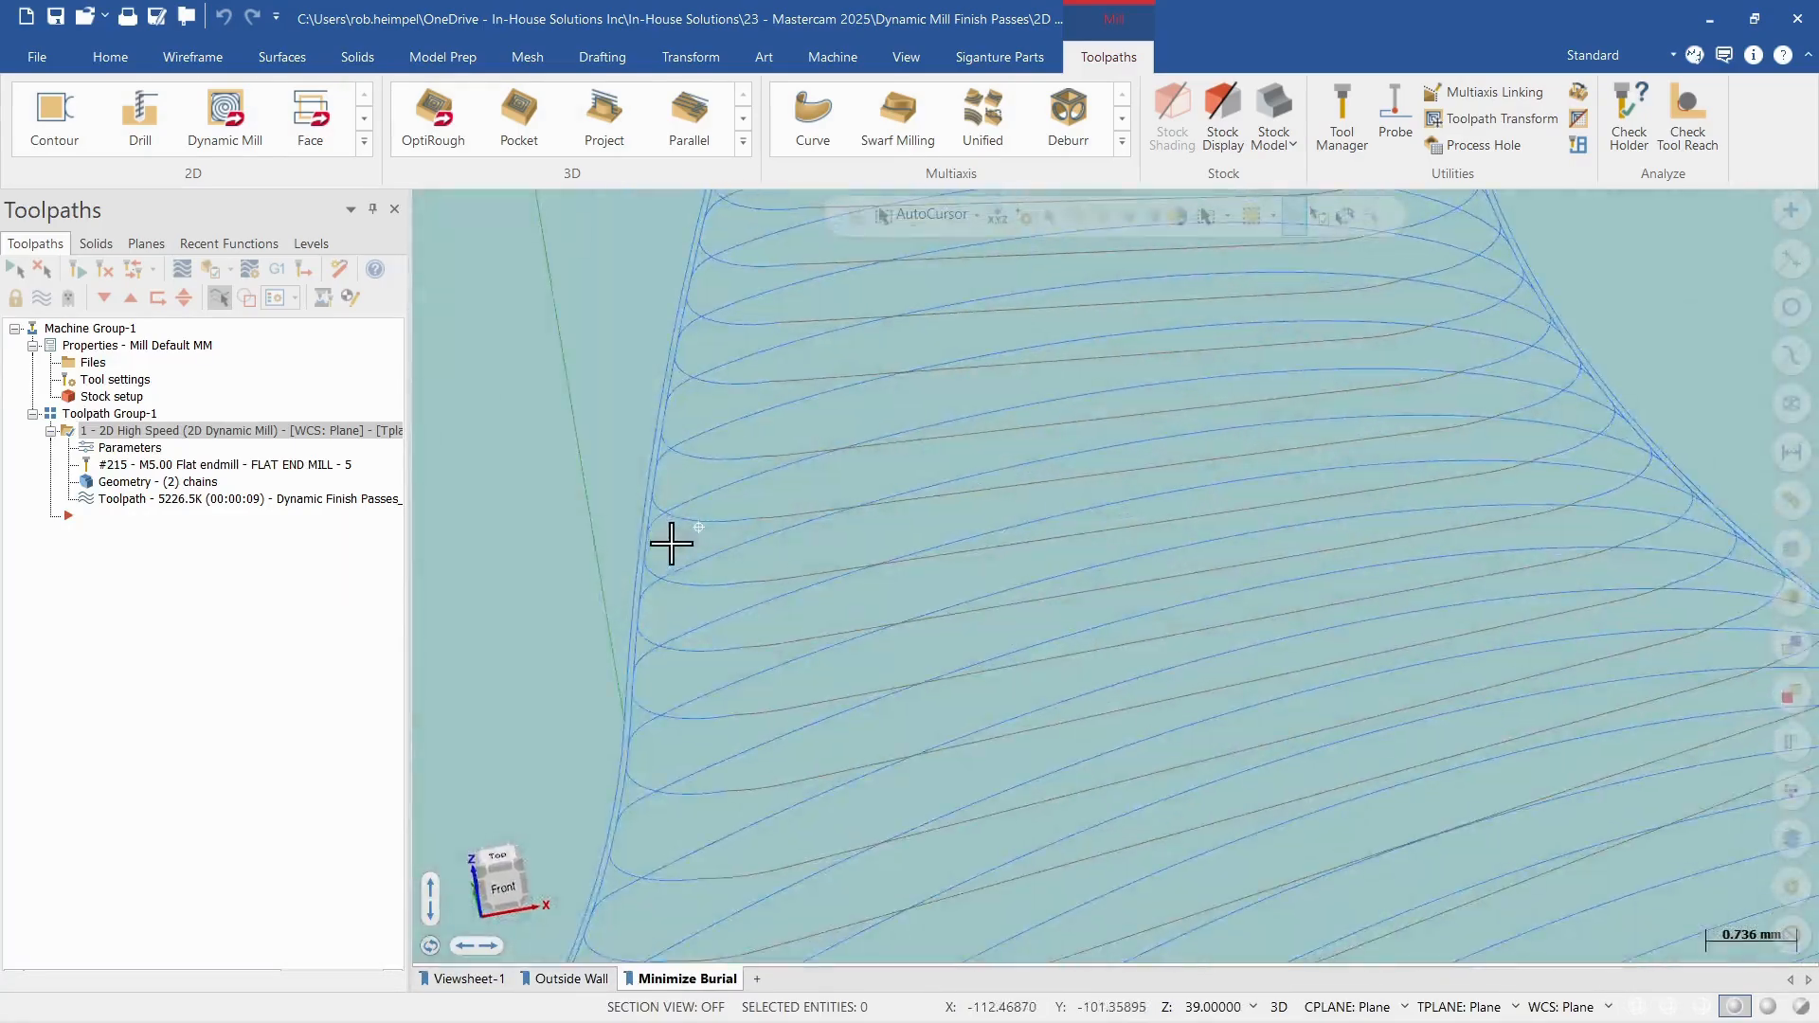
scroll(down, 3)
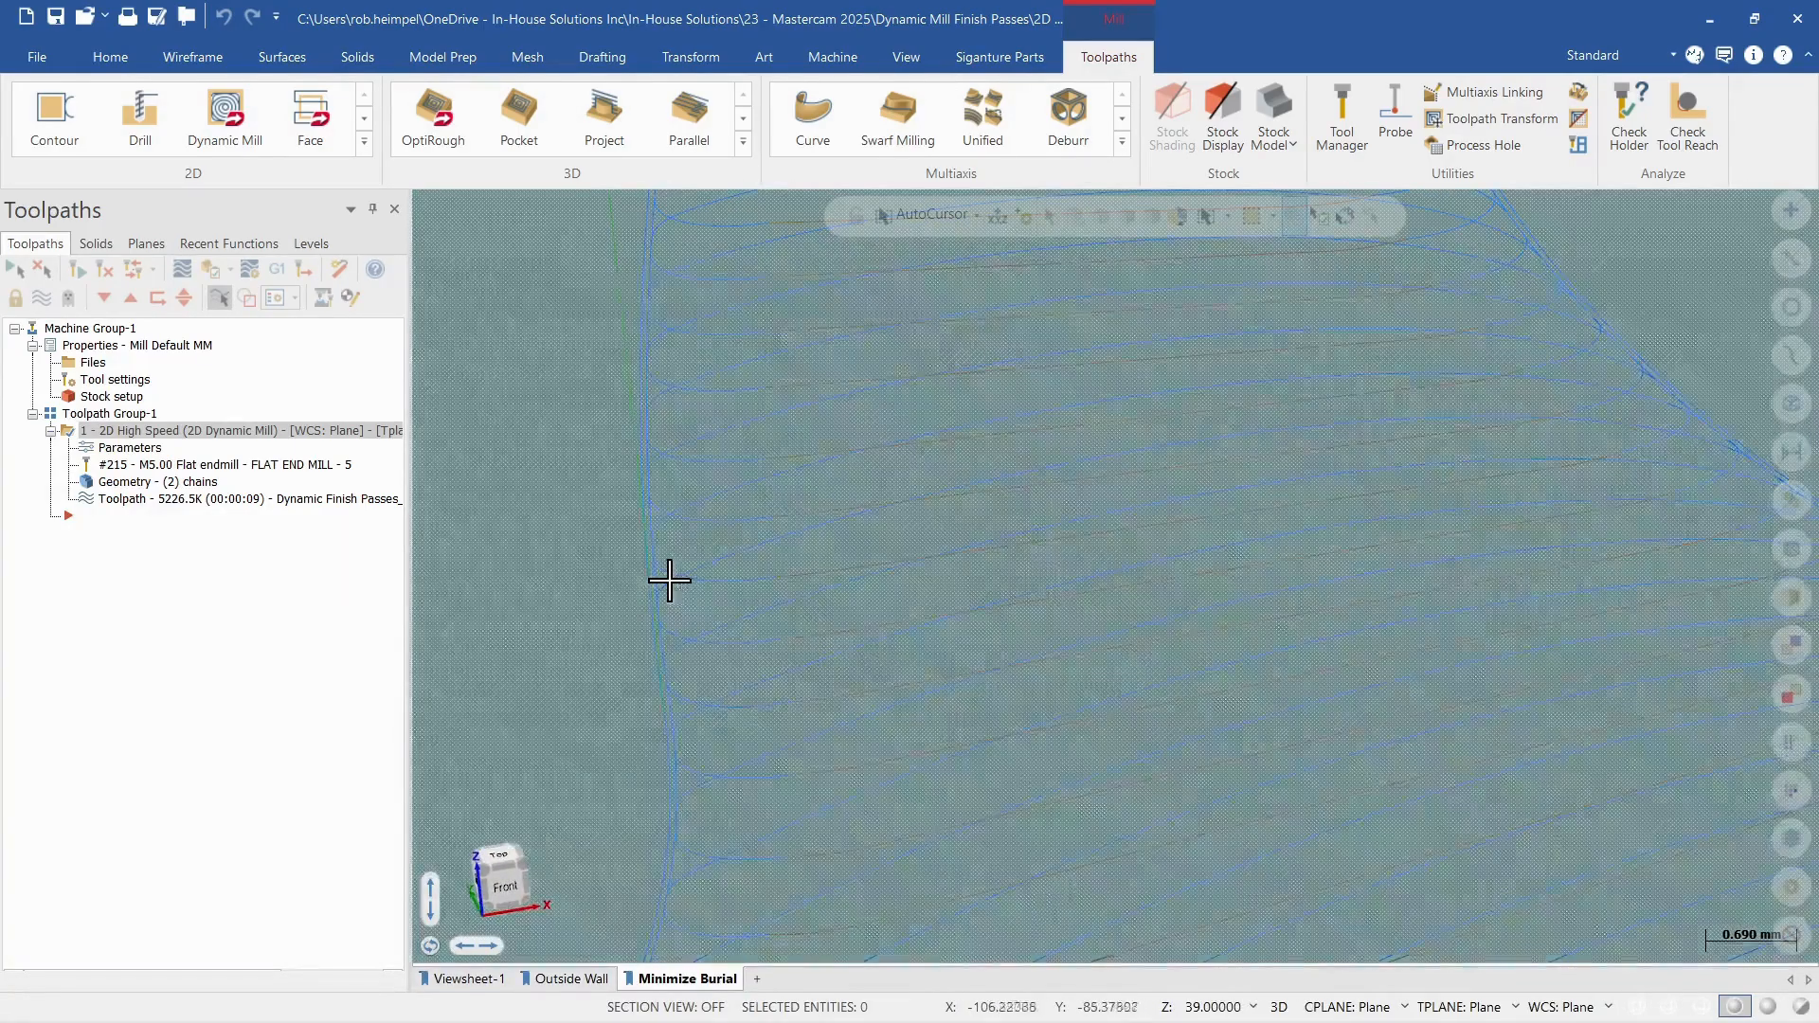
scroll(up, 3)
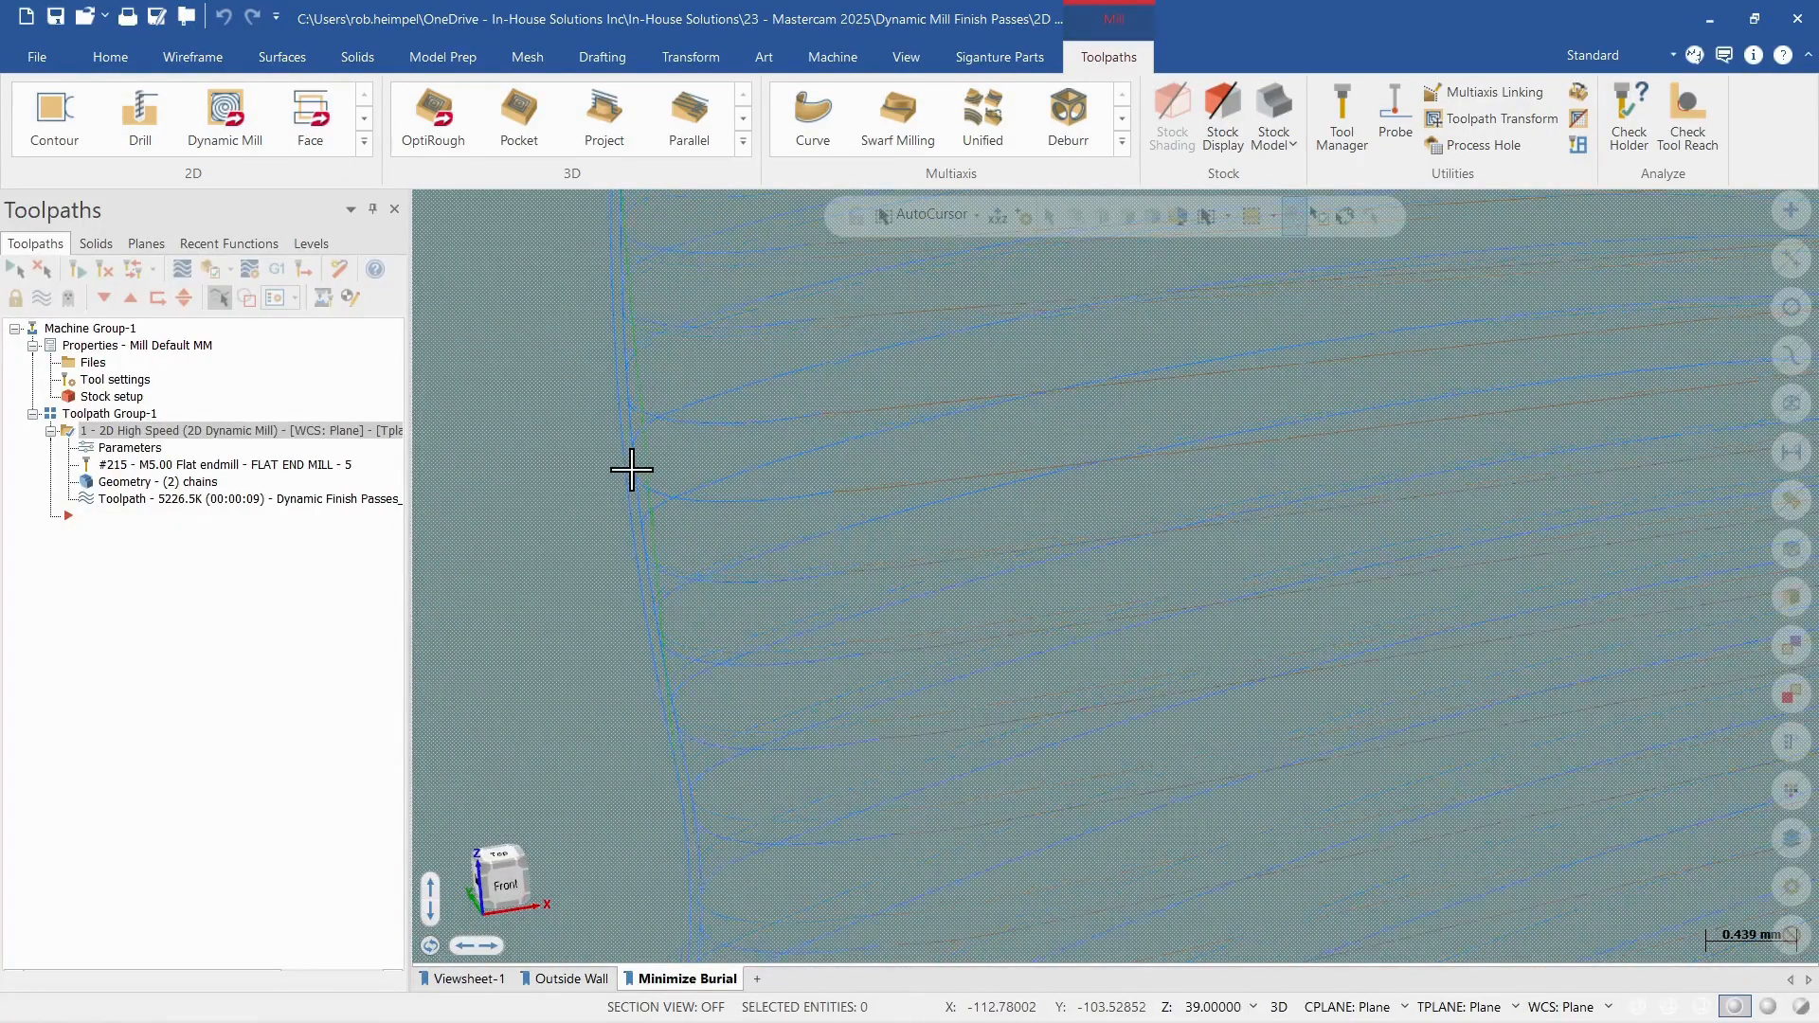
scroll(up, 3)
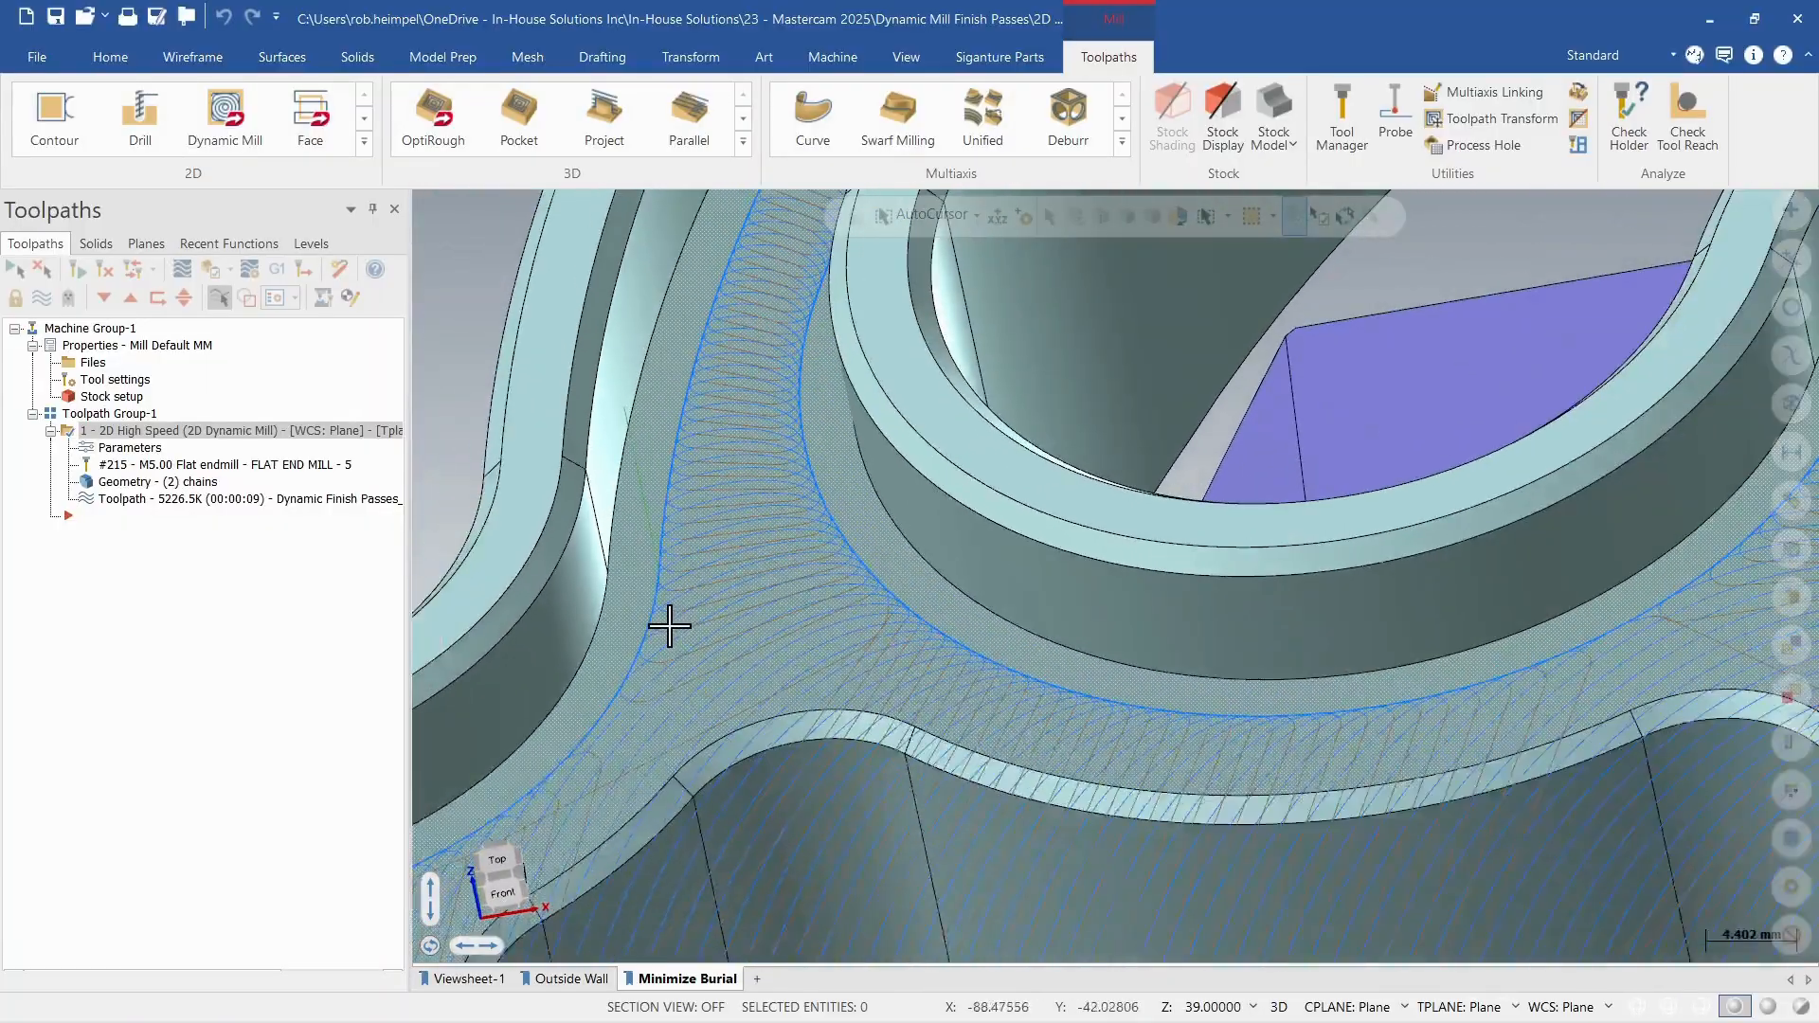
scroll(up, 3)
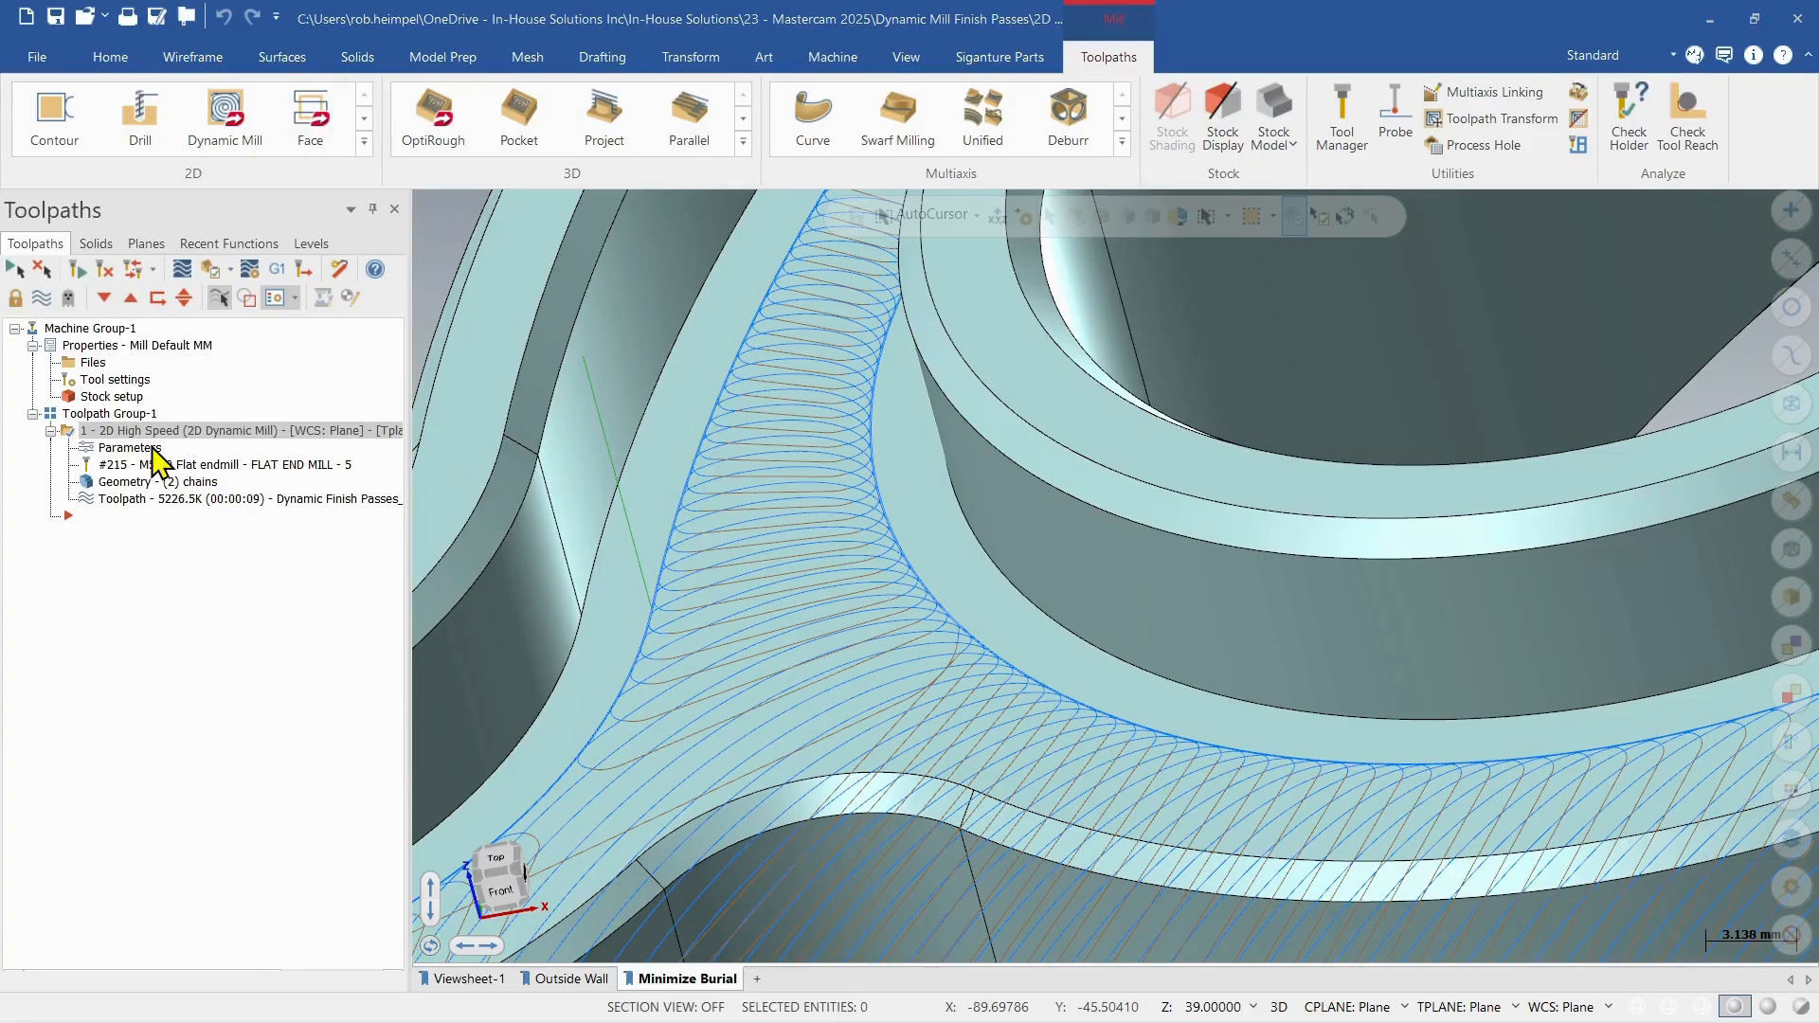
Step: Change finish pass spacing to 0.5 and show the finish pass Lead In/Out page
double_click(130, 448)
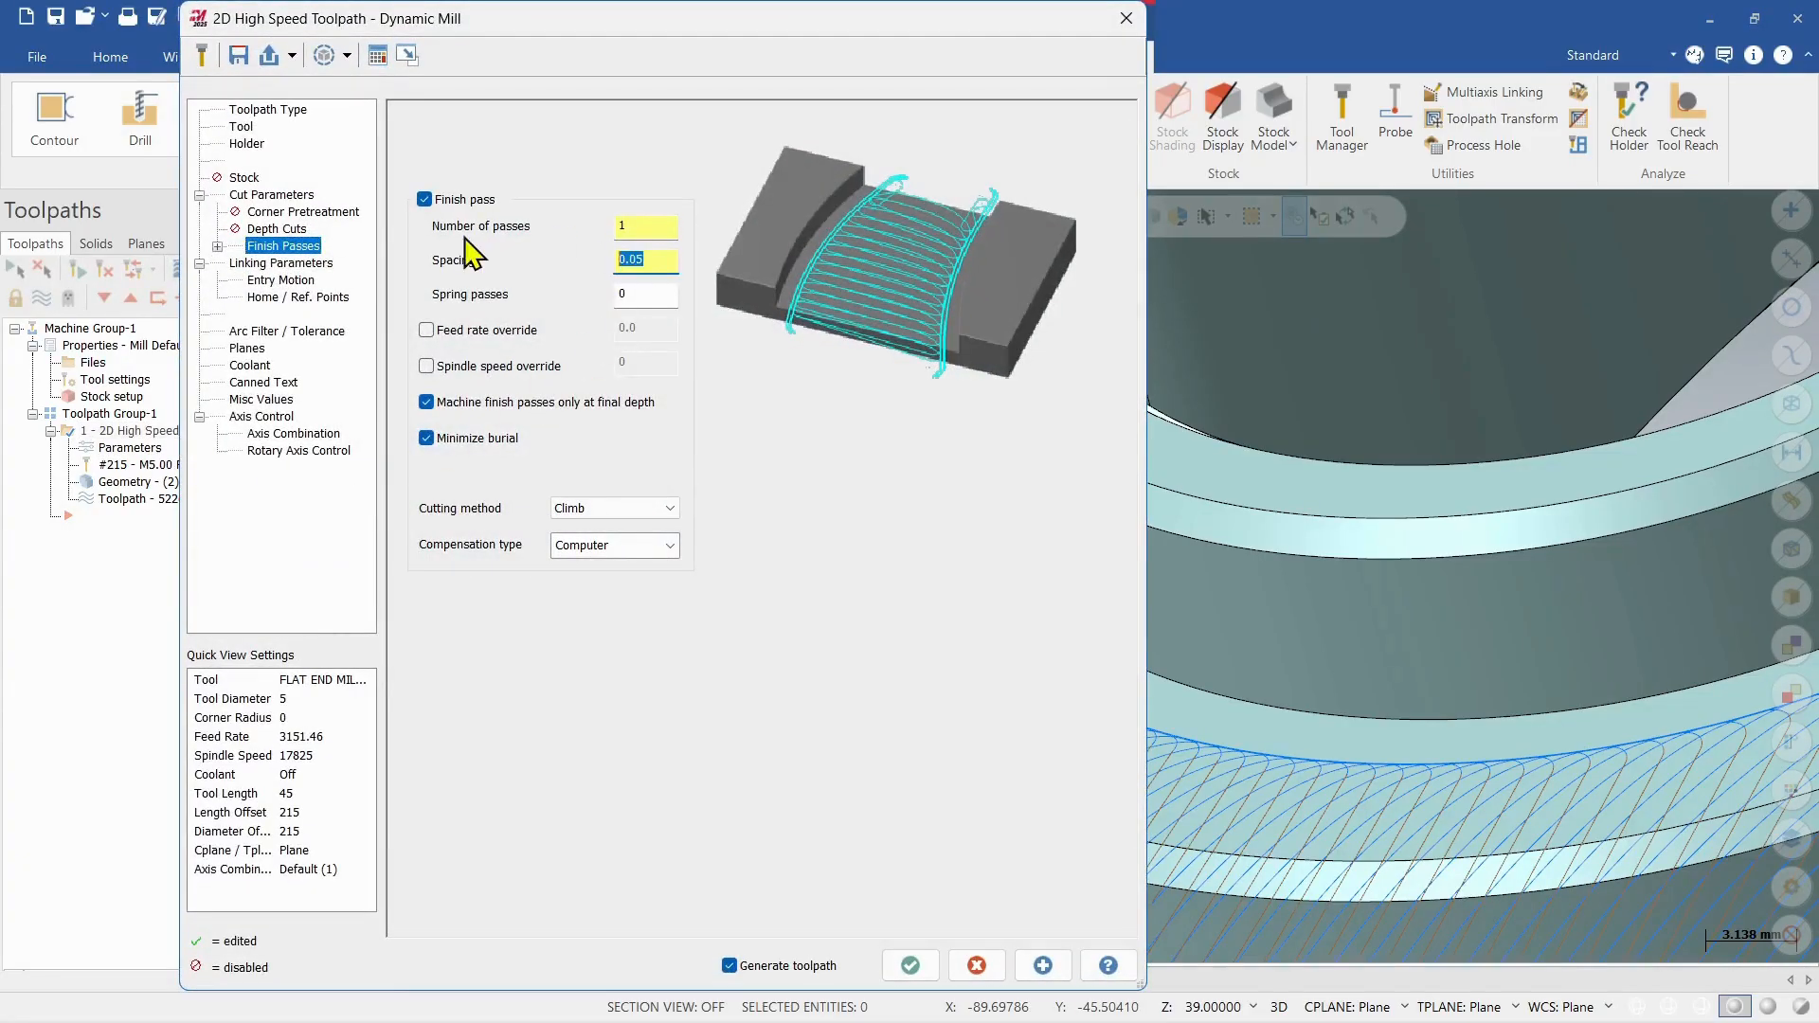
text(0.5)
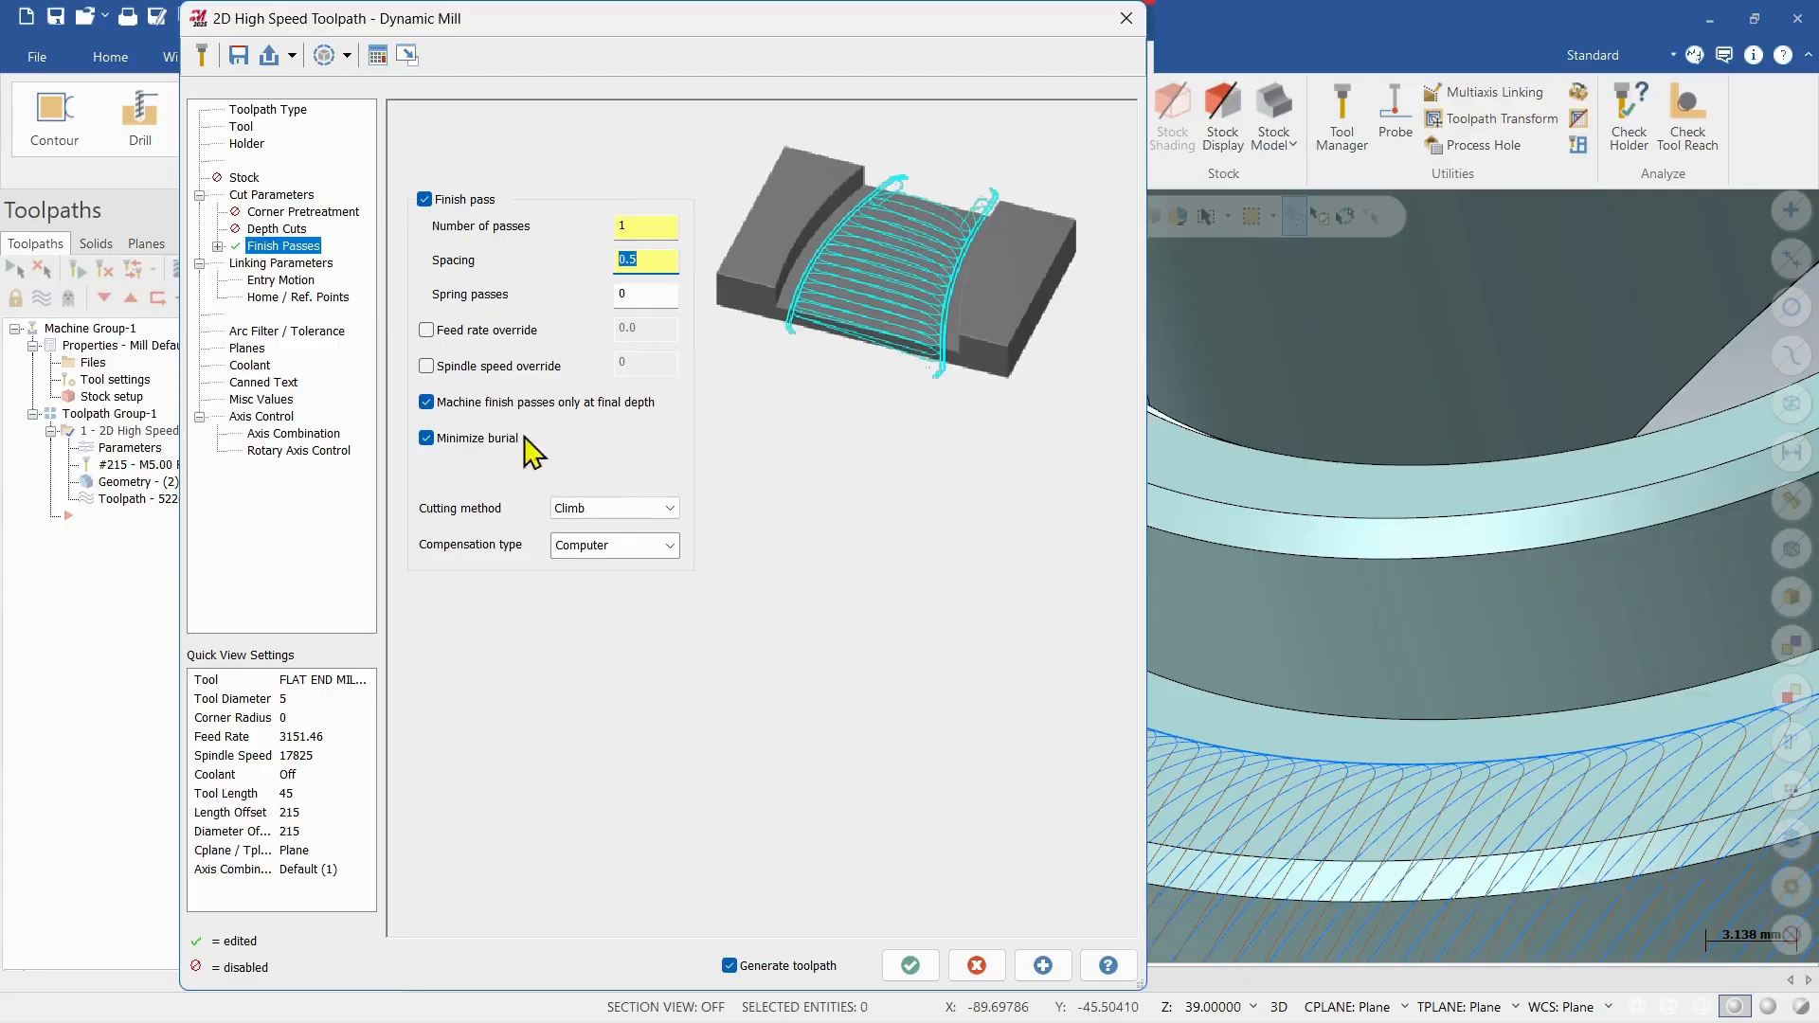
mouse_move(232, 261)
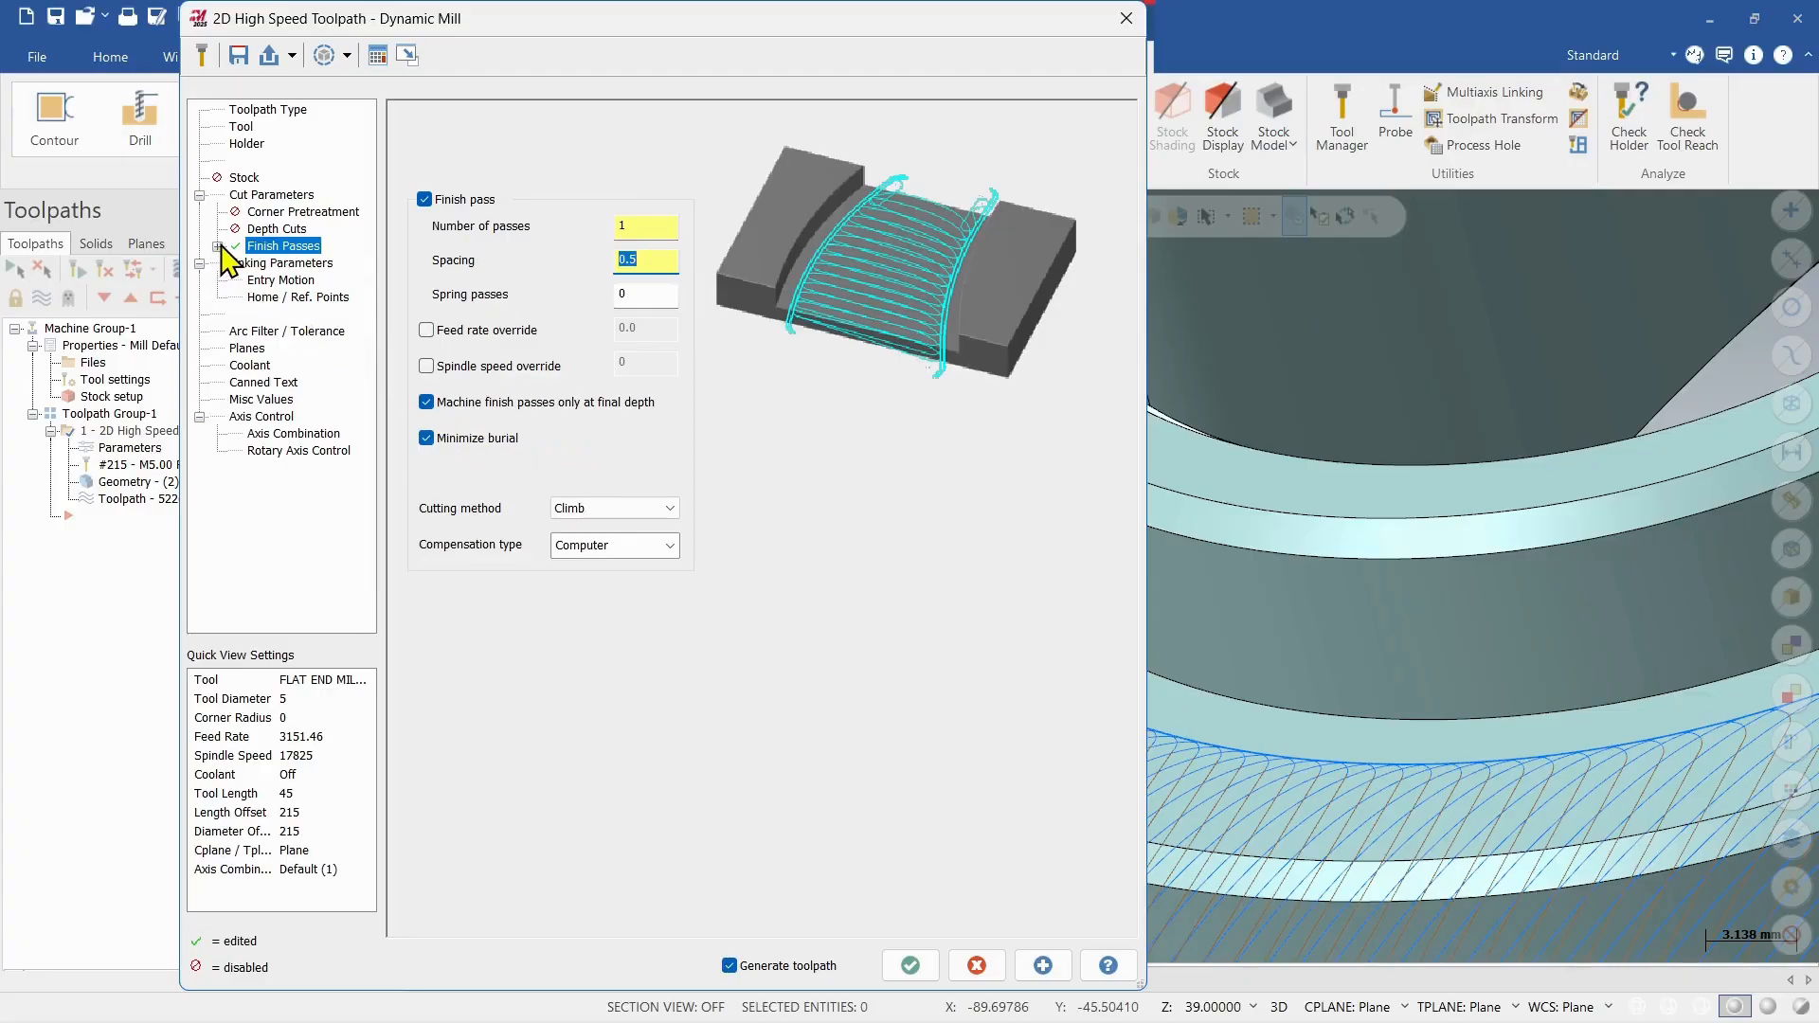
click(219, 244)
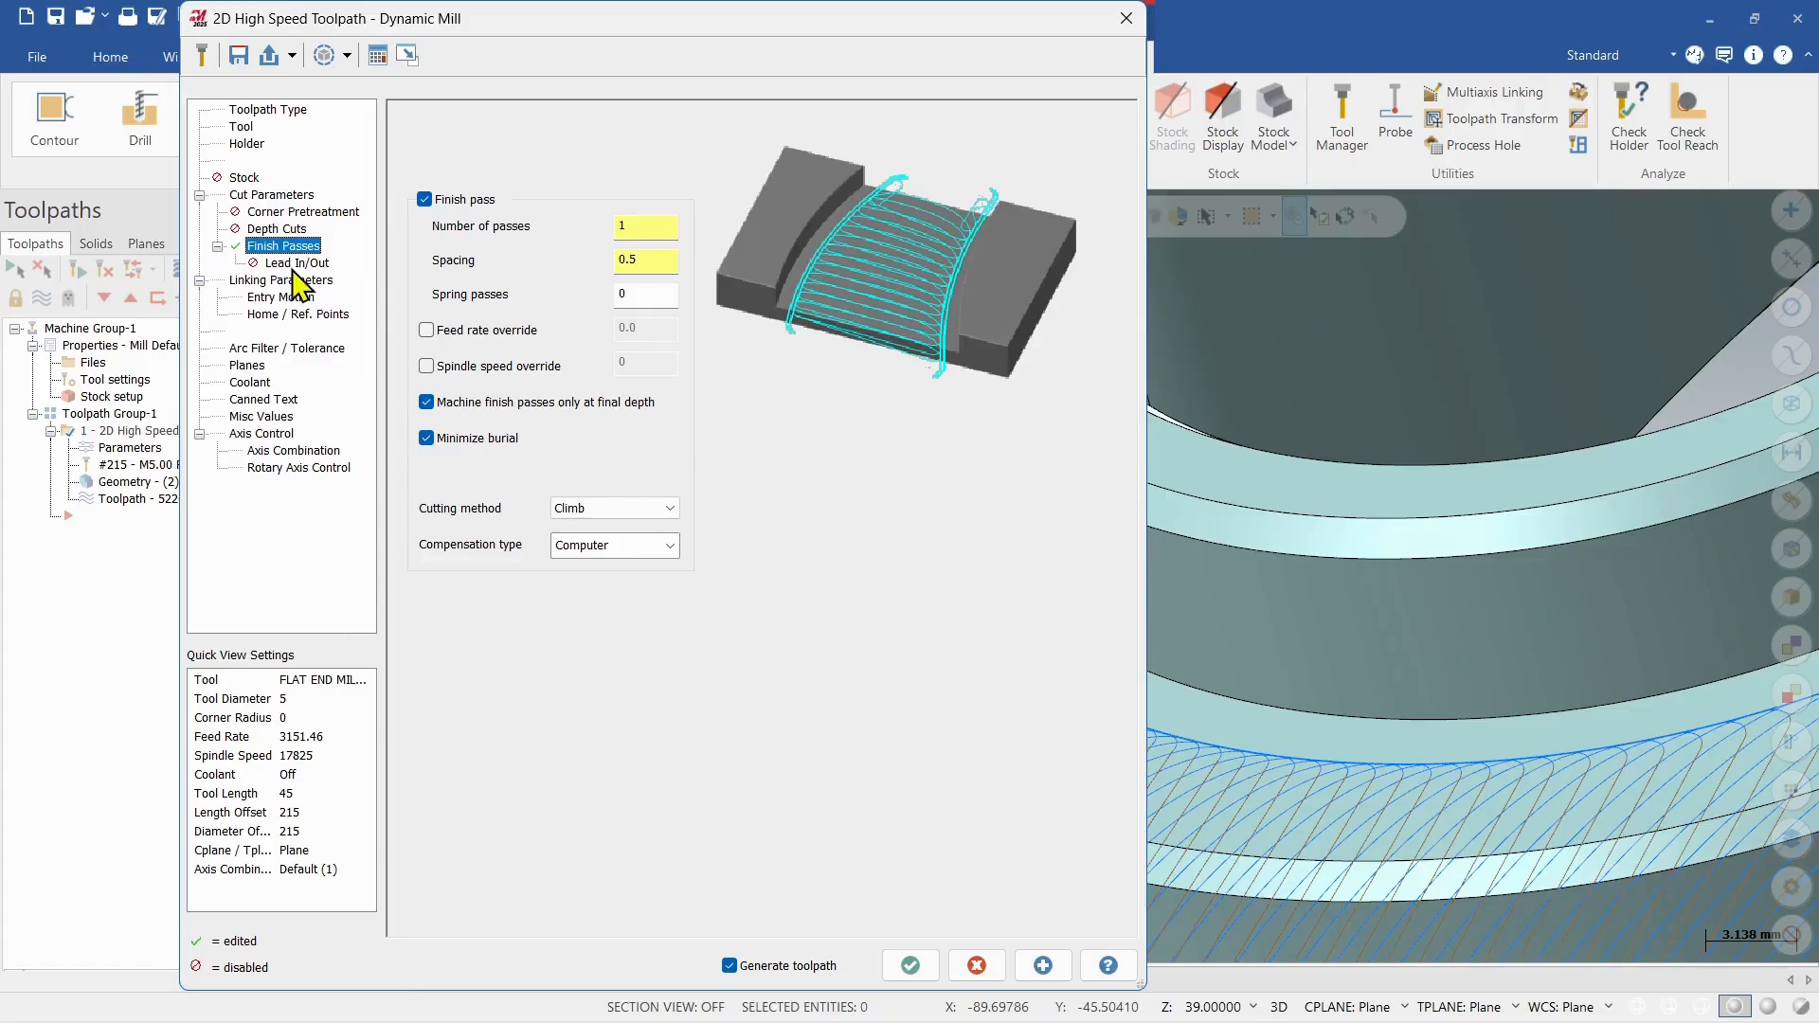
click(298, 263)
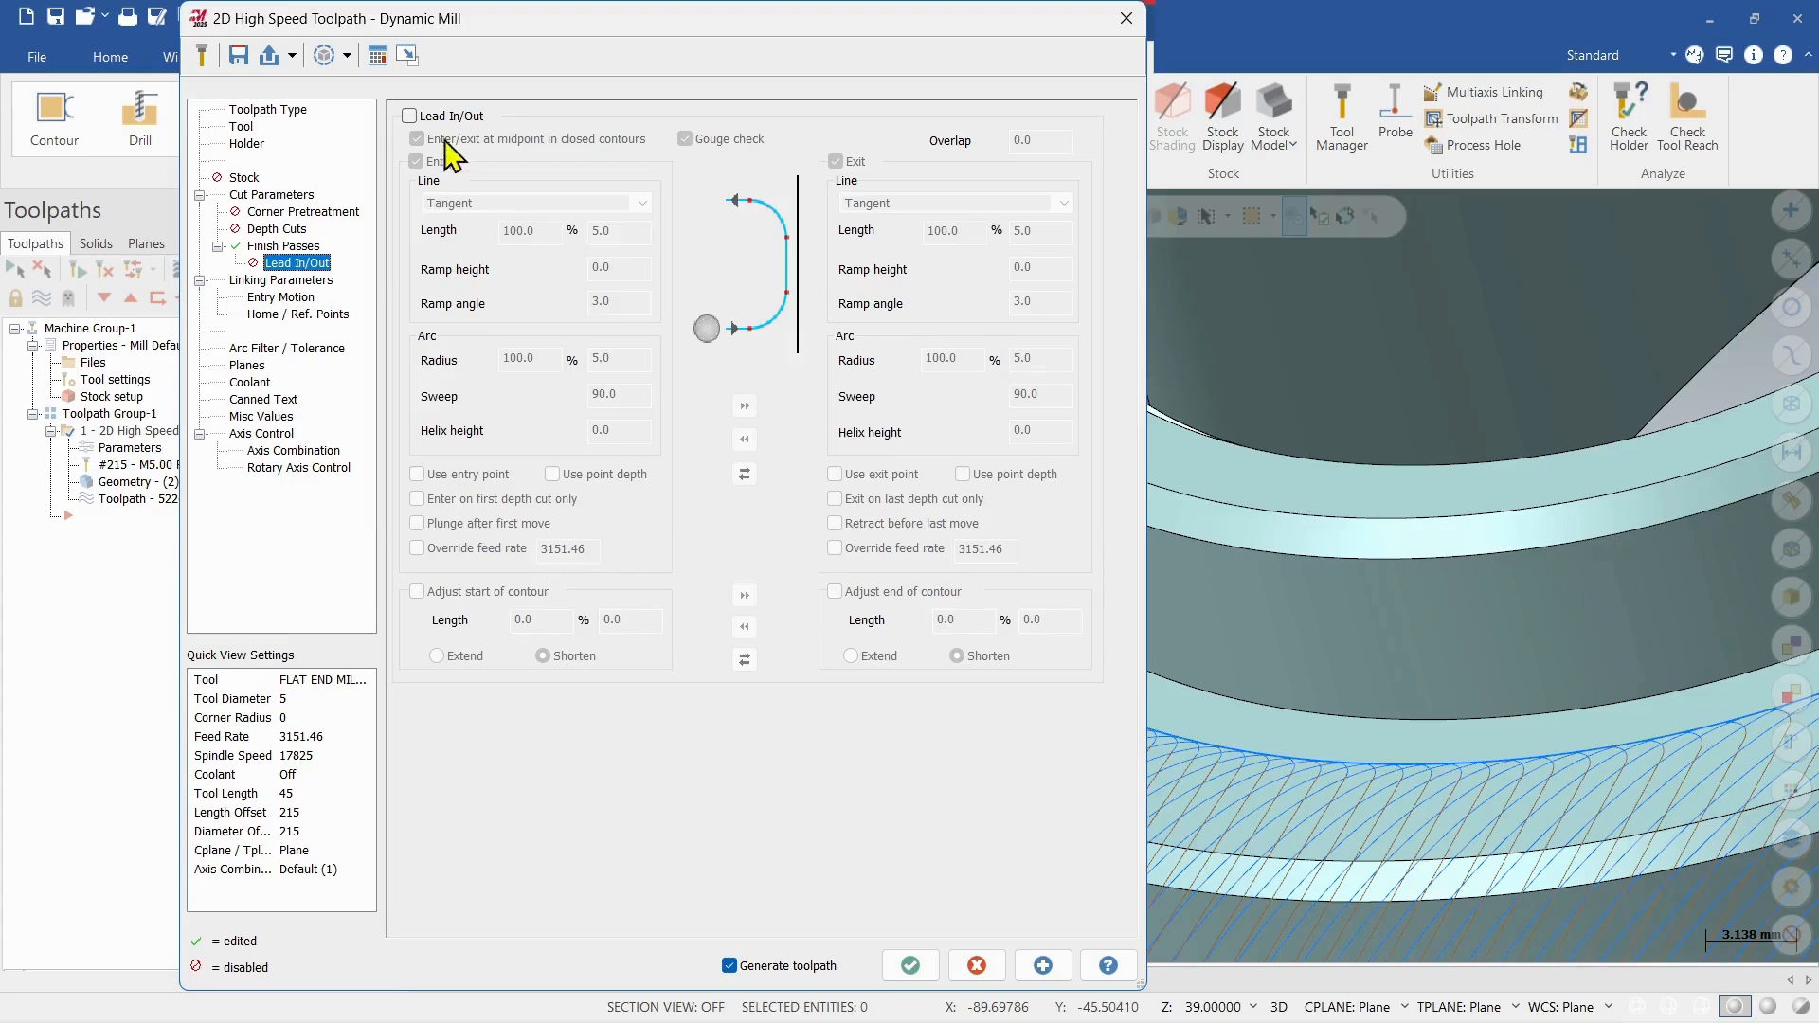
Step: Enable tangent entry and exit with 5 mm arcs, then regenerate the dynamic mill
click(409, 114)
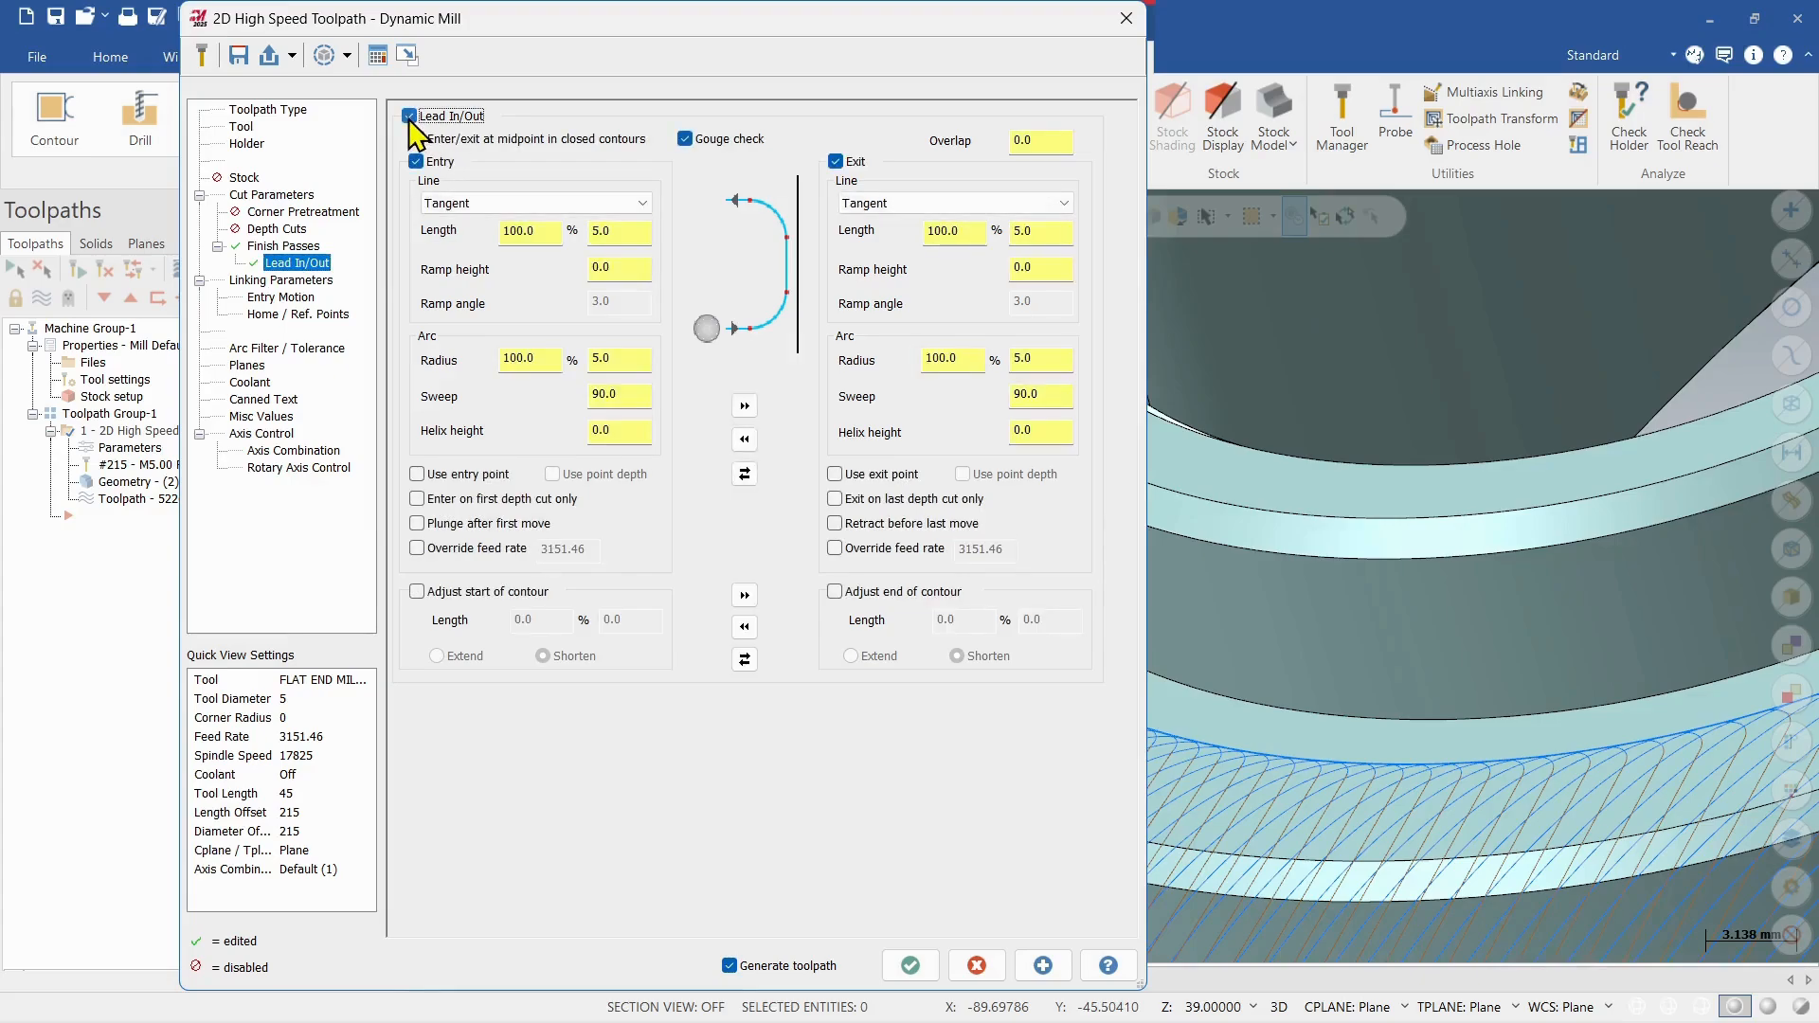
click(417, 161)
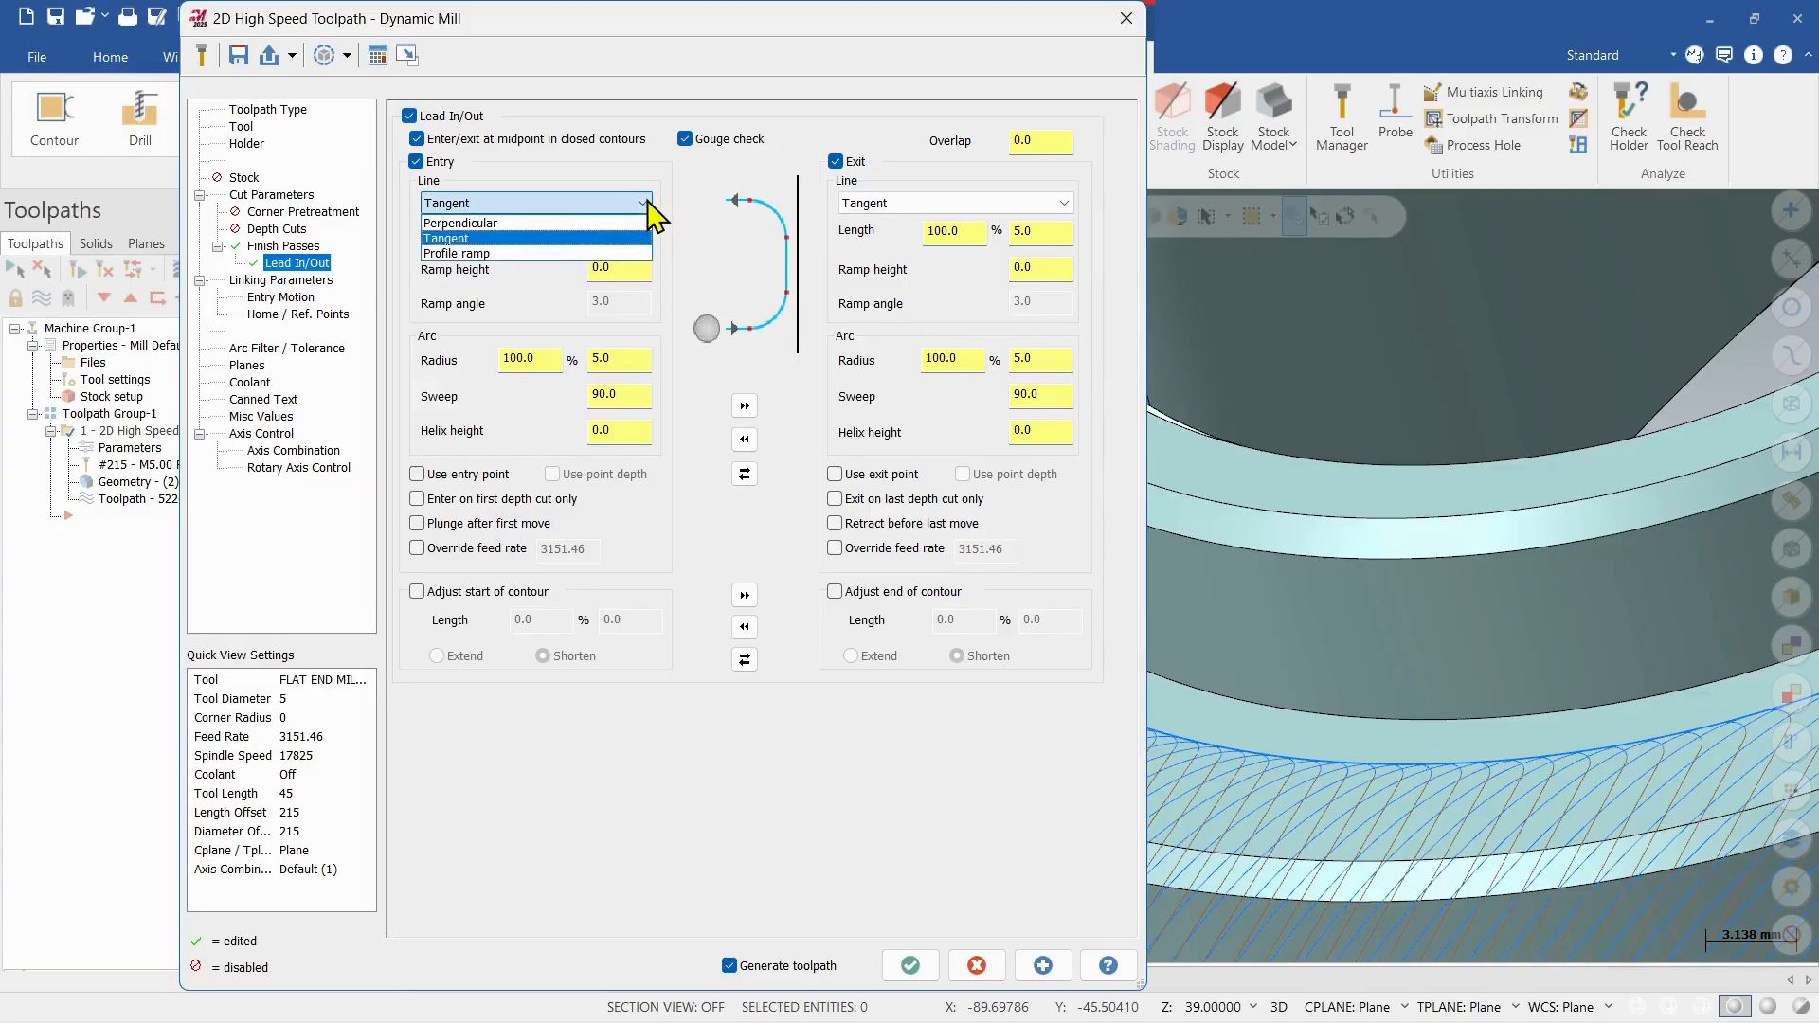
mouse_move(487, 253)
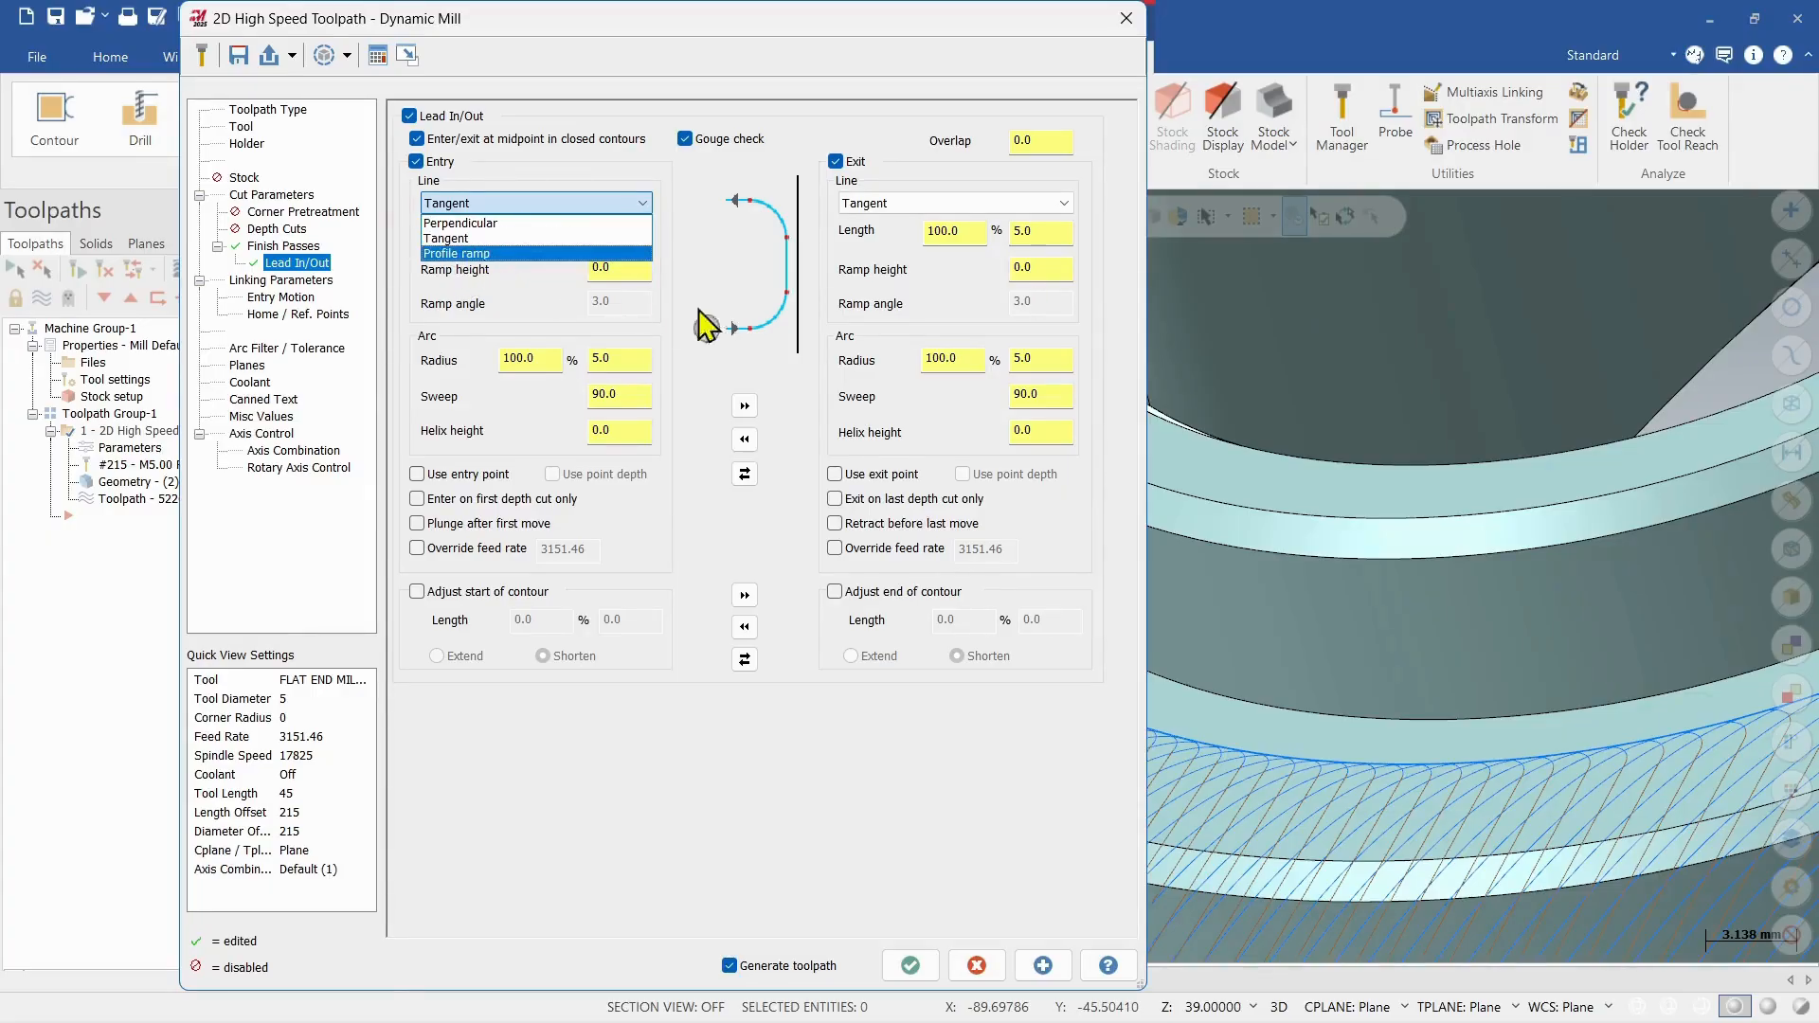
click(469, 236)
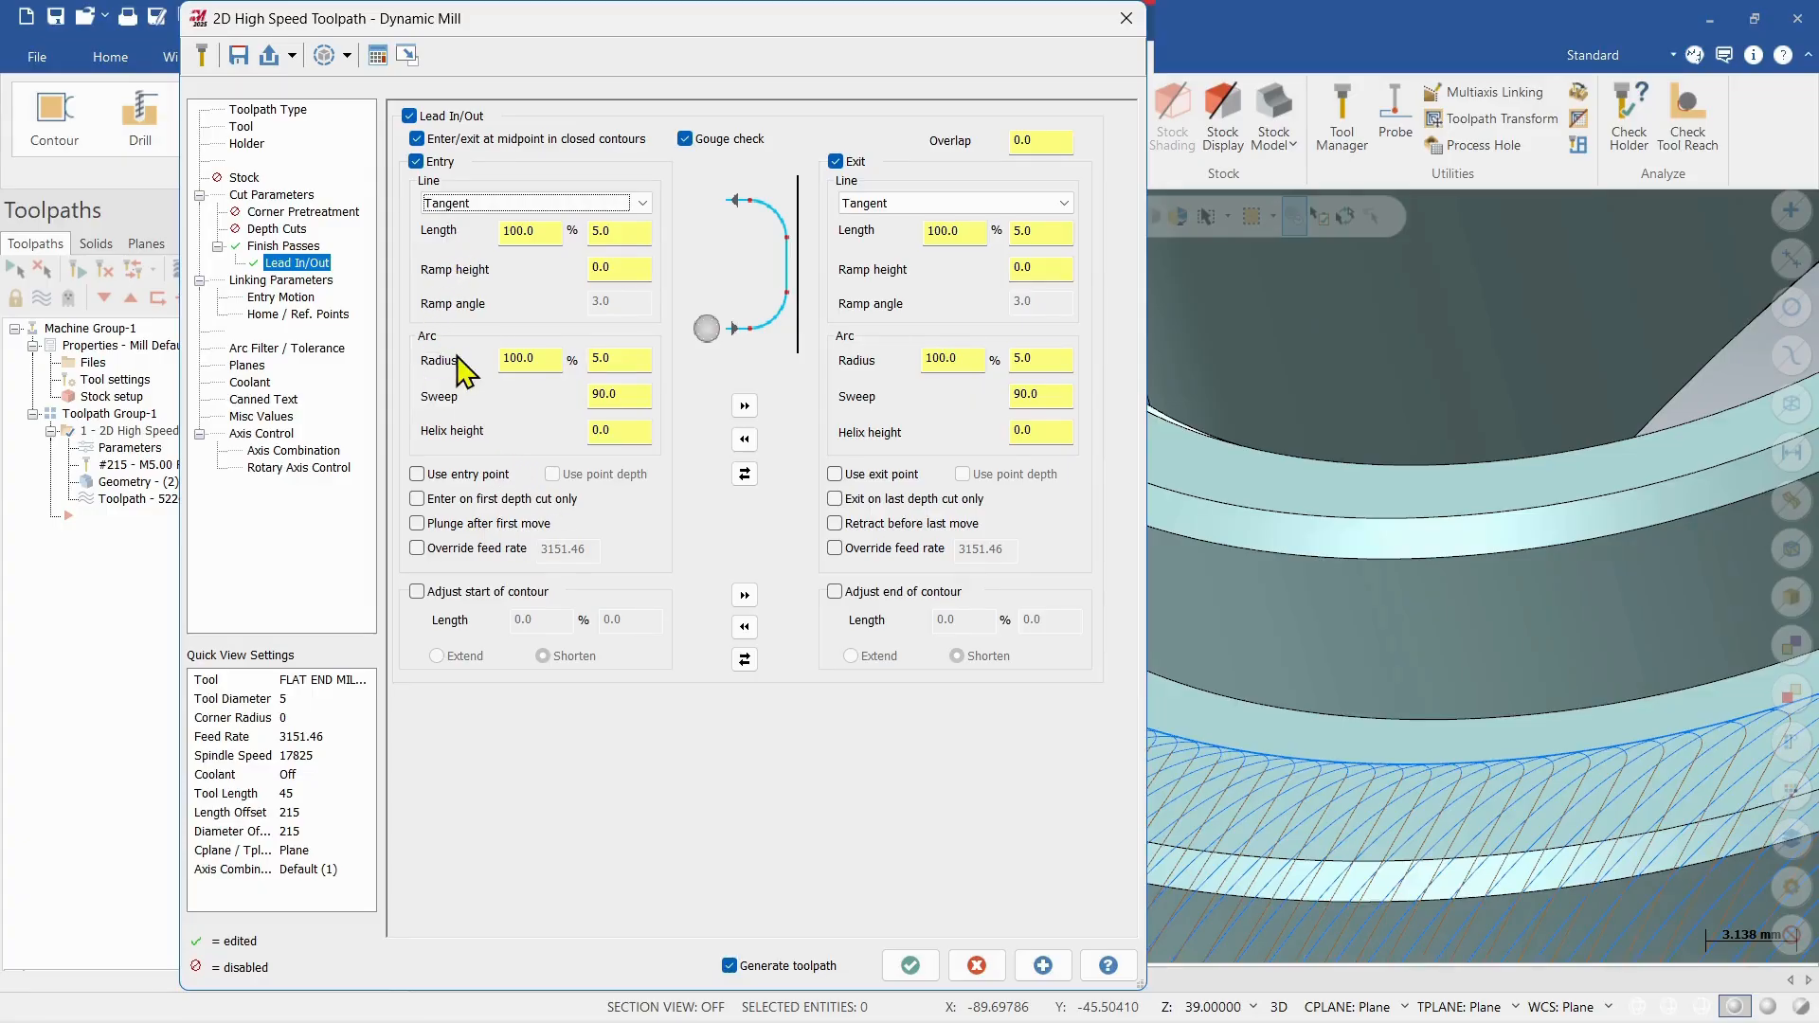
mouse_move(487, 475)
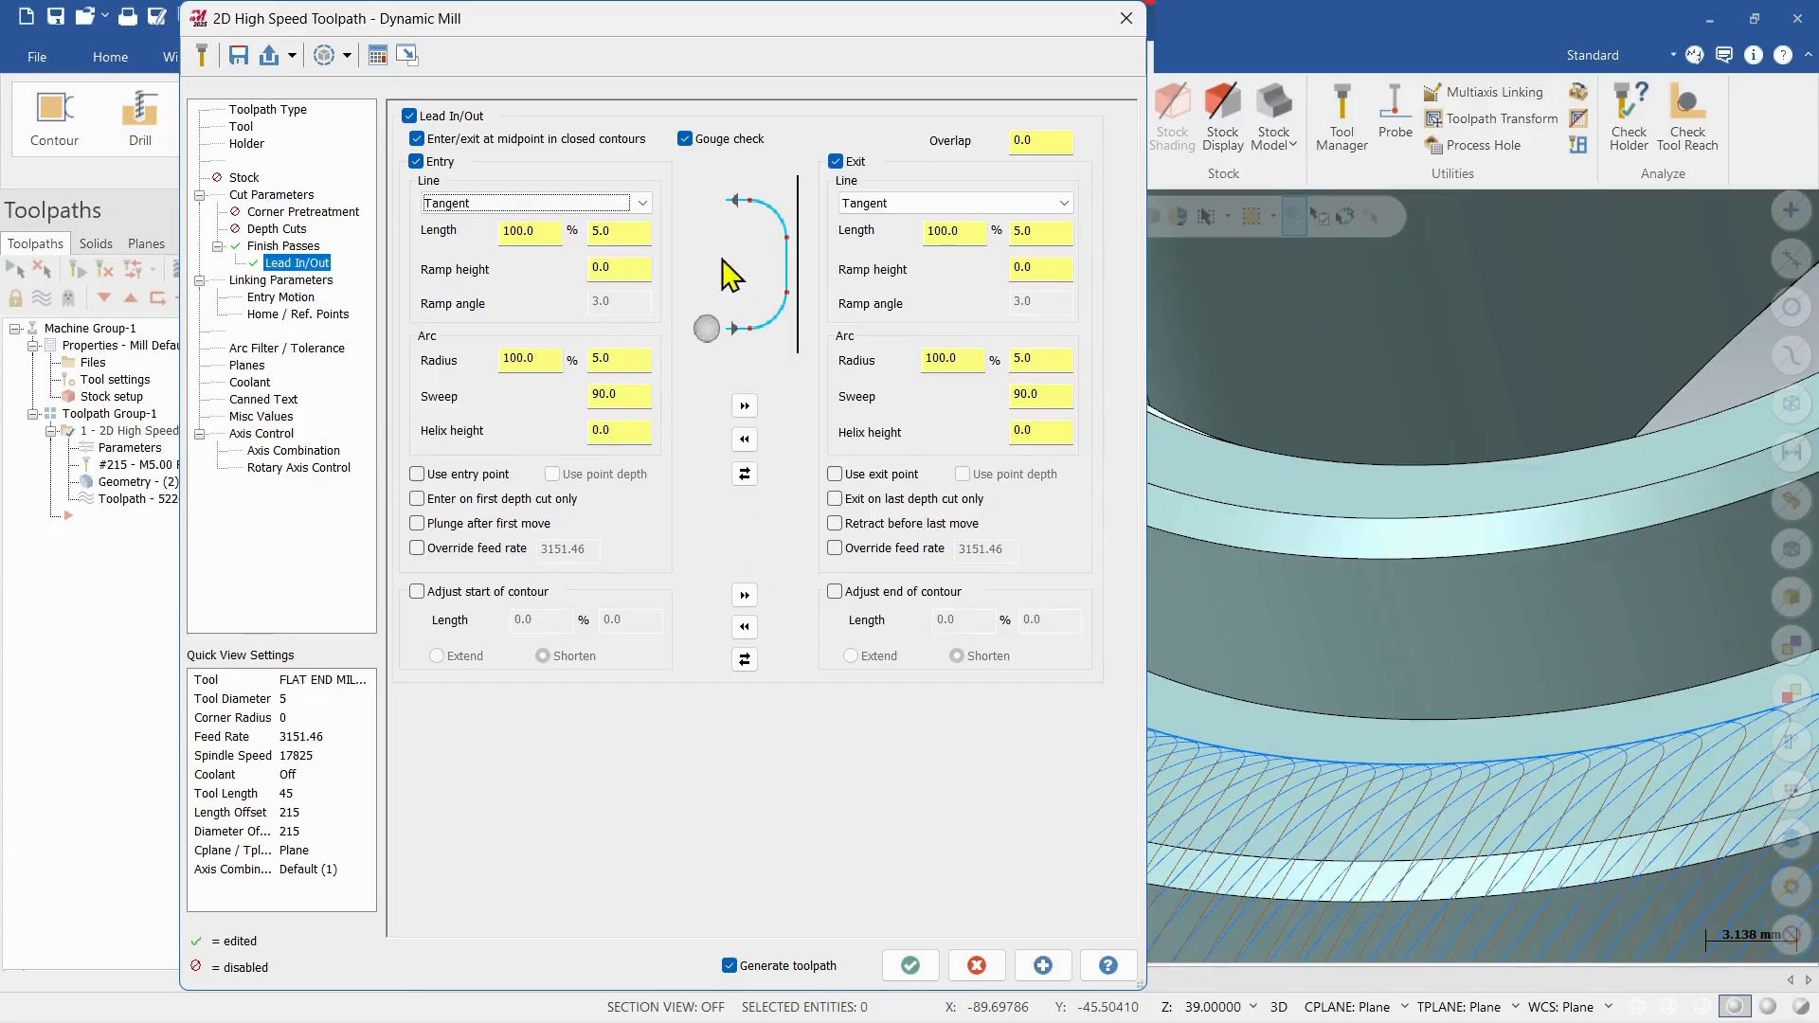
mouse_move(673, 347)
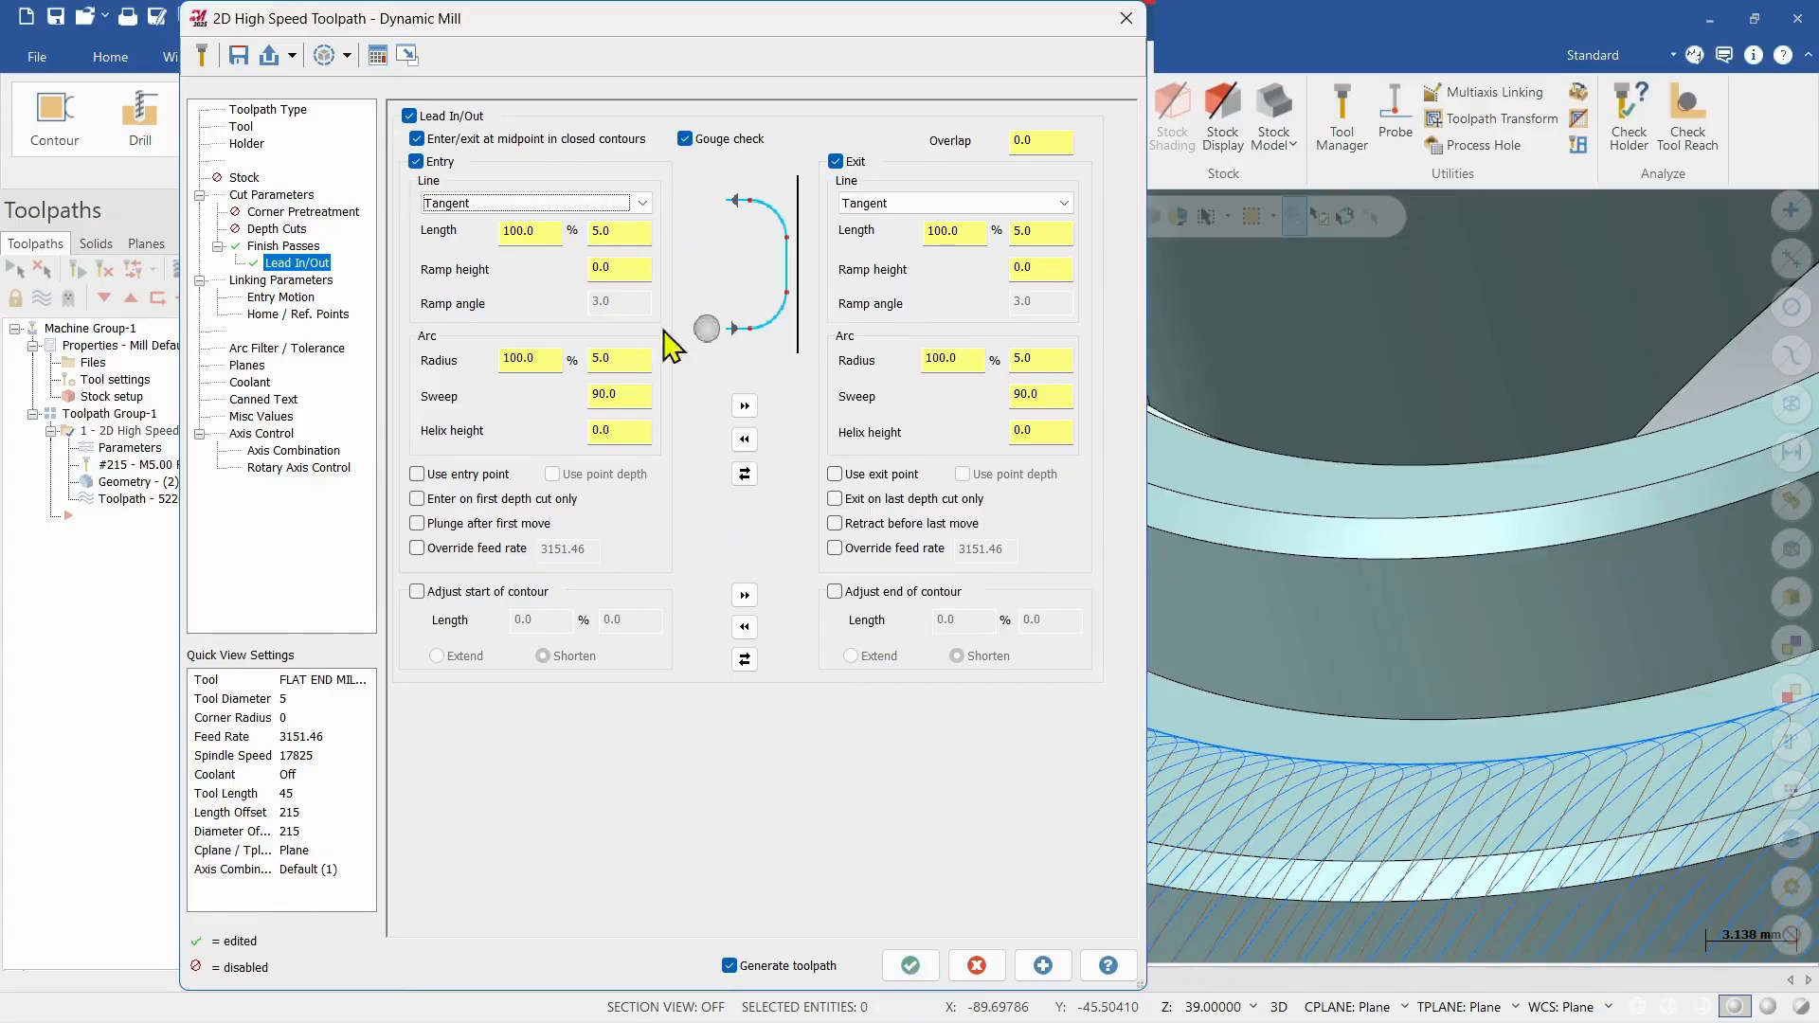
mouse_move(655, 765)
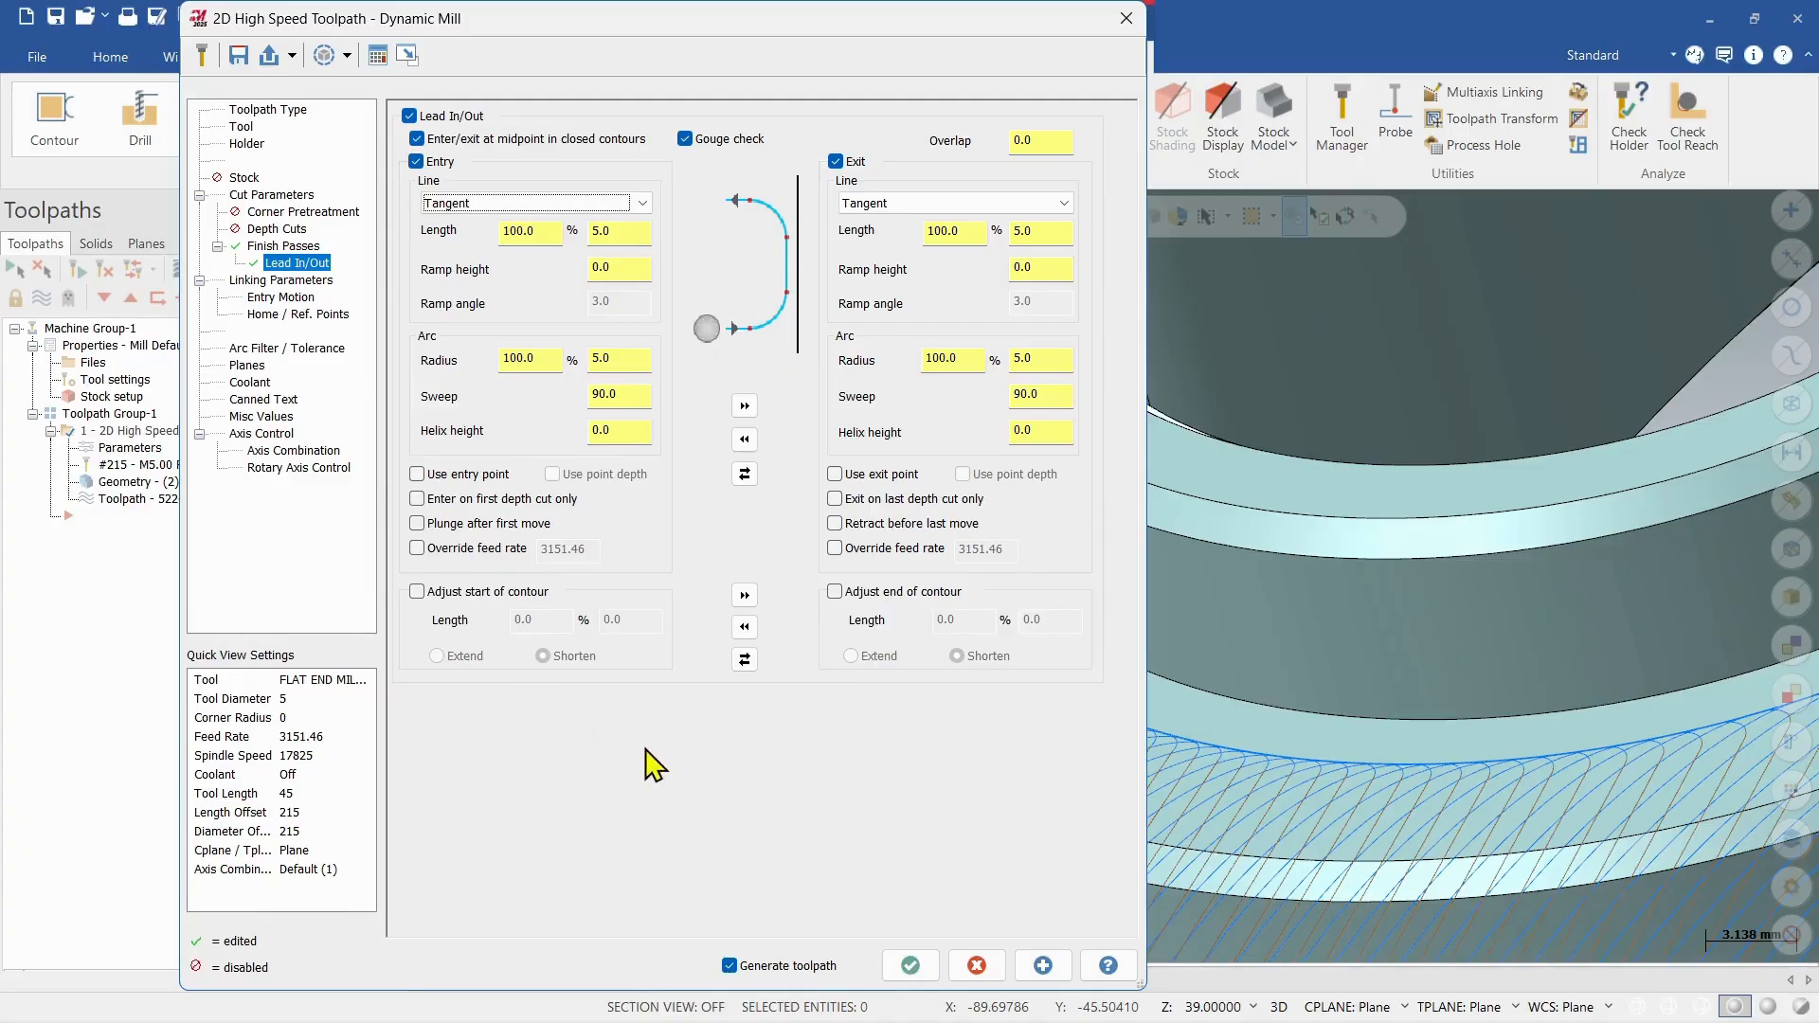
click(910, 964)
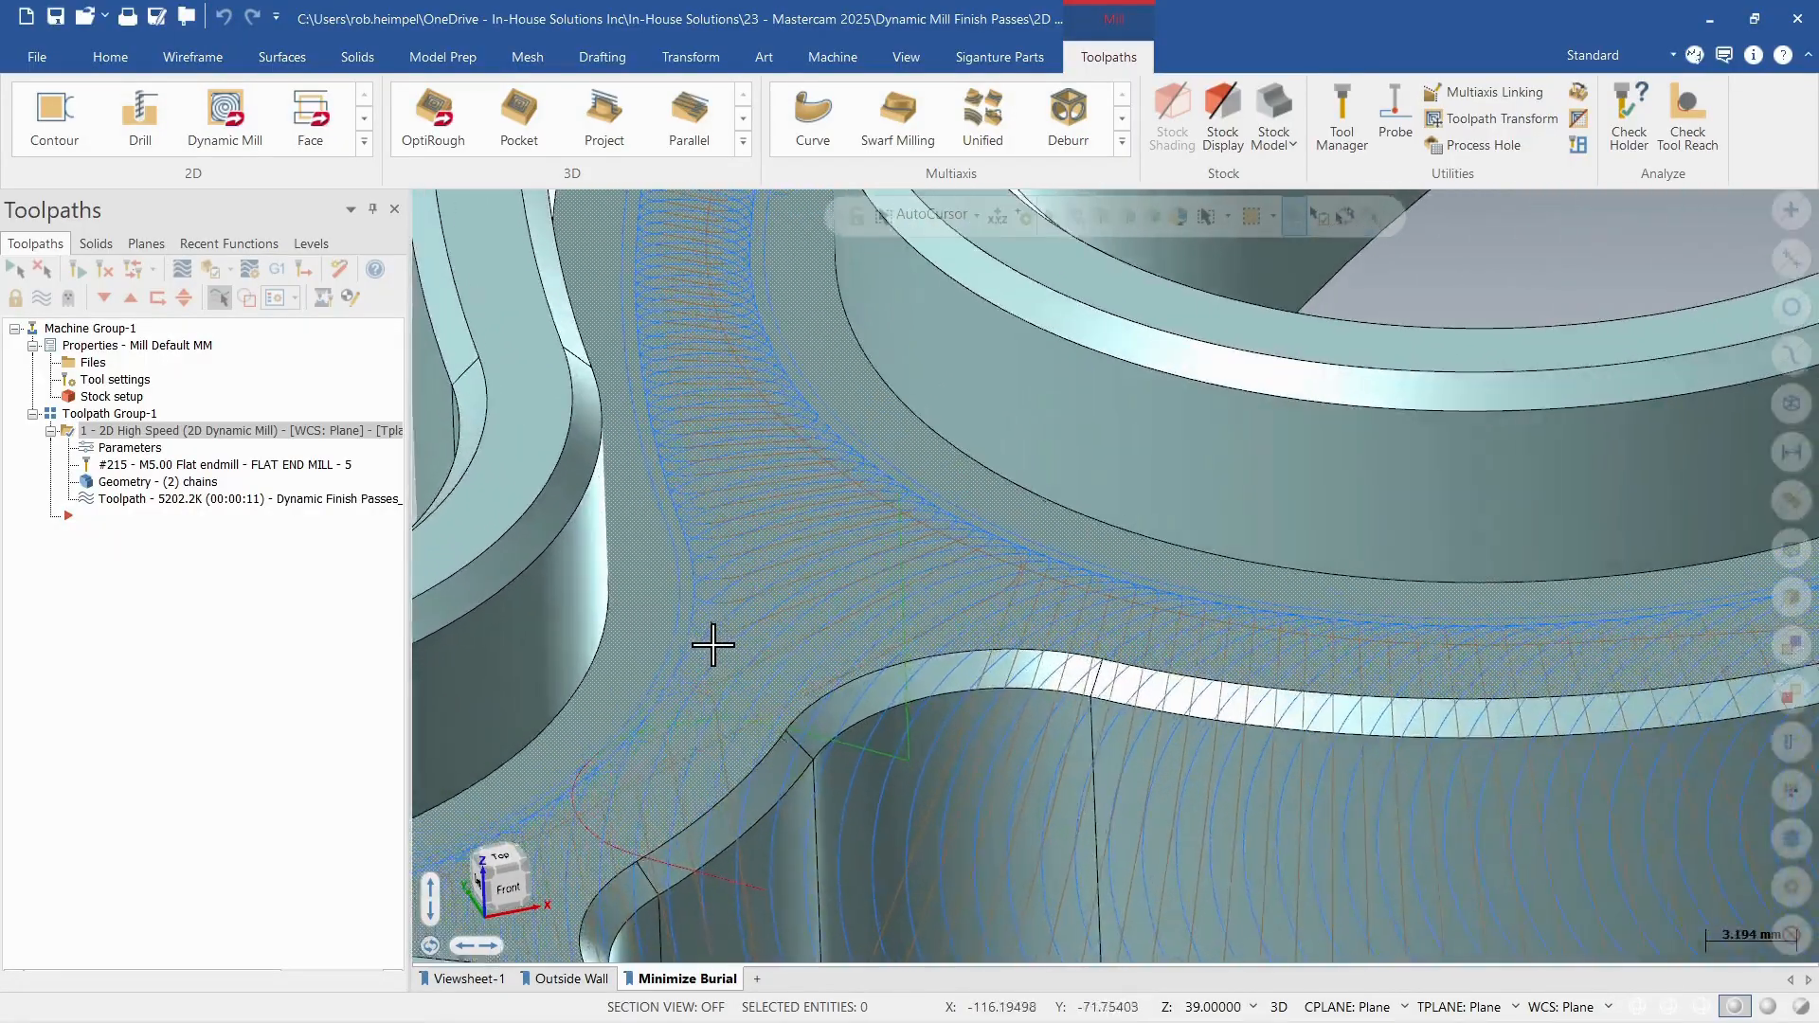
scroll(down, 3)
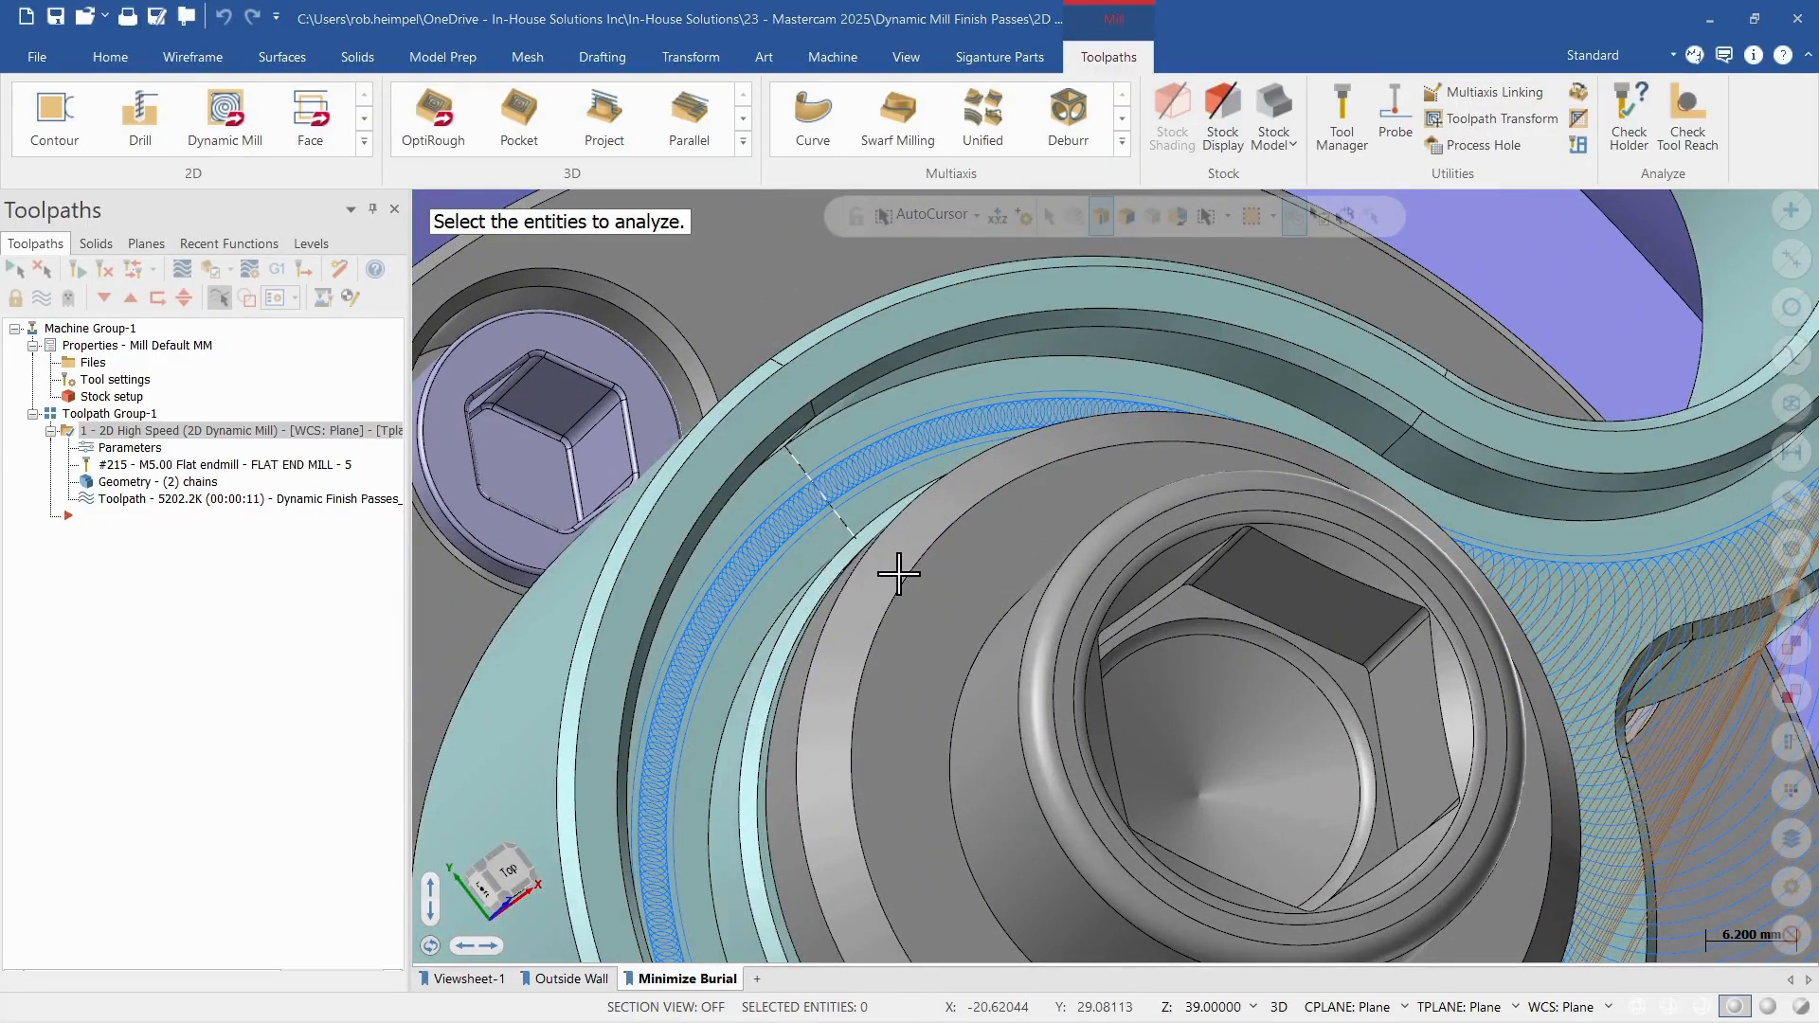
click(818, 490)
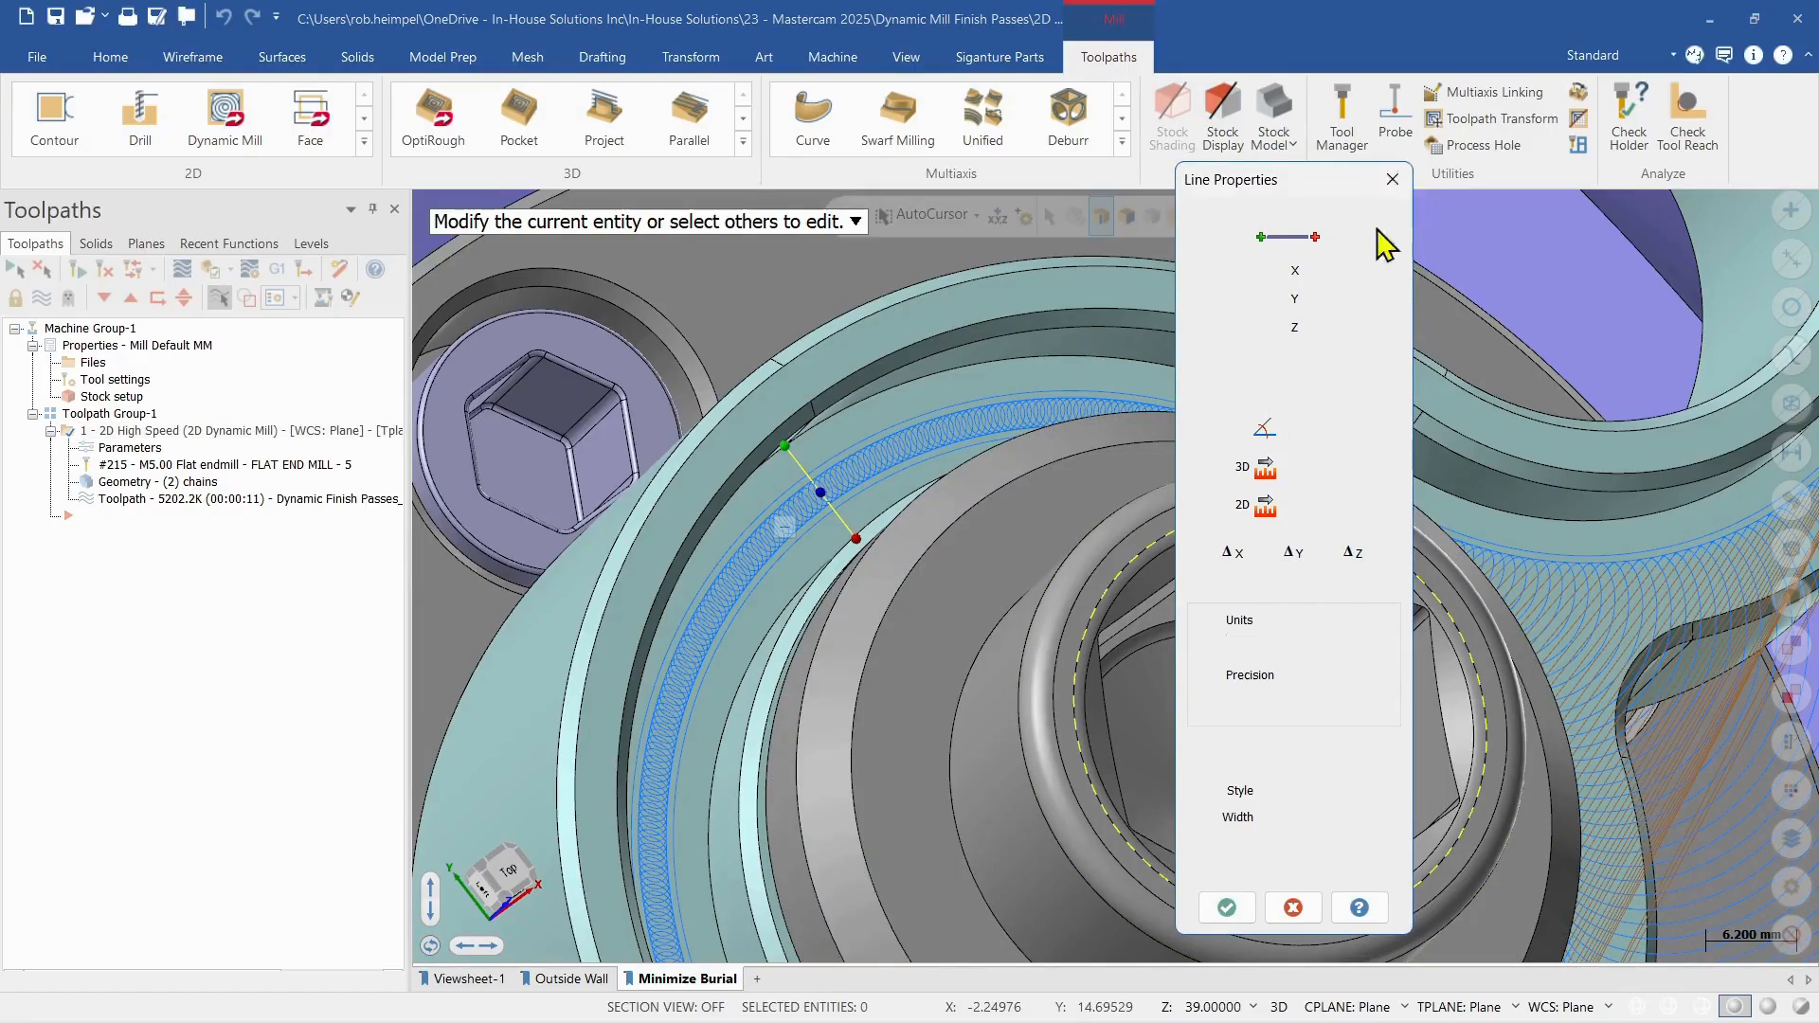
click(1390, 179)
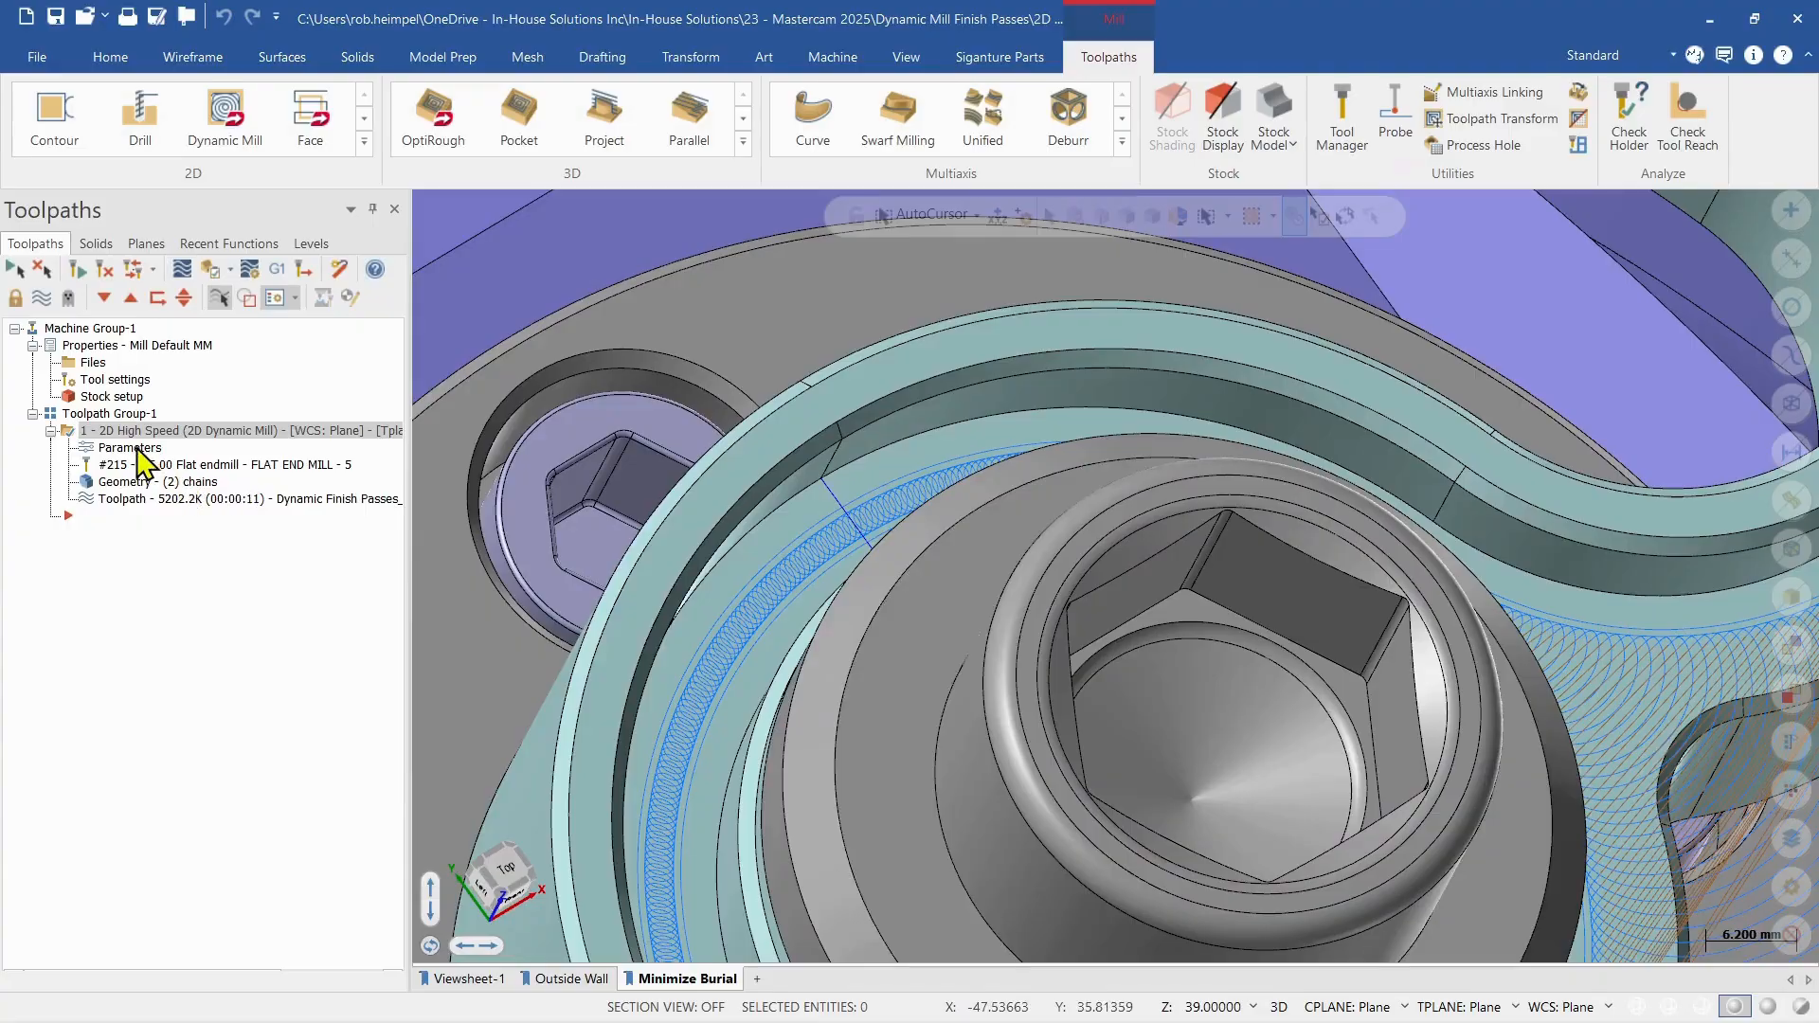
Step: Select tool 216 FLAT END MILL - 6 and regenerate the dynamic mill toolpath
double_click(130, 448)
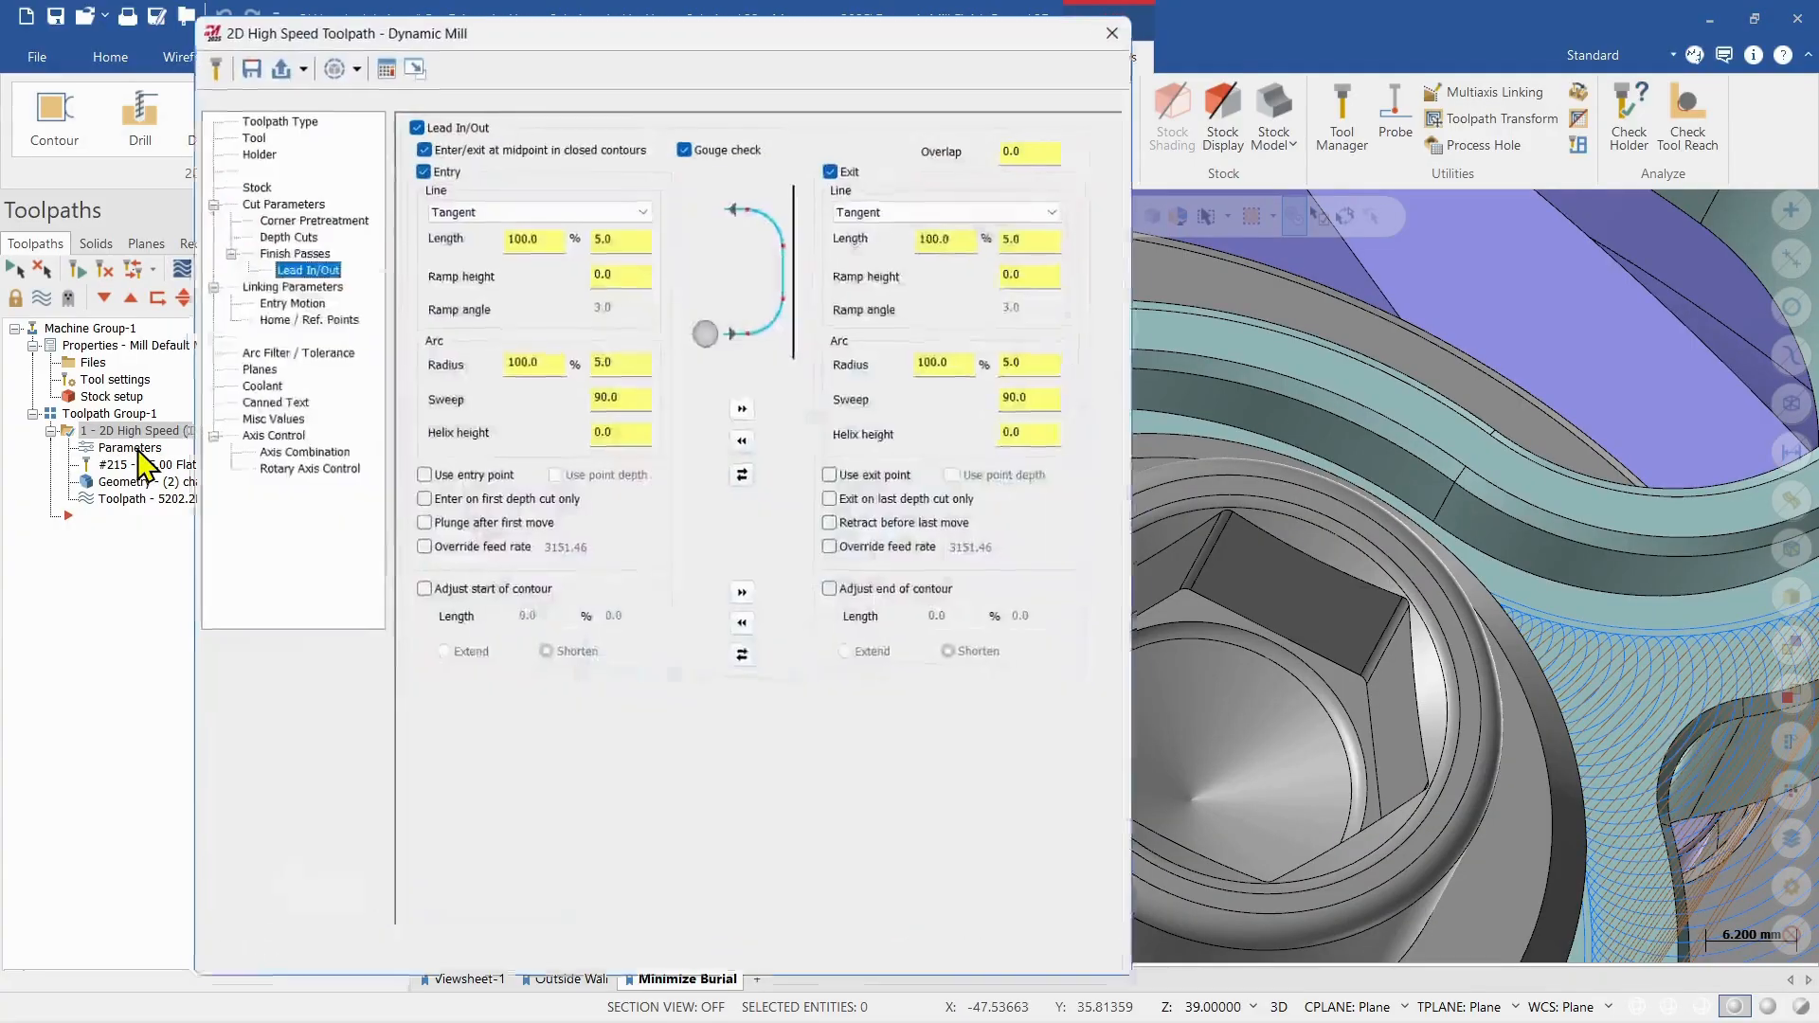
click(250, 105)
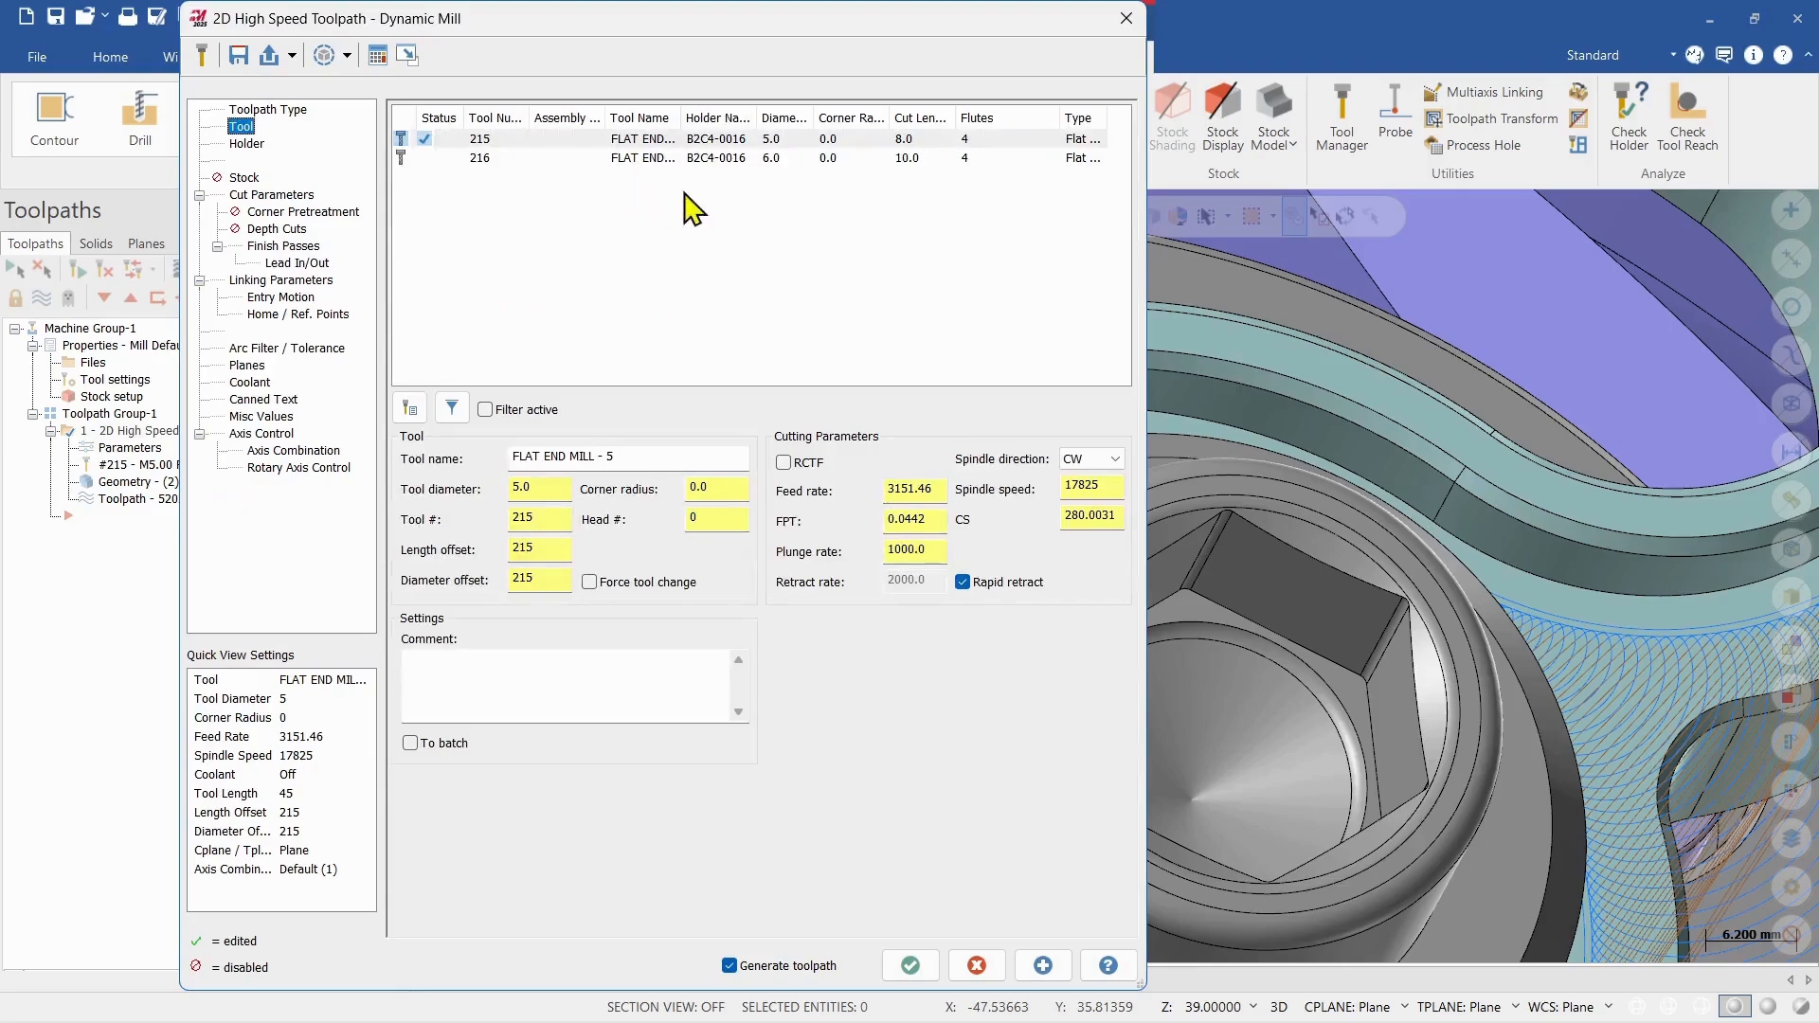
click(638, 158)
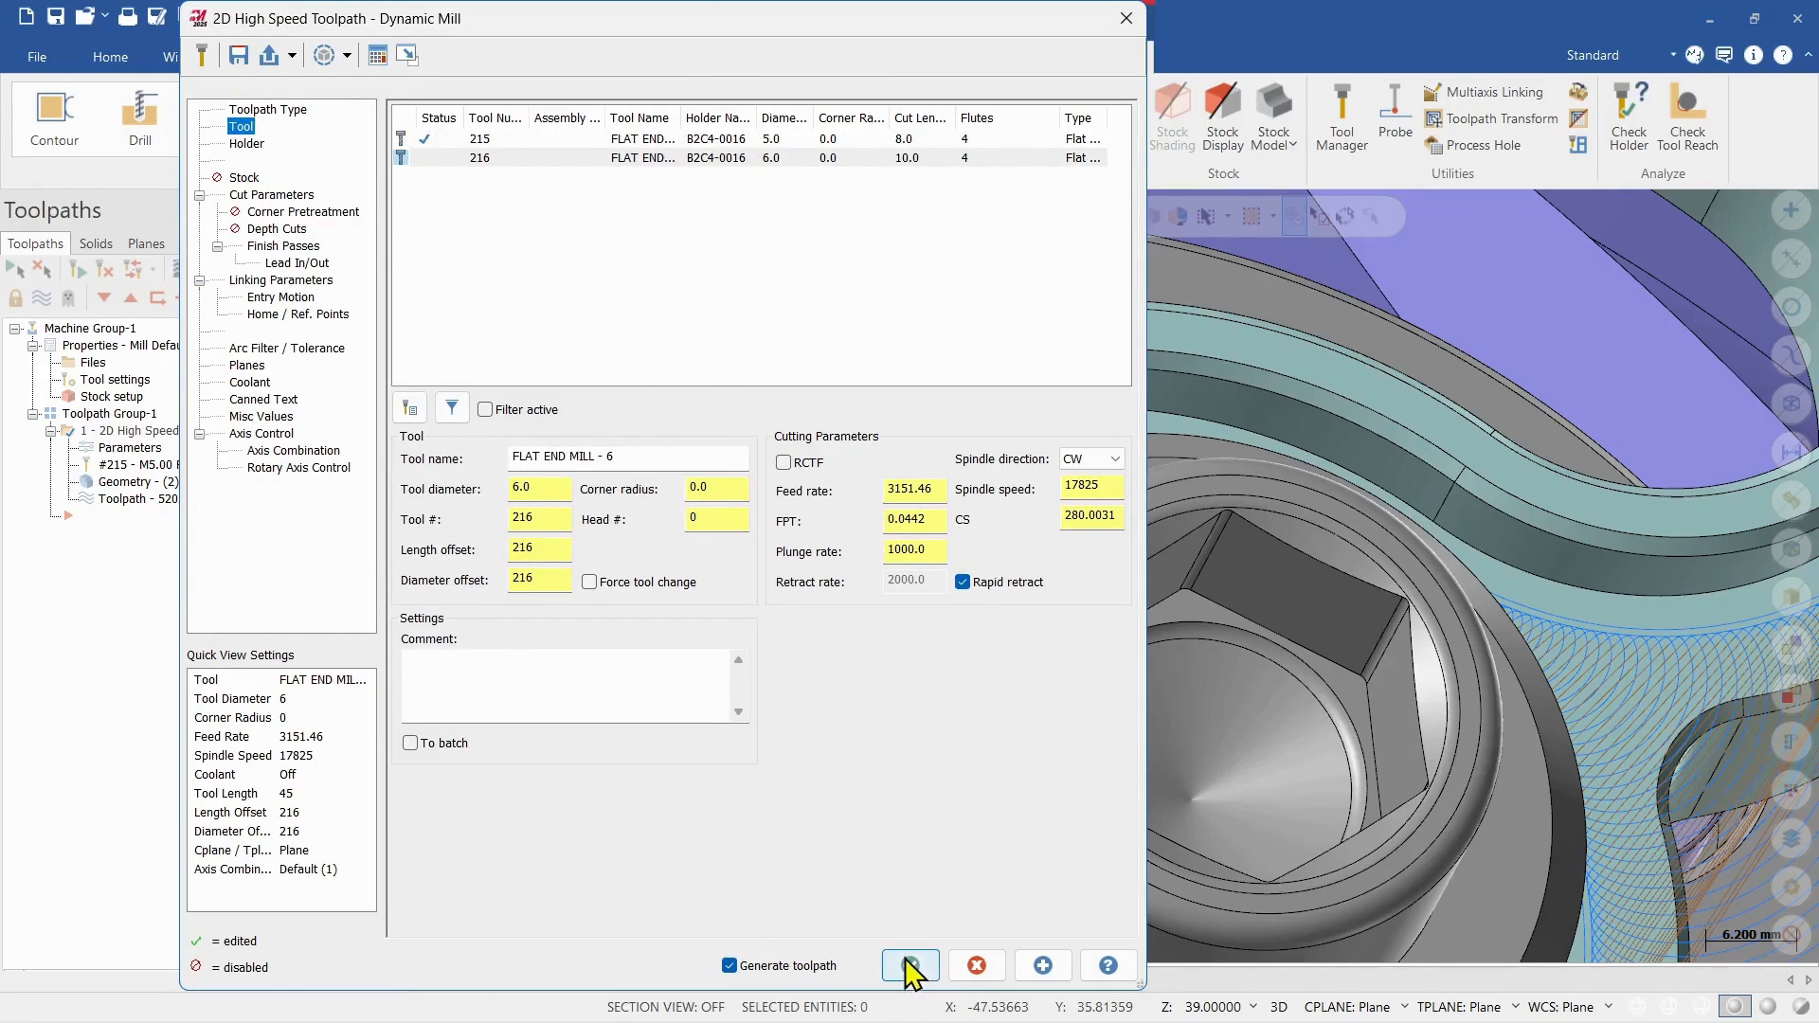
click(909, 965)
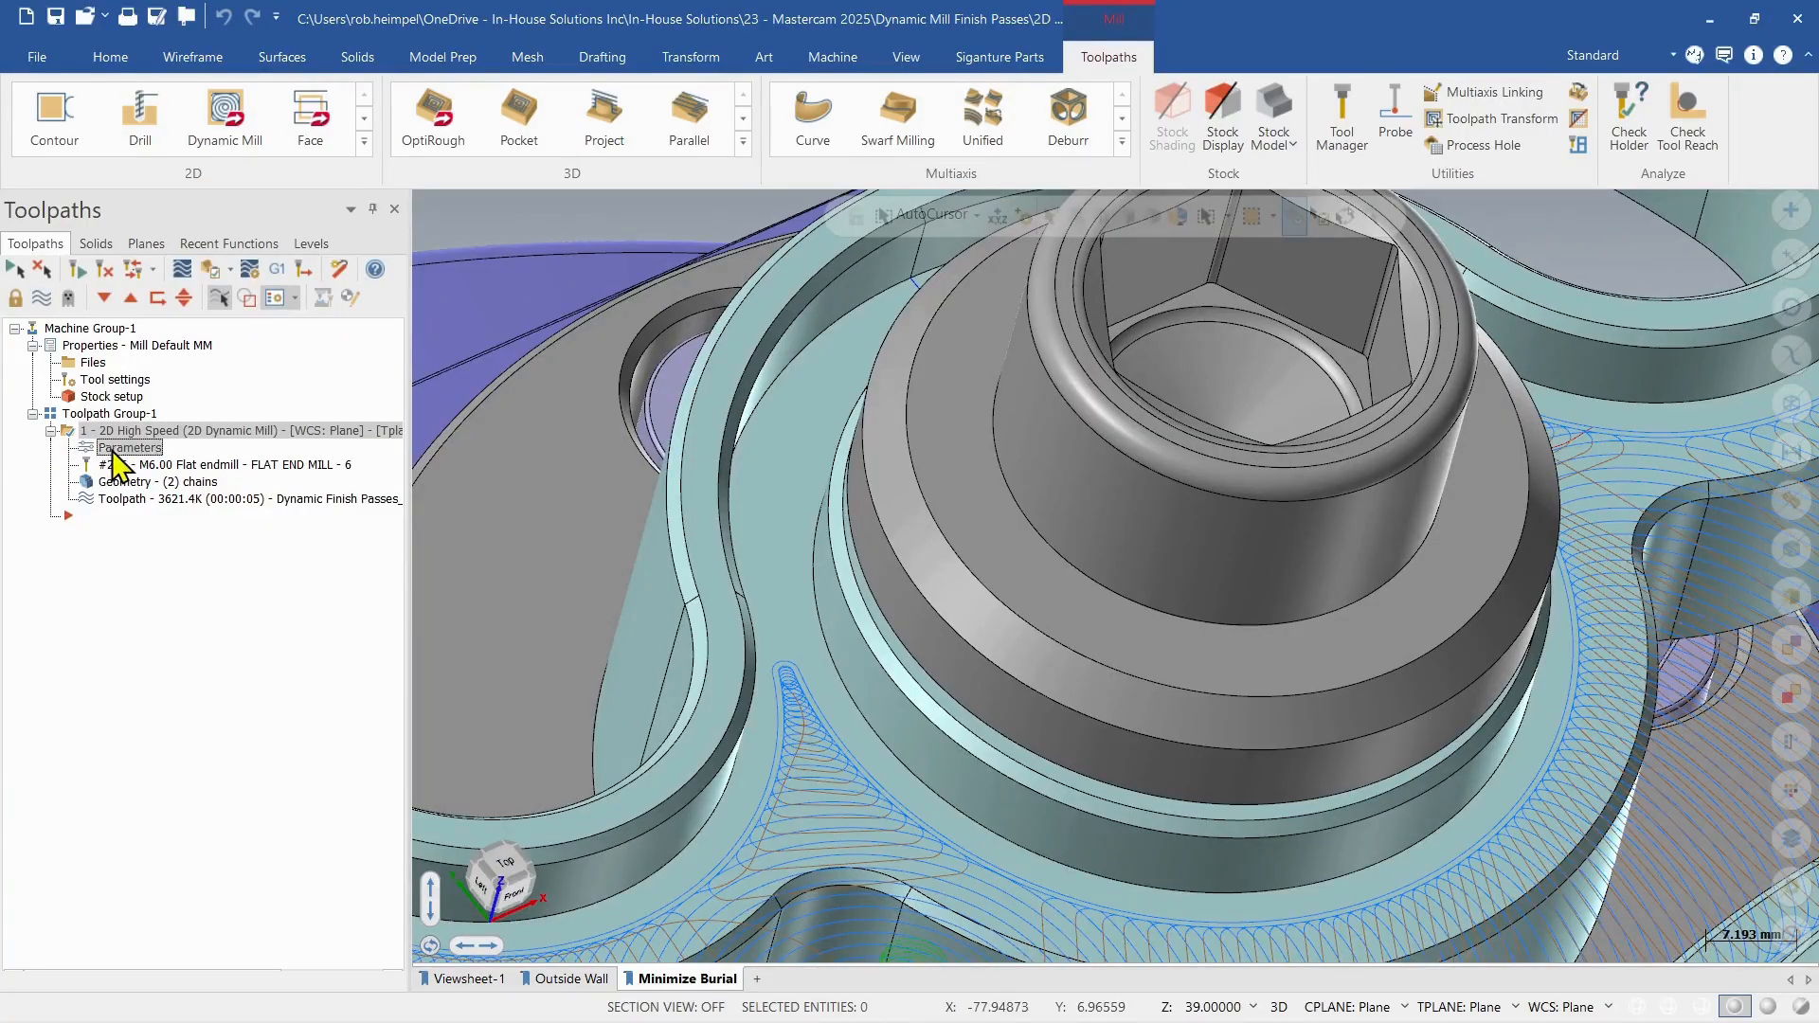
Step: Review finish passes, then inspect minimum toolpath radius 10% (0.6 mm) in Cut Parameters
double_click(130, 448)
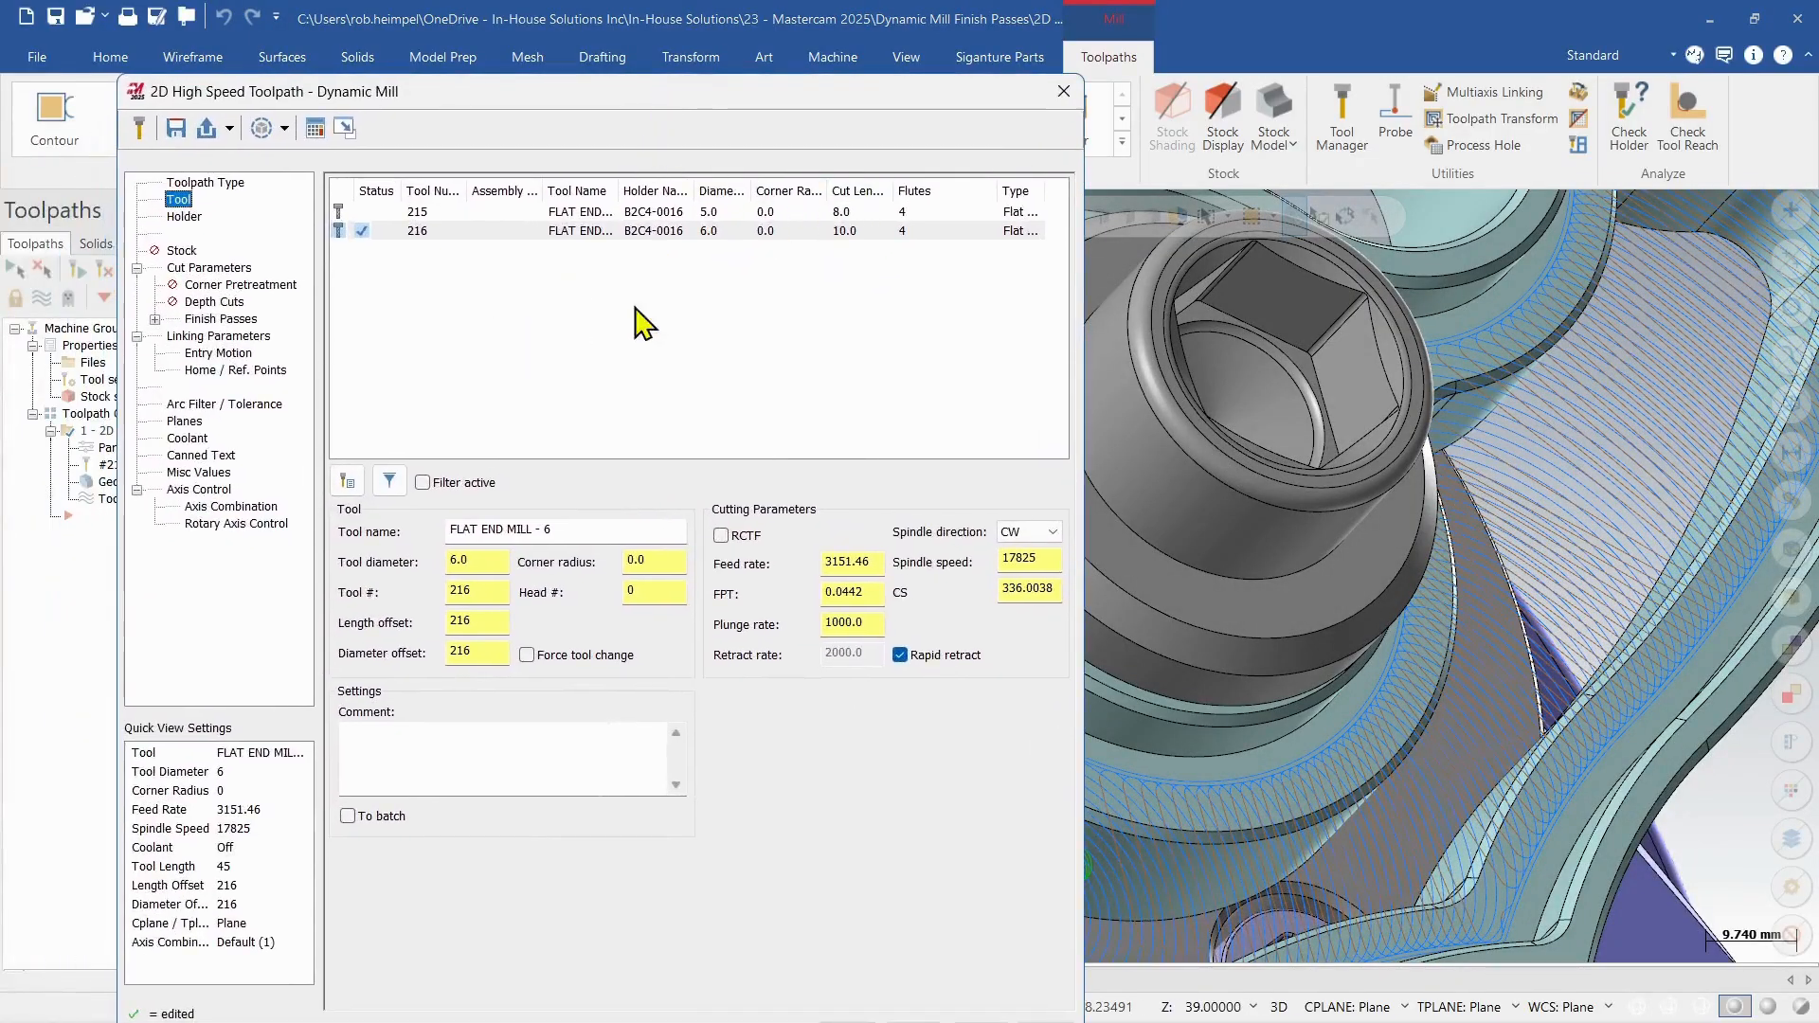
mouse_move(420, 267)
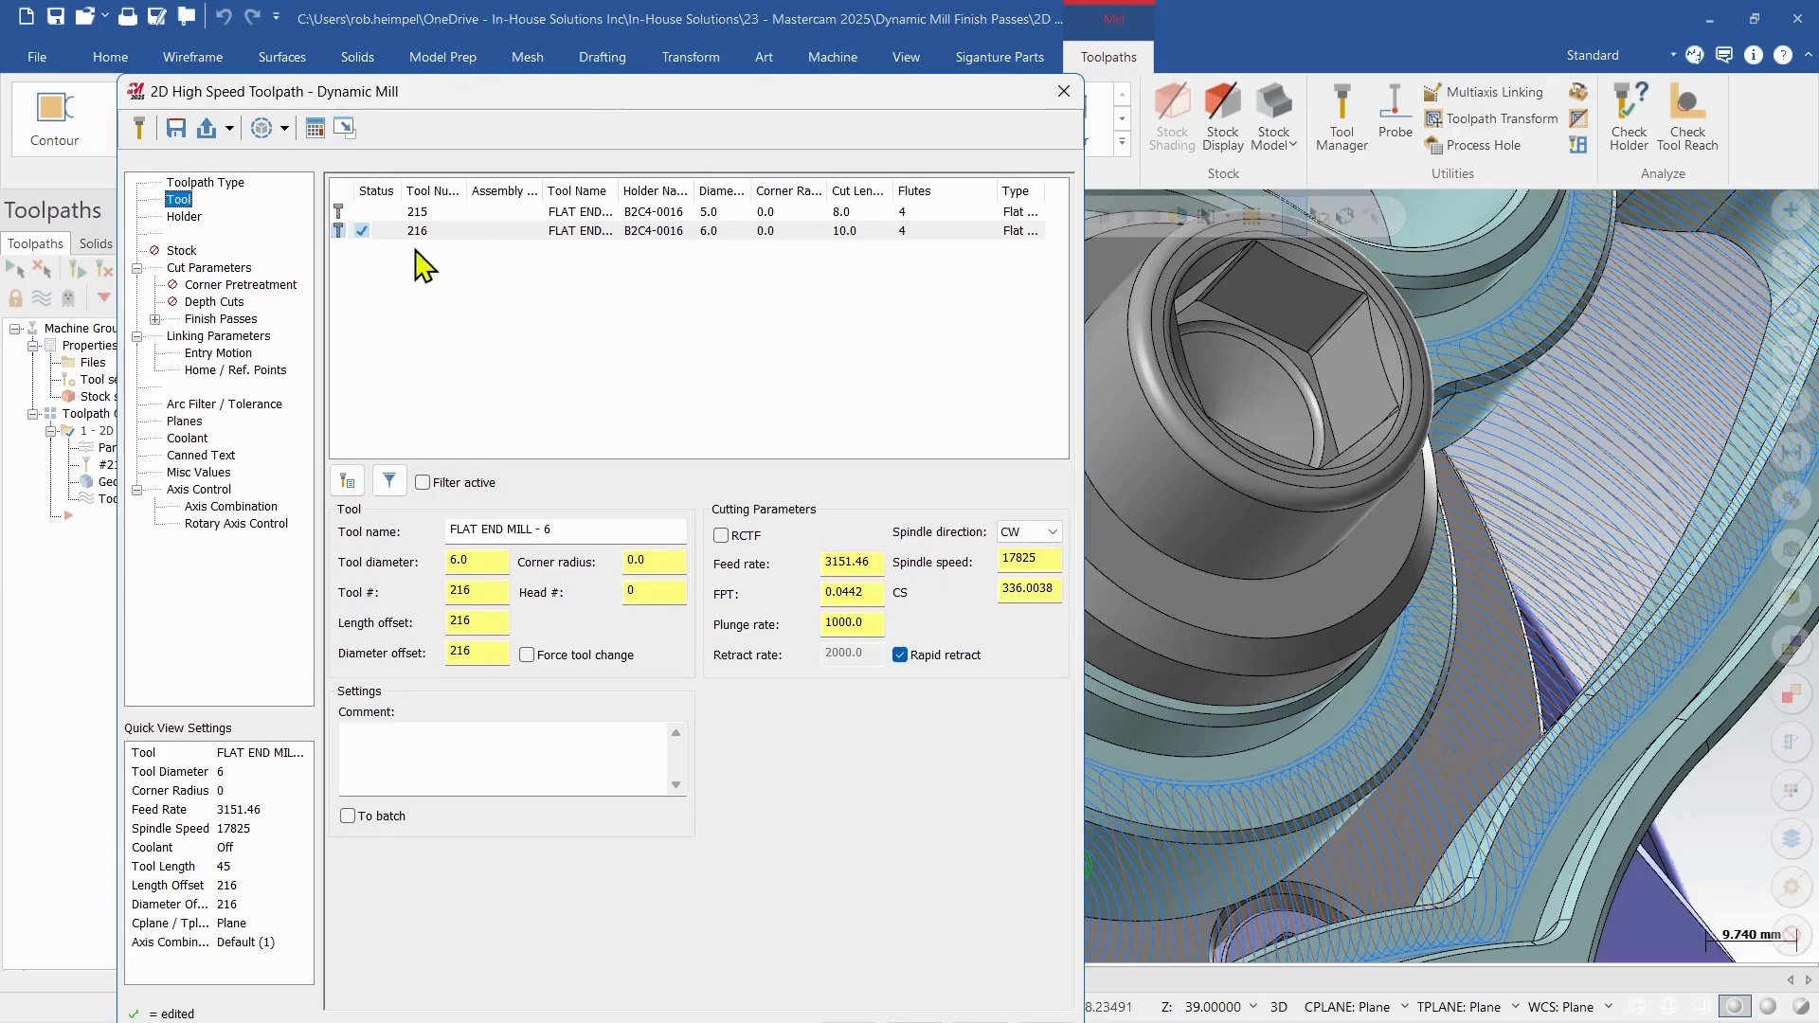
mouse_move(217, 340)
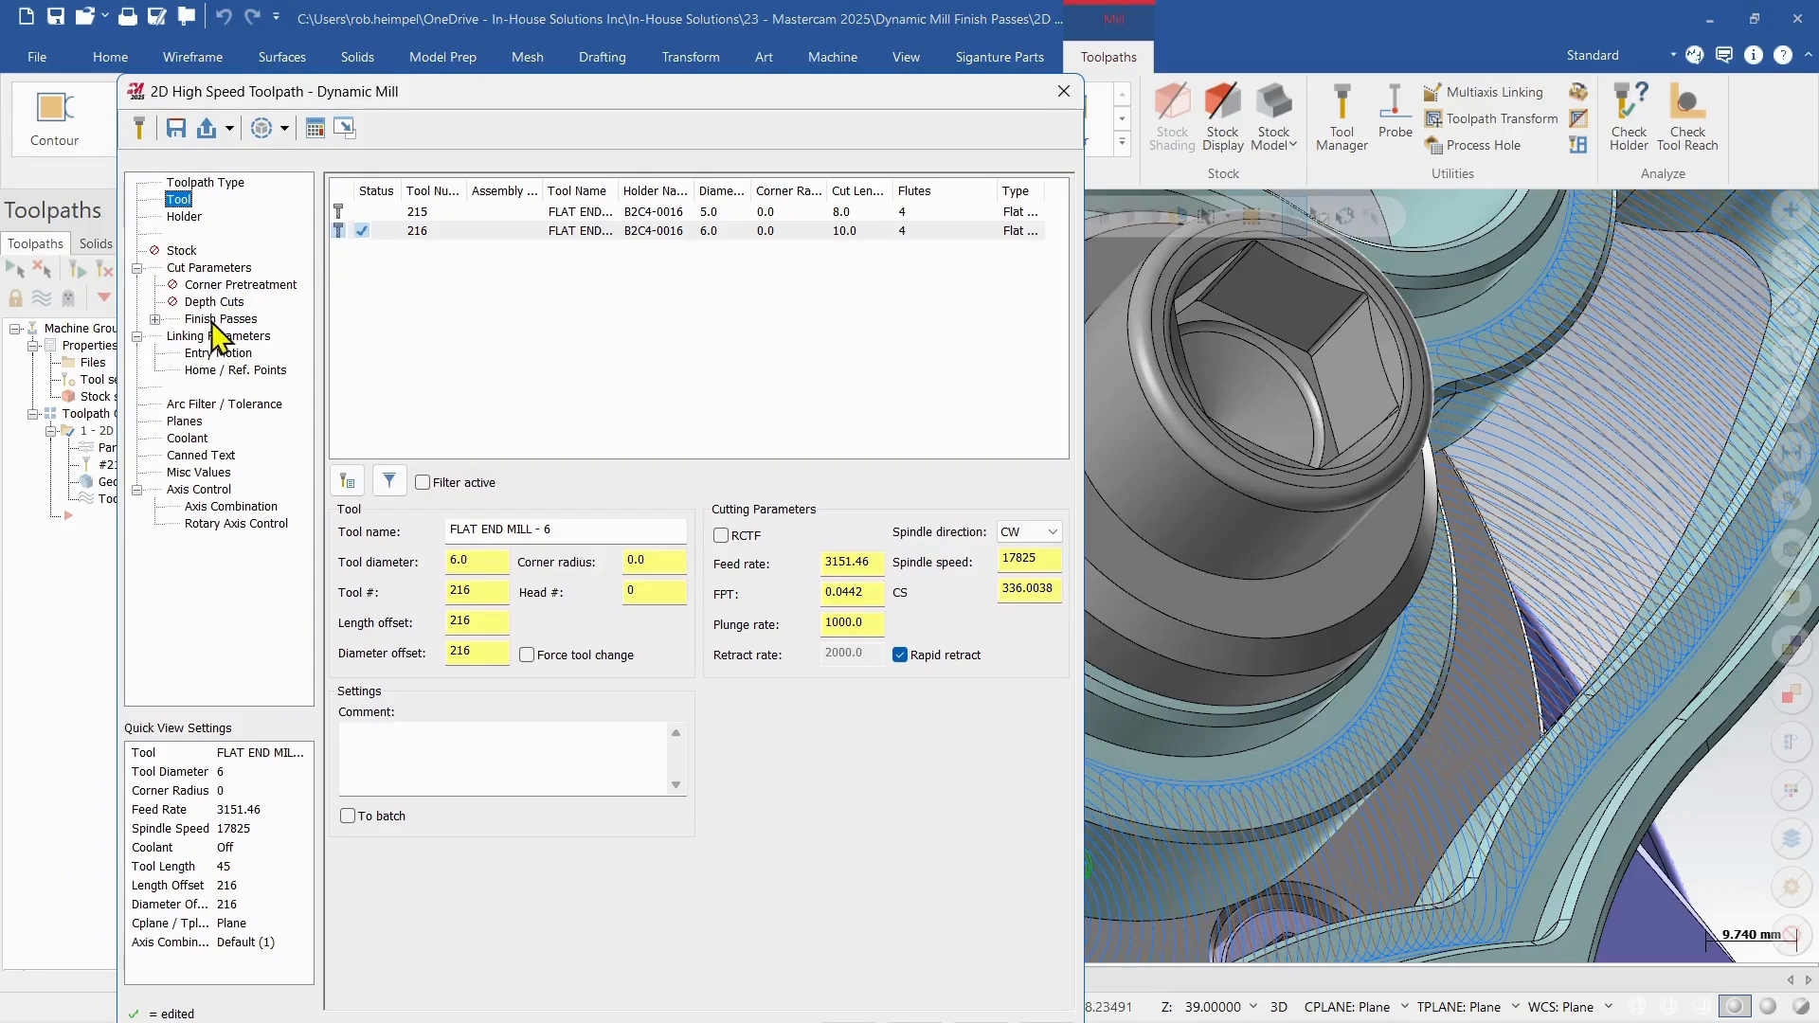
click(219, 320)
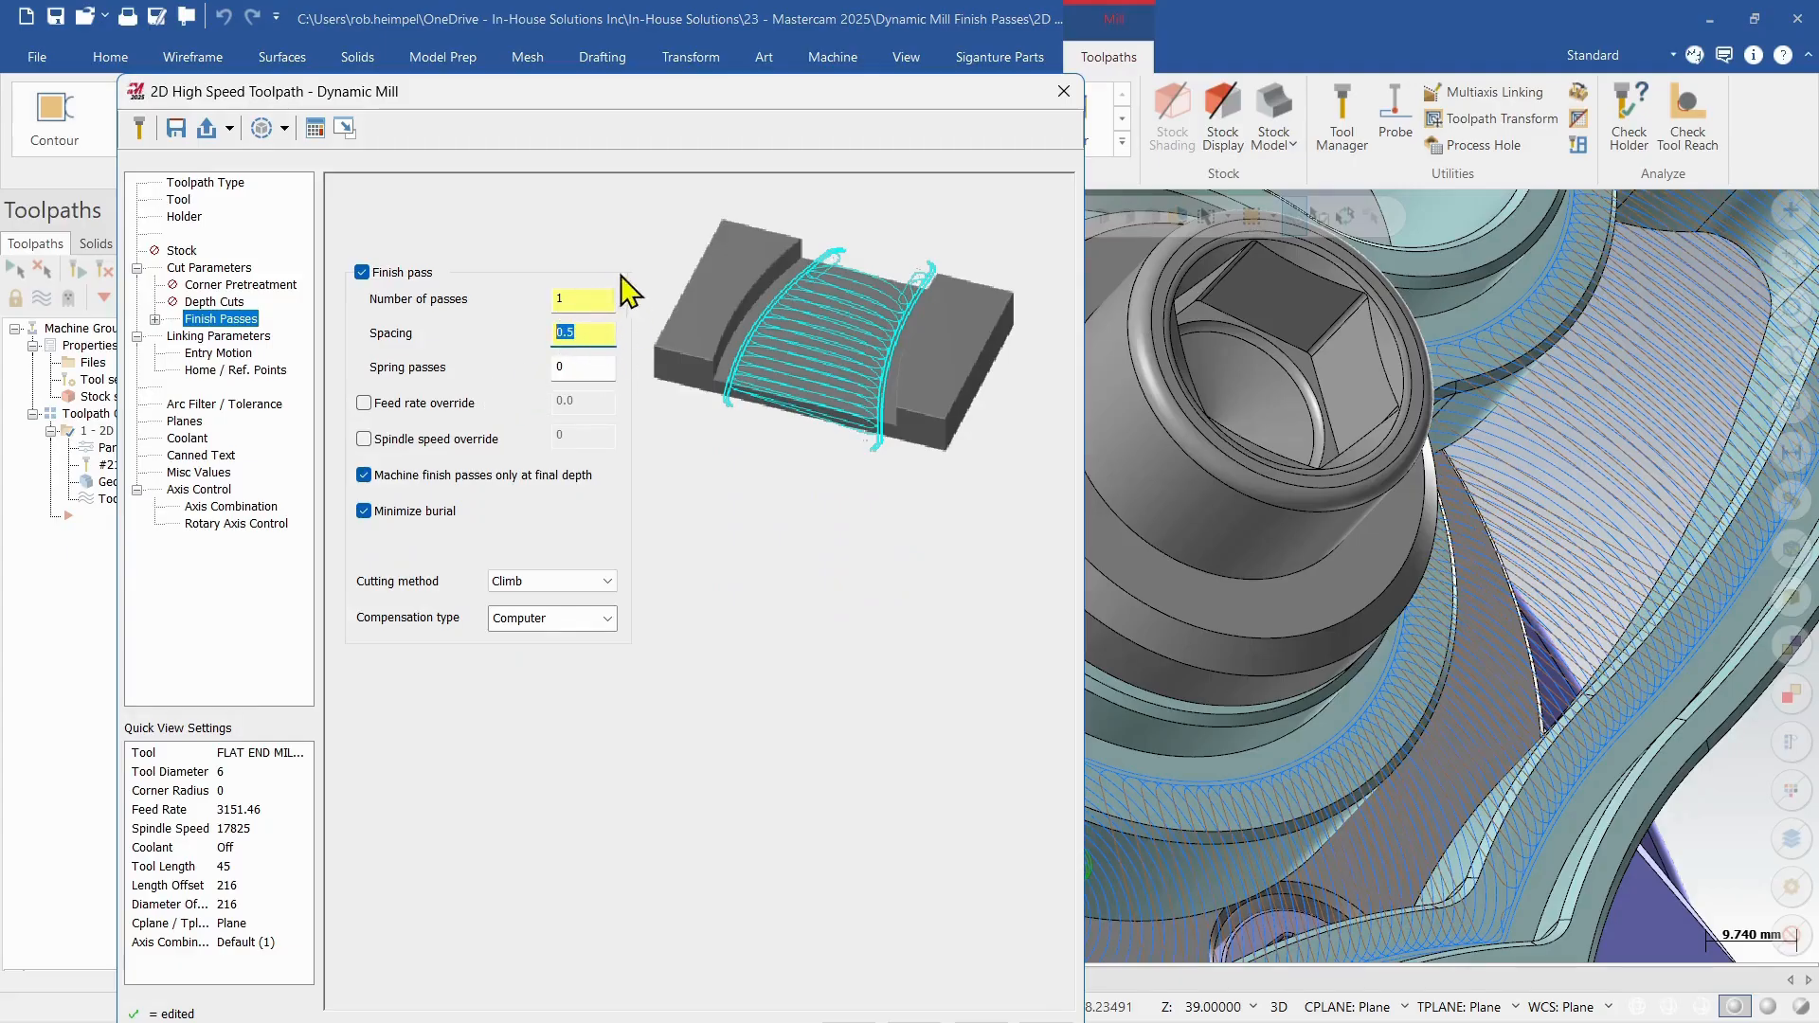
mouse_move(398, 385)
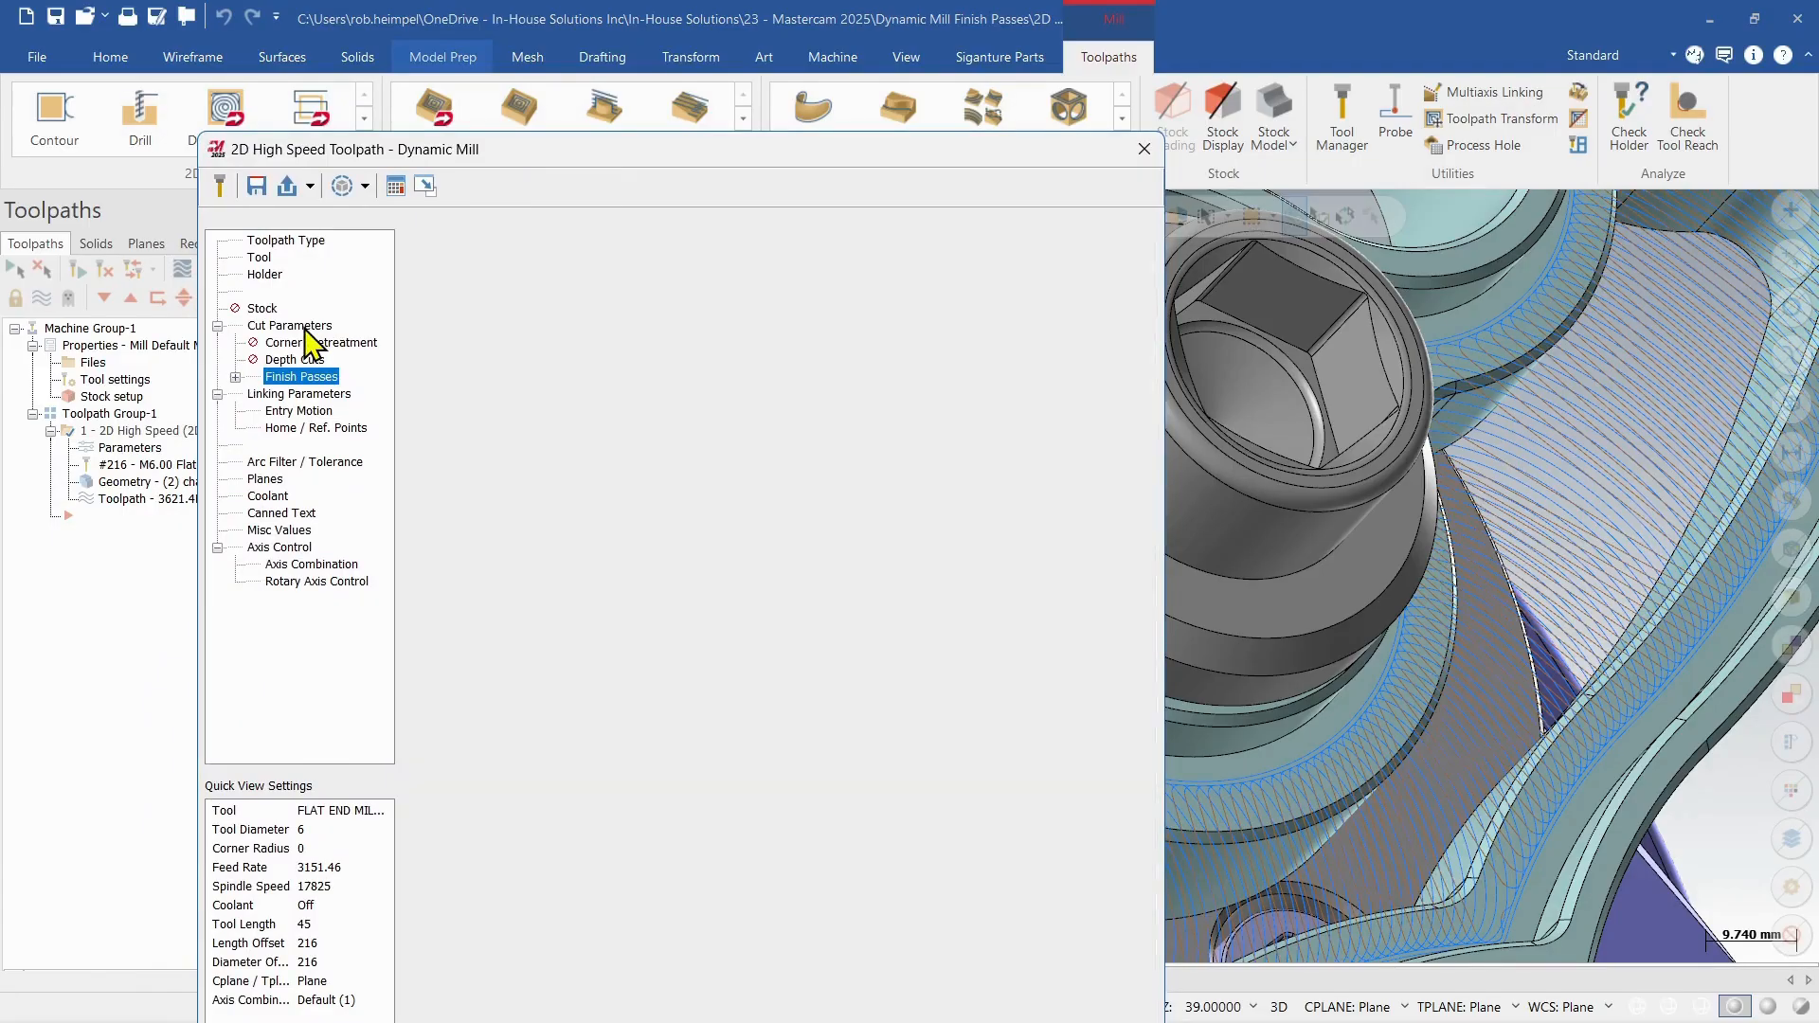
click(290, 325)
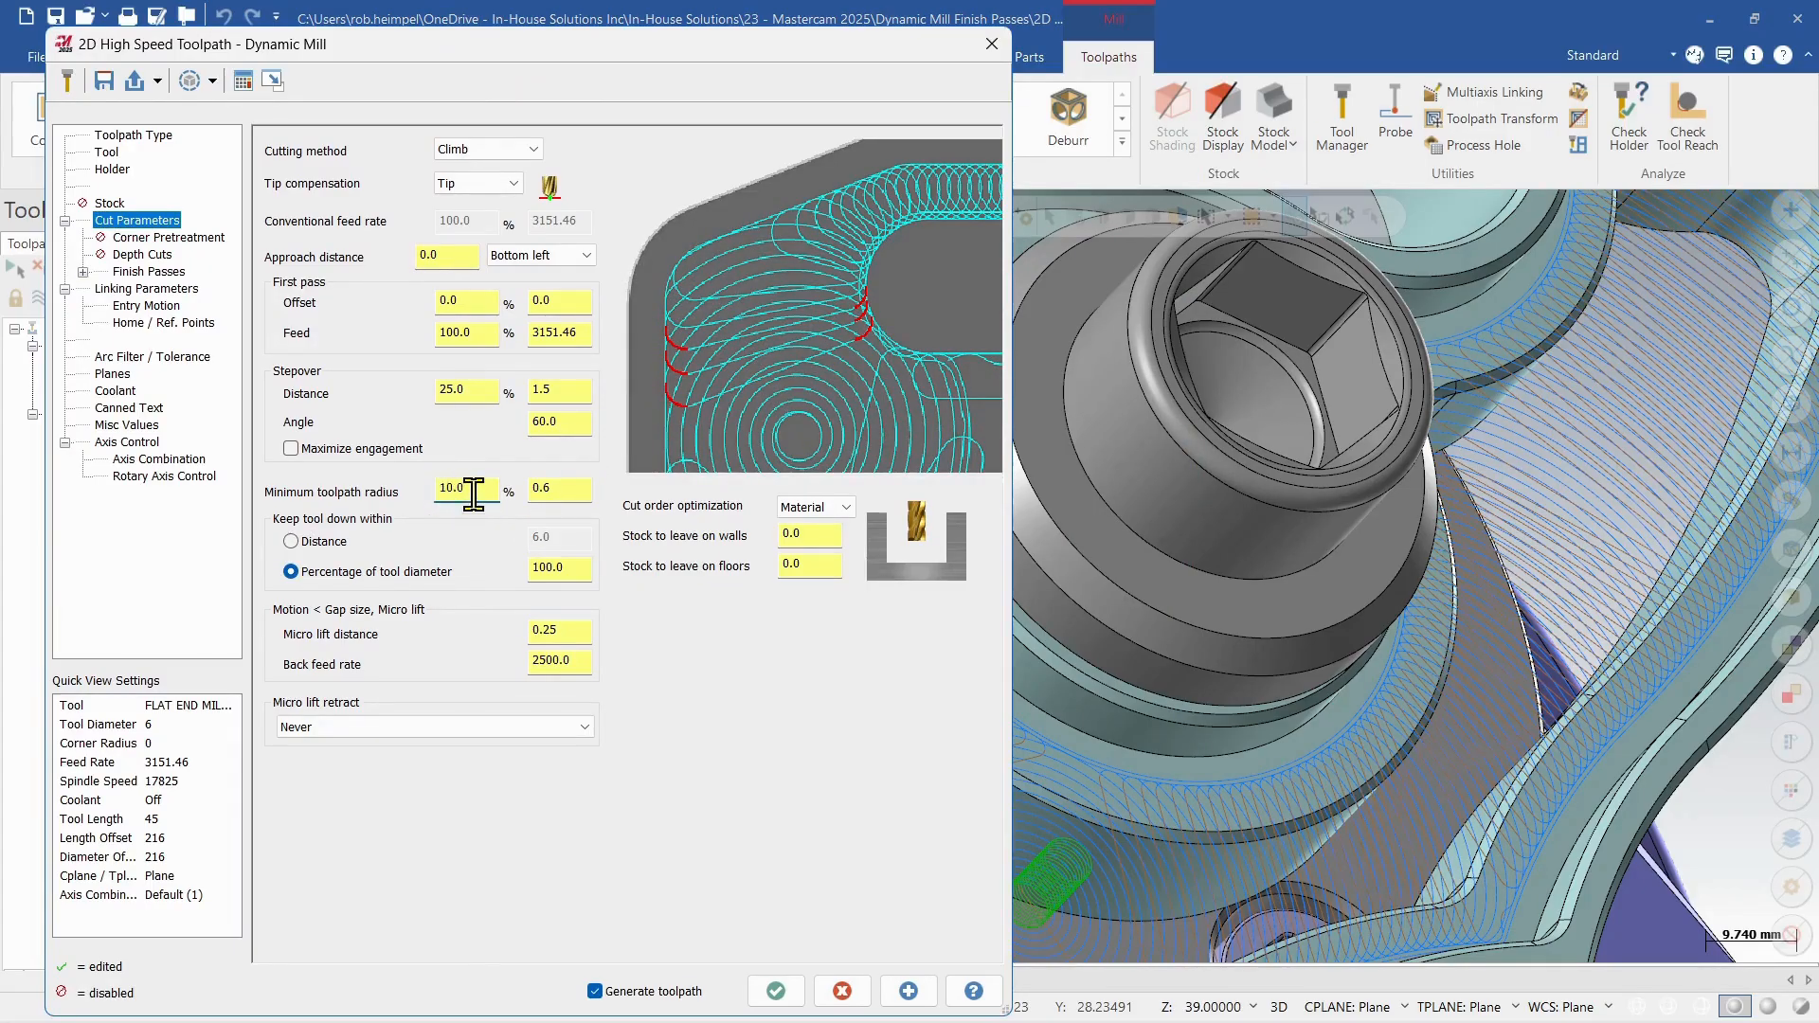
triple_click(465, 487)
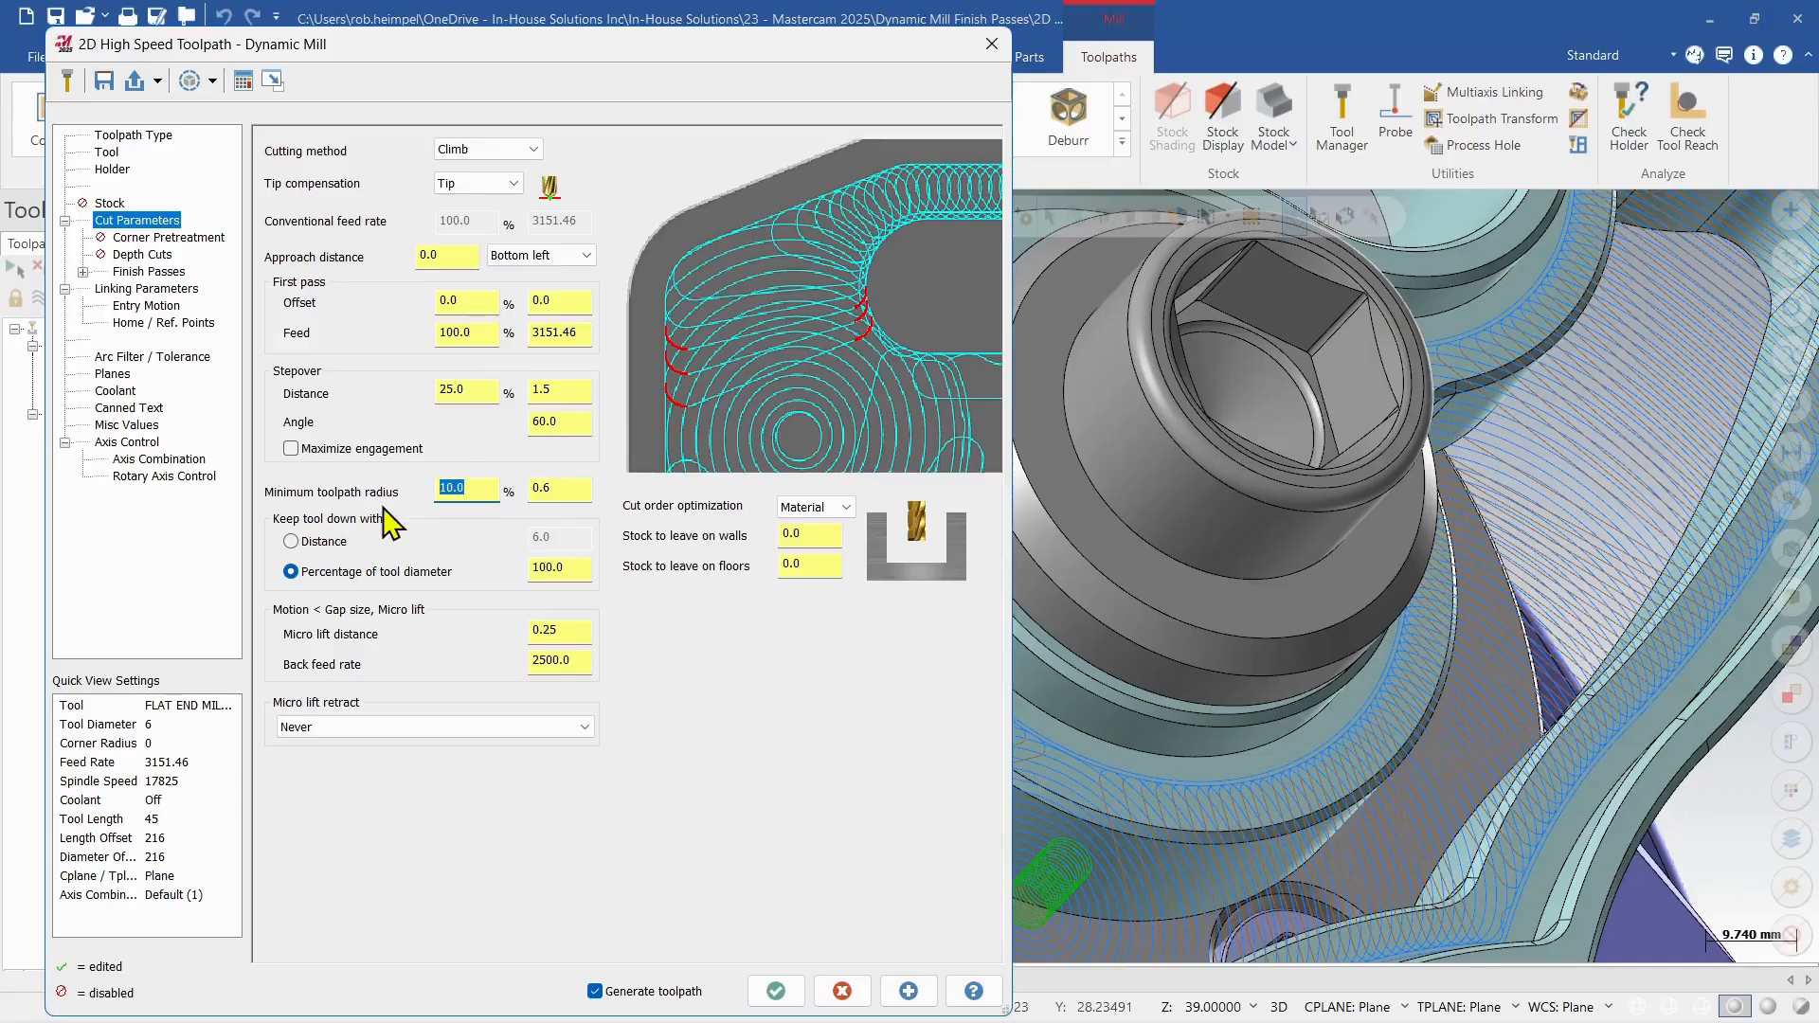
mouse_move(420, 514)
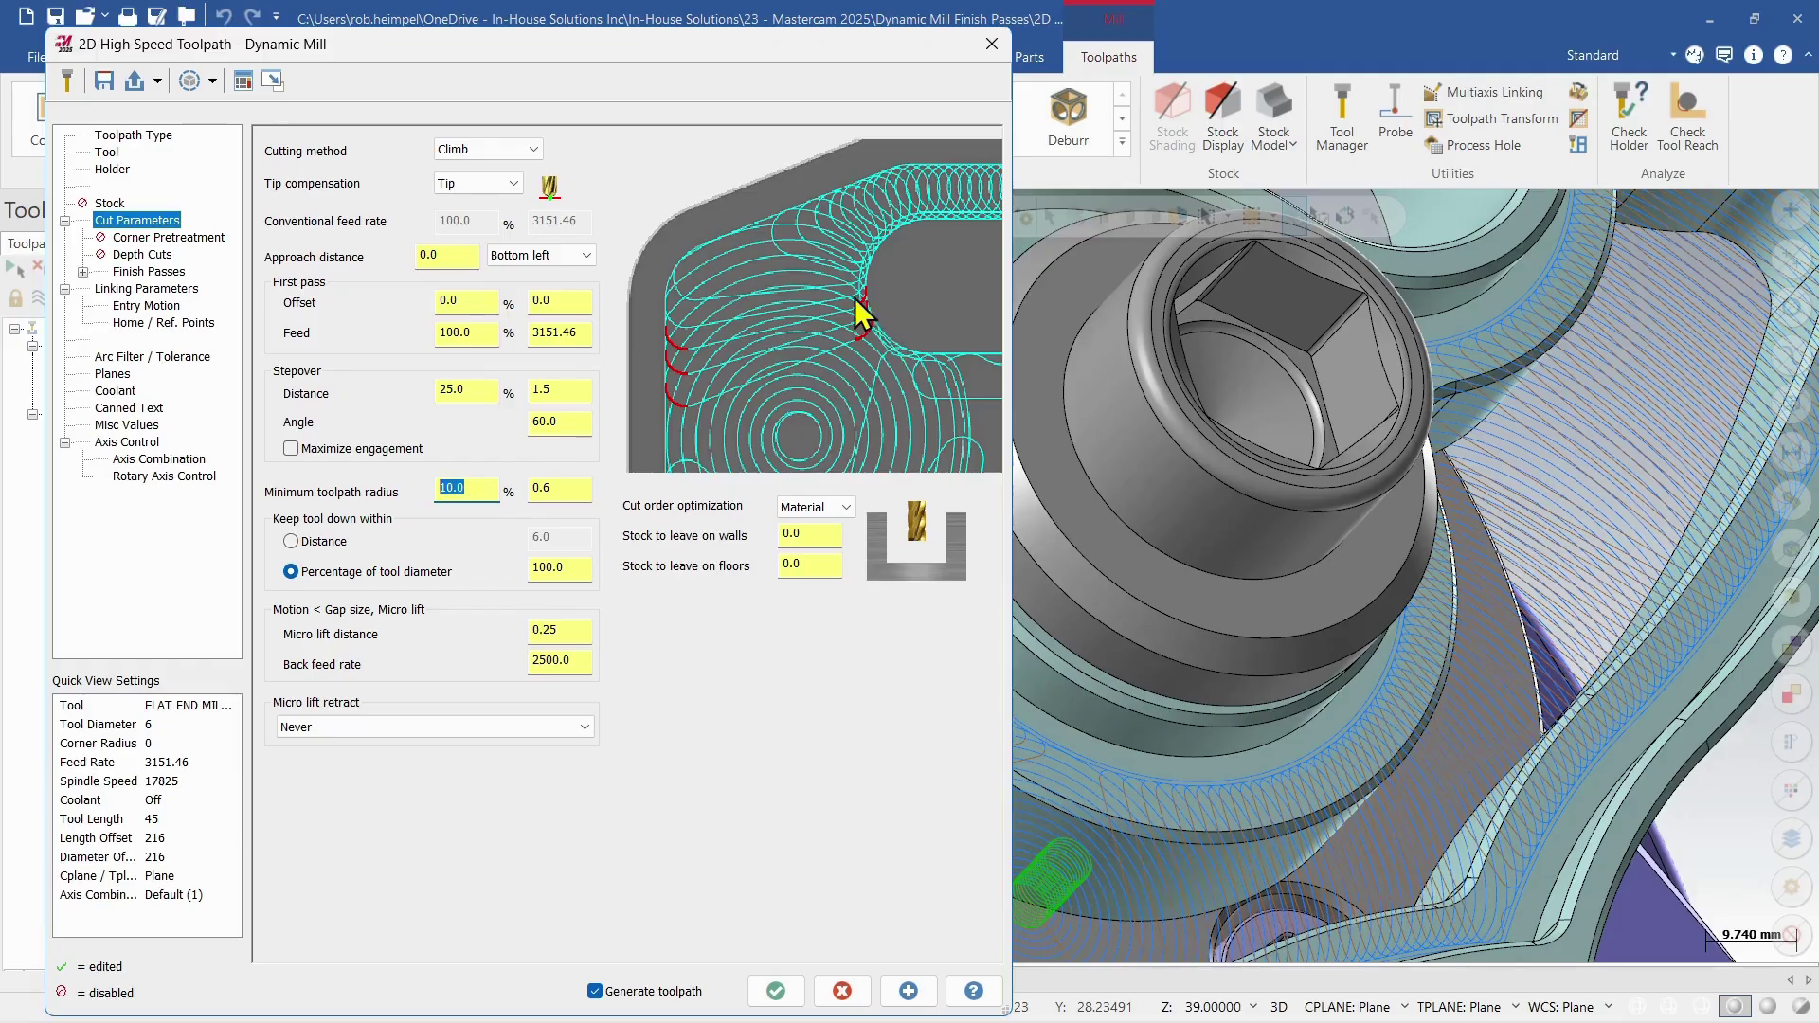
mouse_move(479, 534)
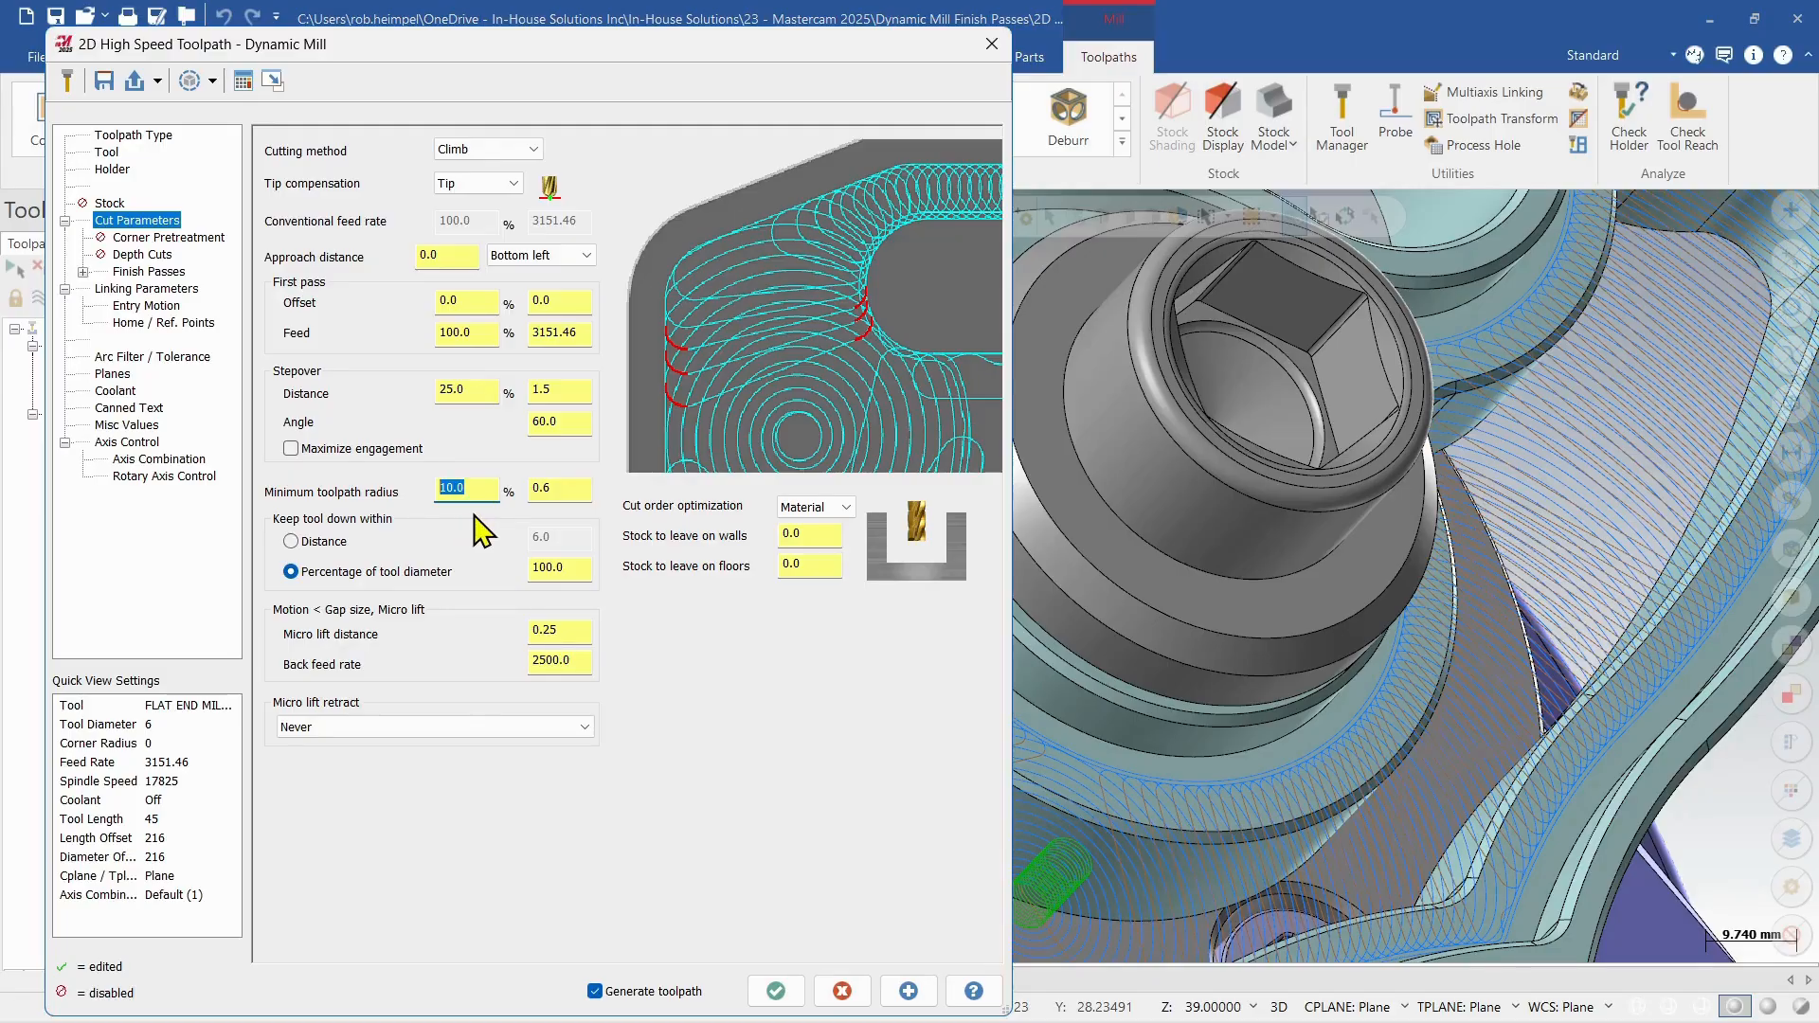
mouse_move(580, 492)
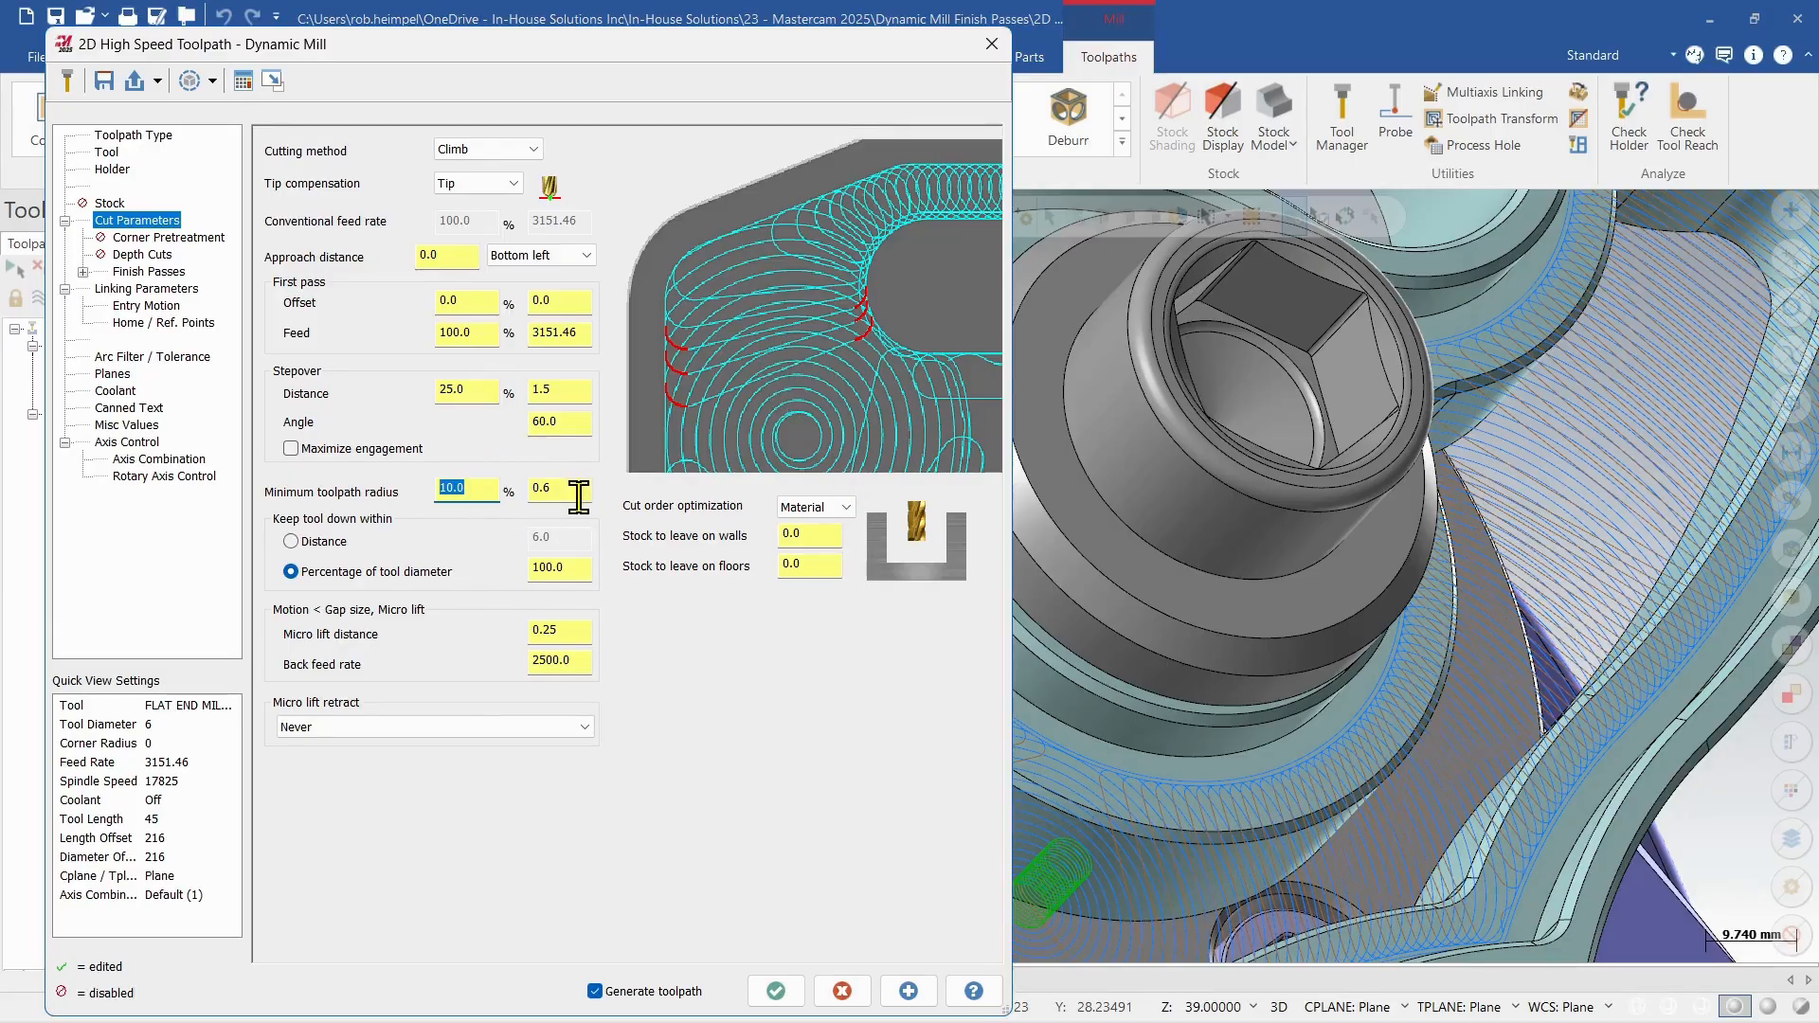
click(557, 487)
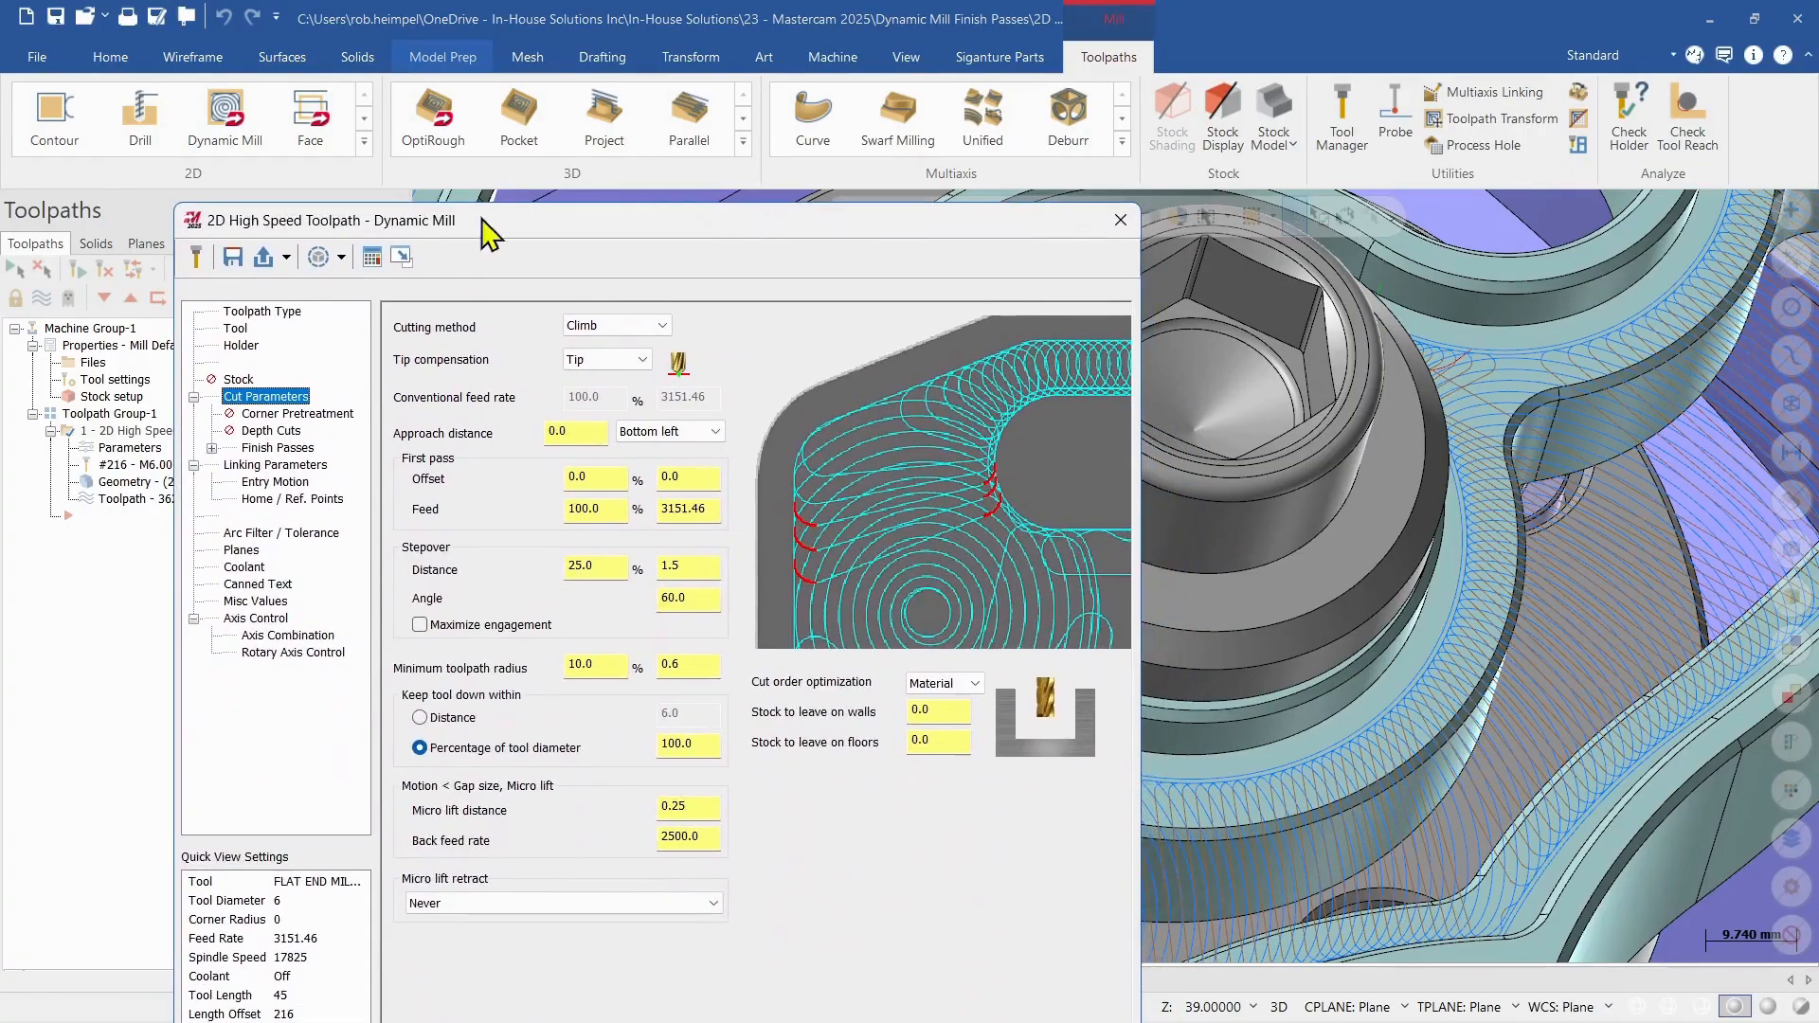
Step: Move the parameters dialog aside on Finish Passes and uncheck Minimize burial
click(278, 446)
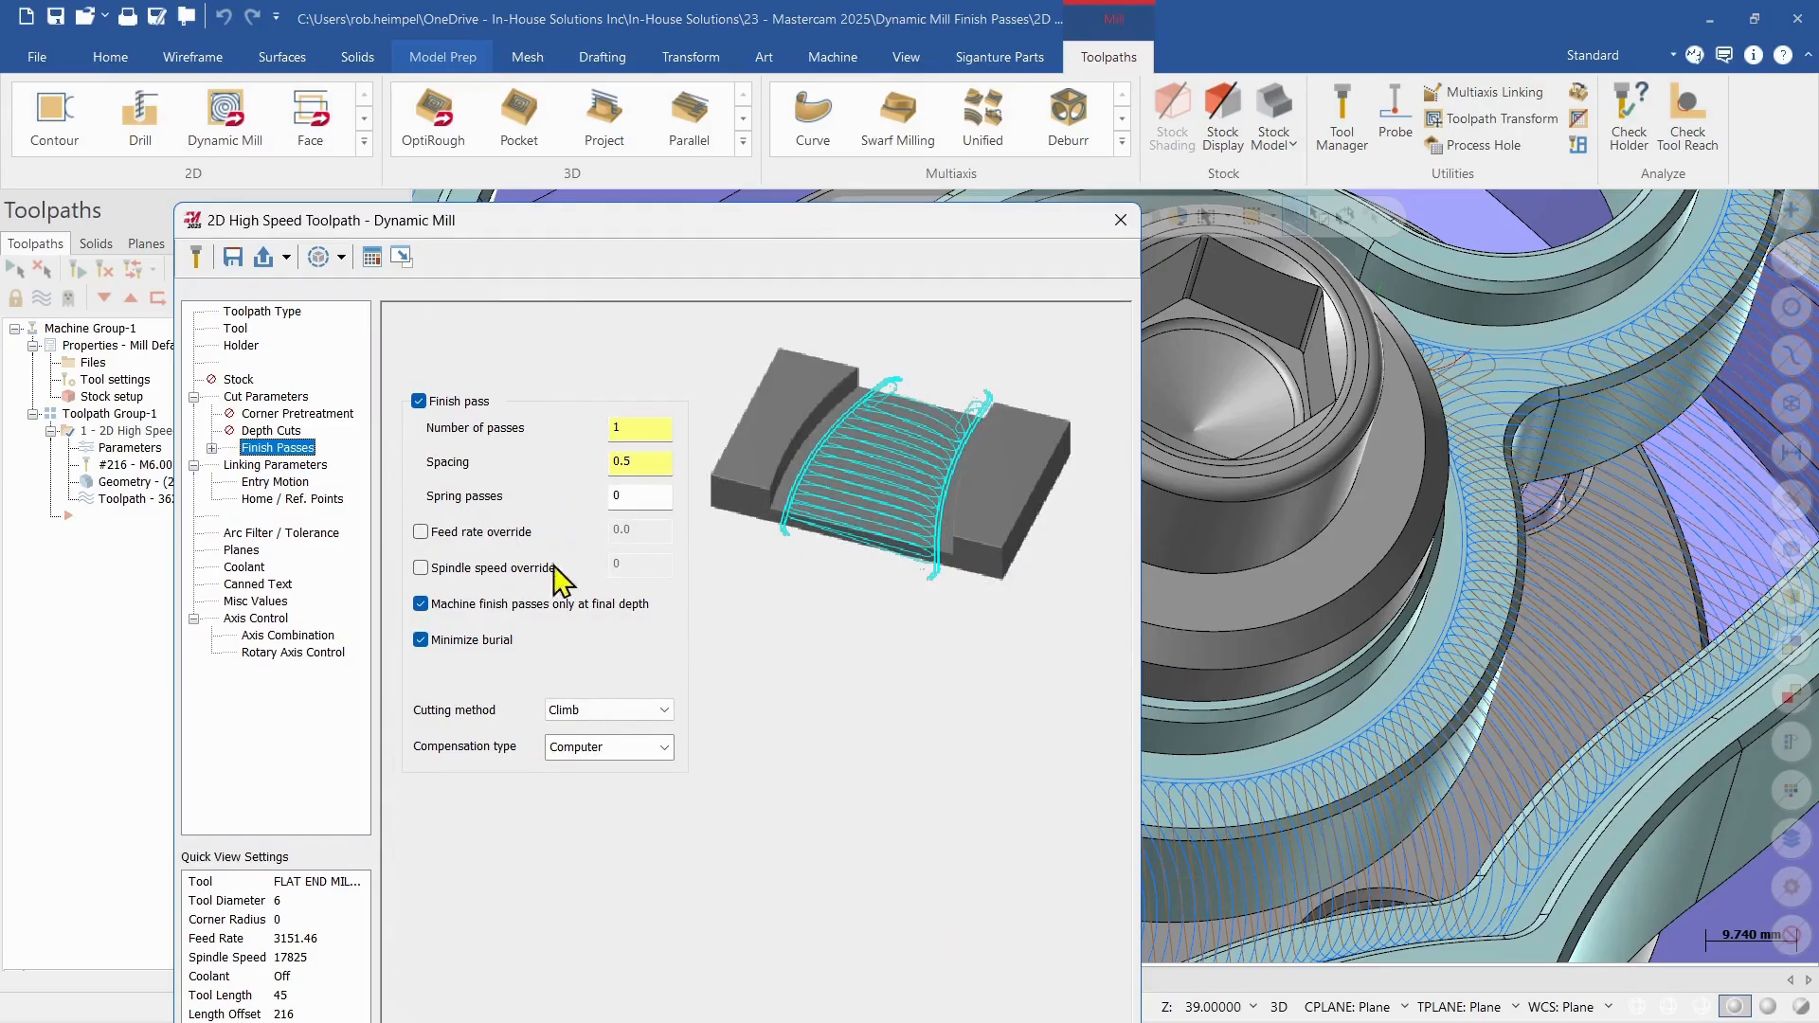
mouse_move(522, 645)
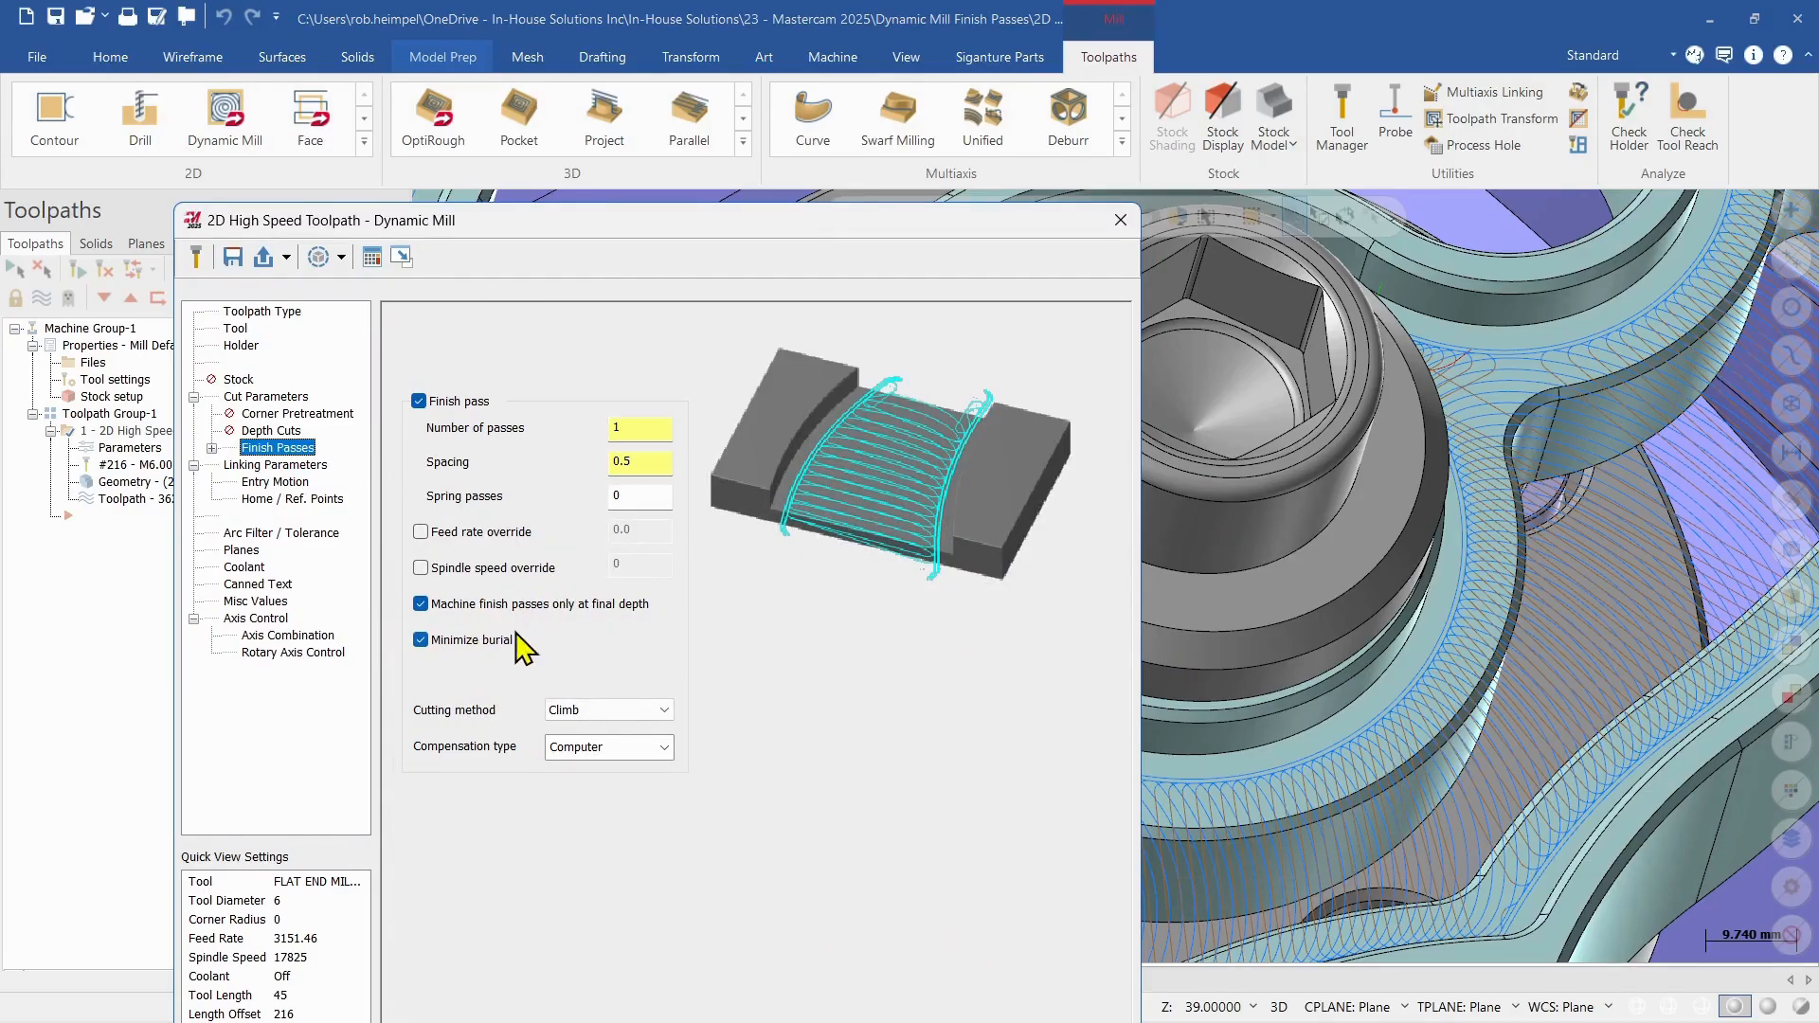
mouse_move(274, 645)
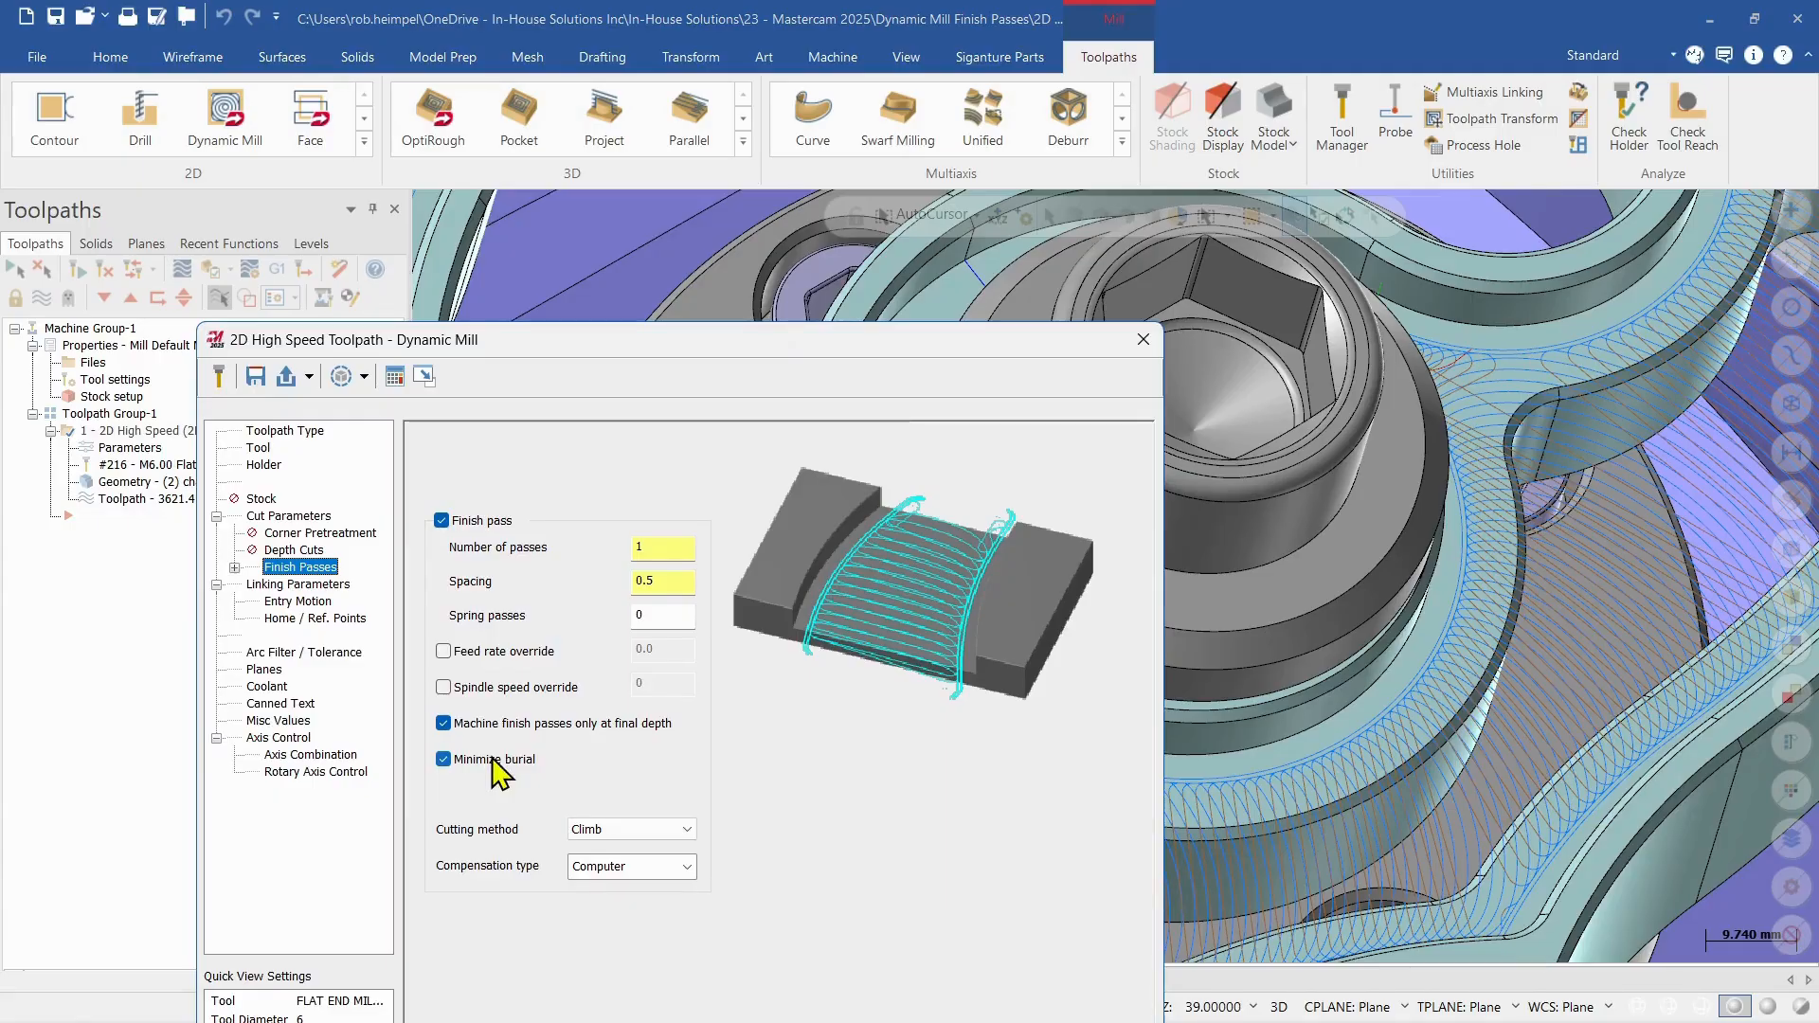
drag(347, 339, 362, 307)
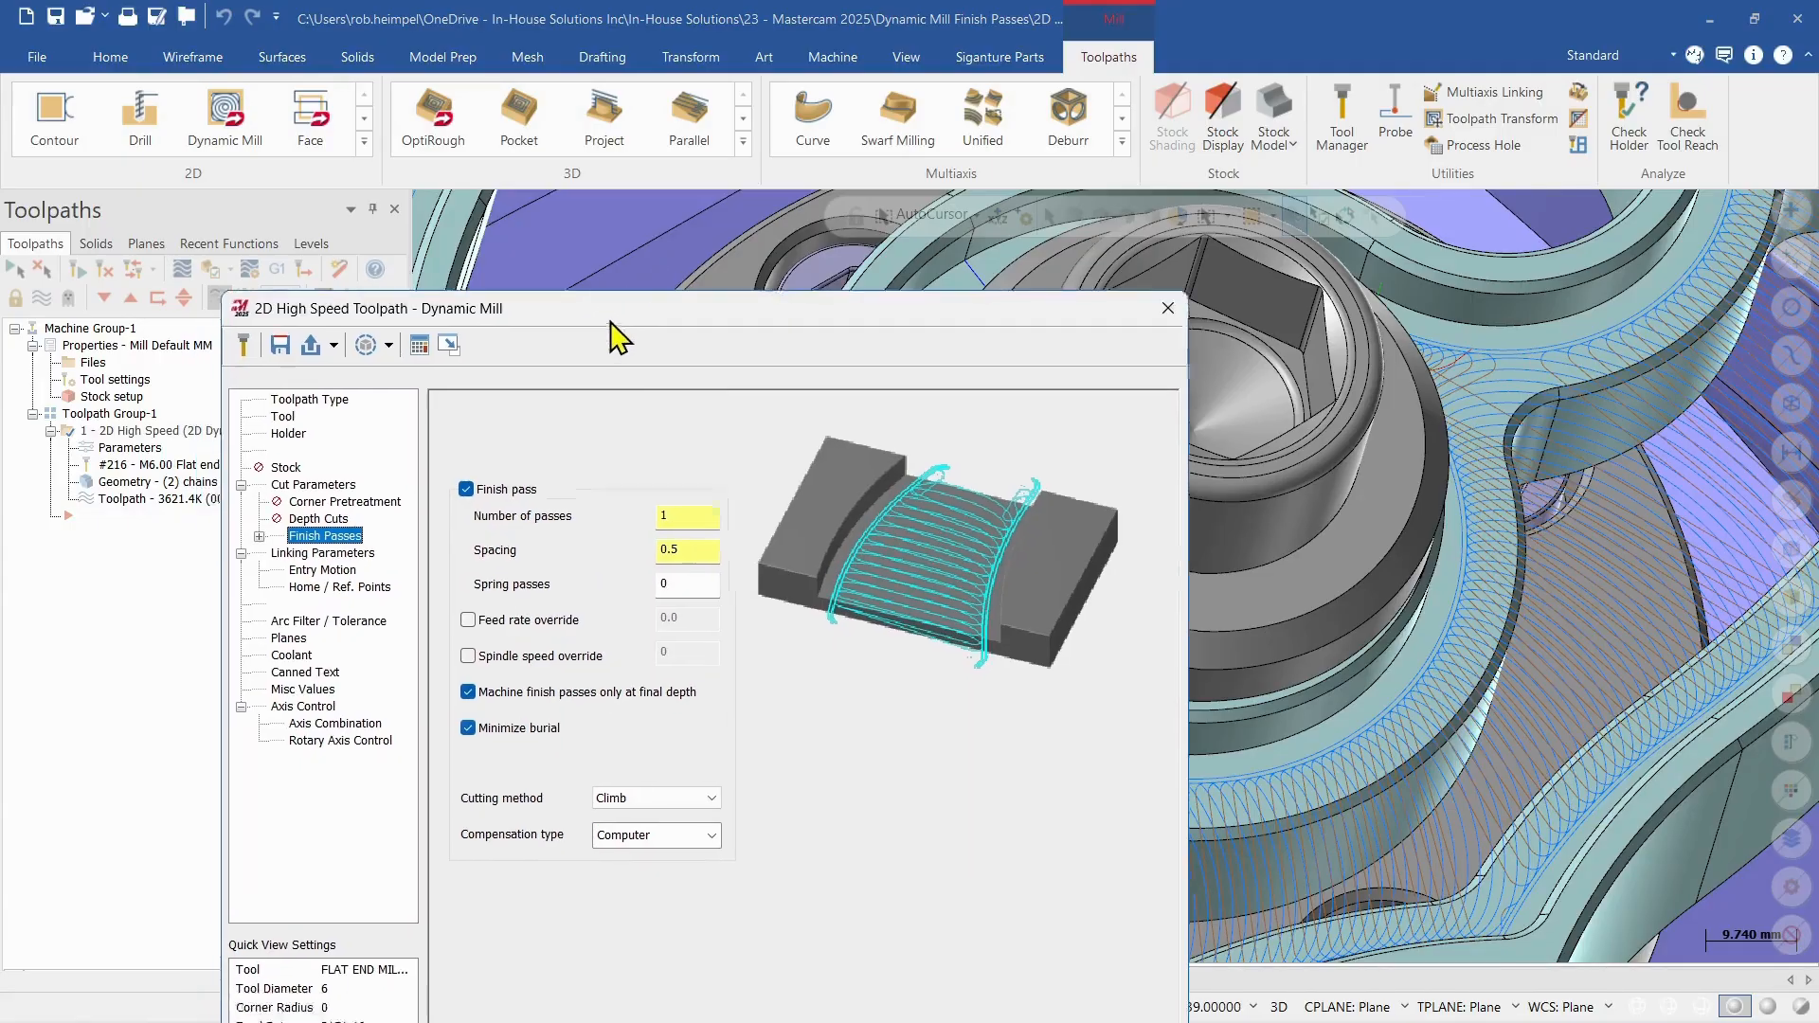
drag(621, 307, 621, 46)
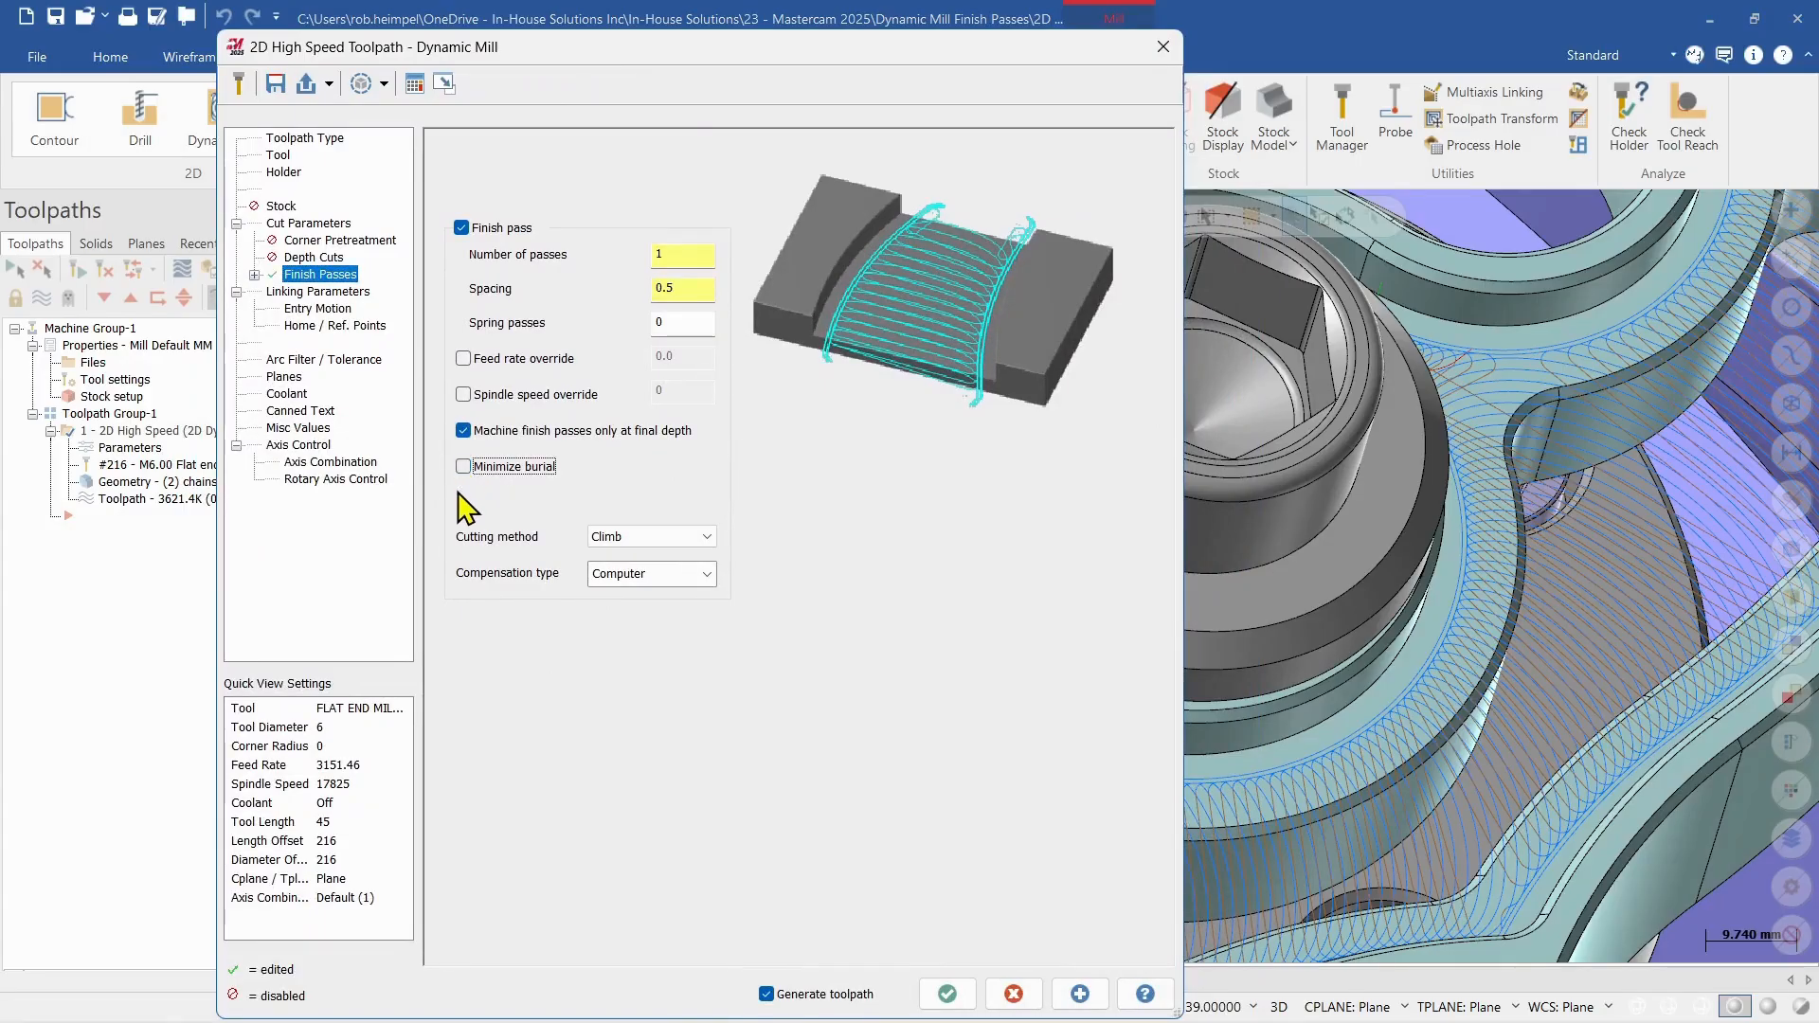
click(945, 994)
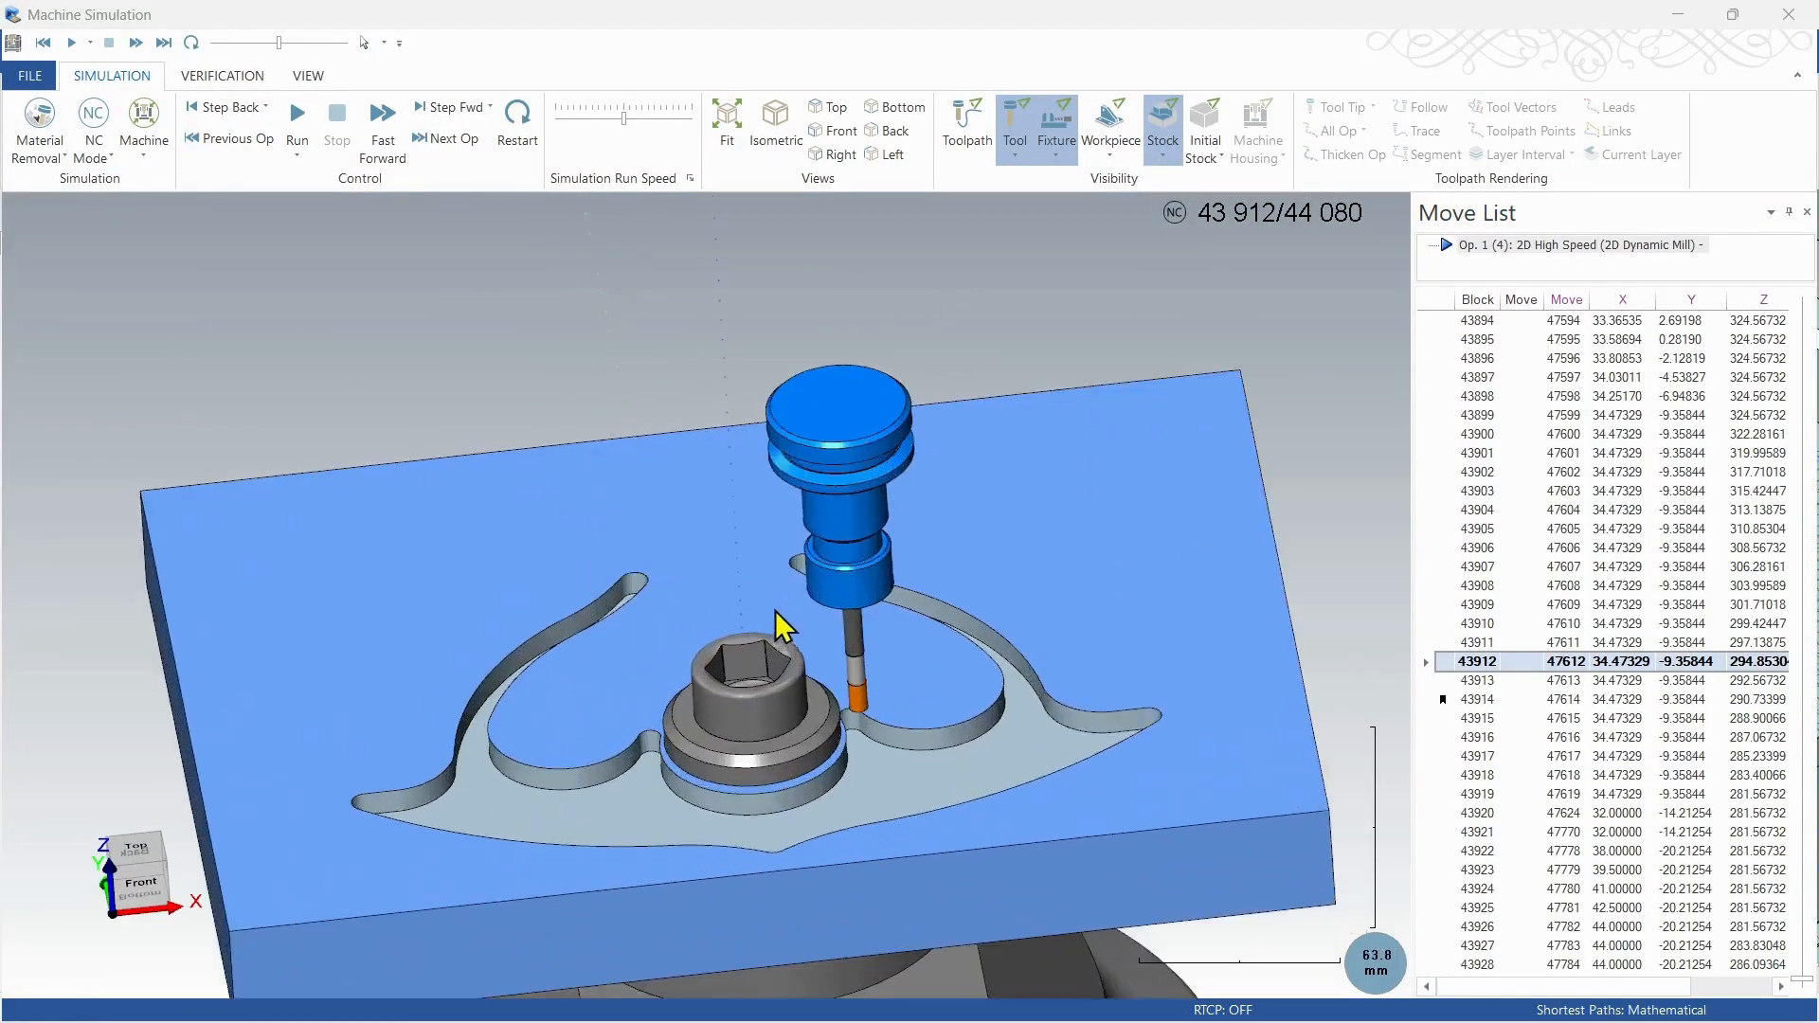
Step: Review the 6 mm tool cutting in Machine Simulation, then close it
scroll(up, 3)
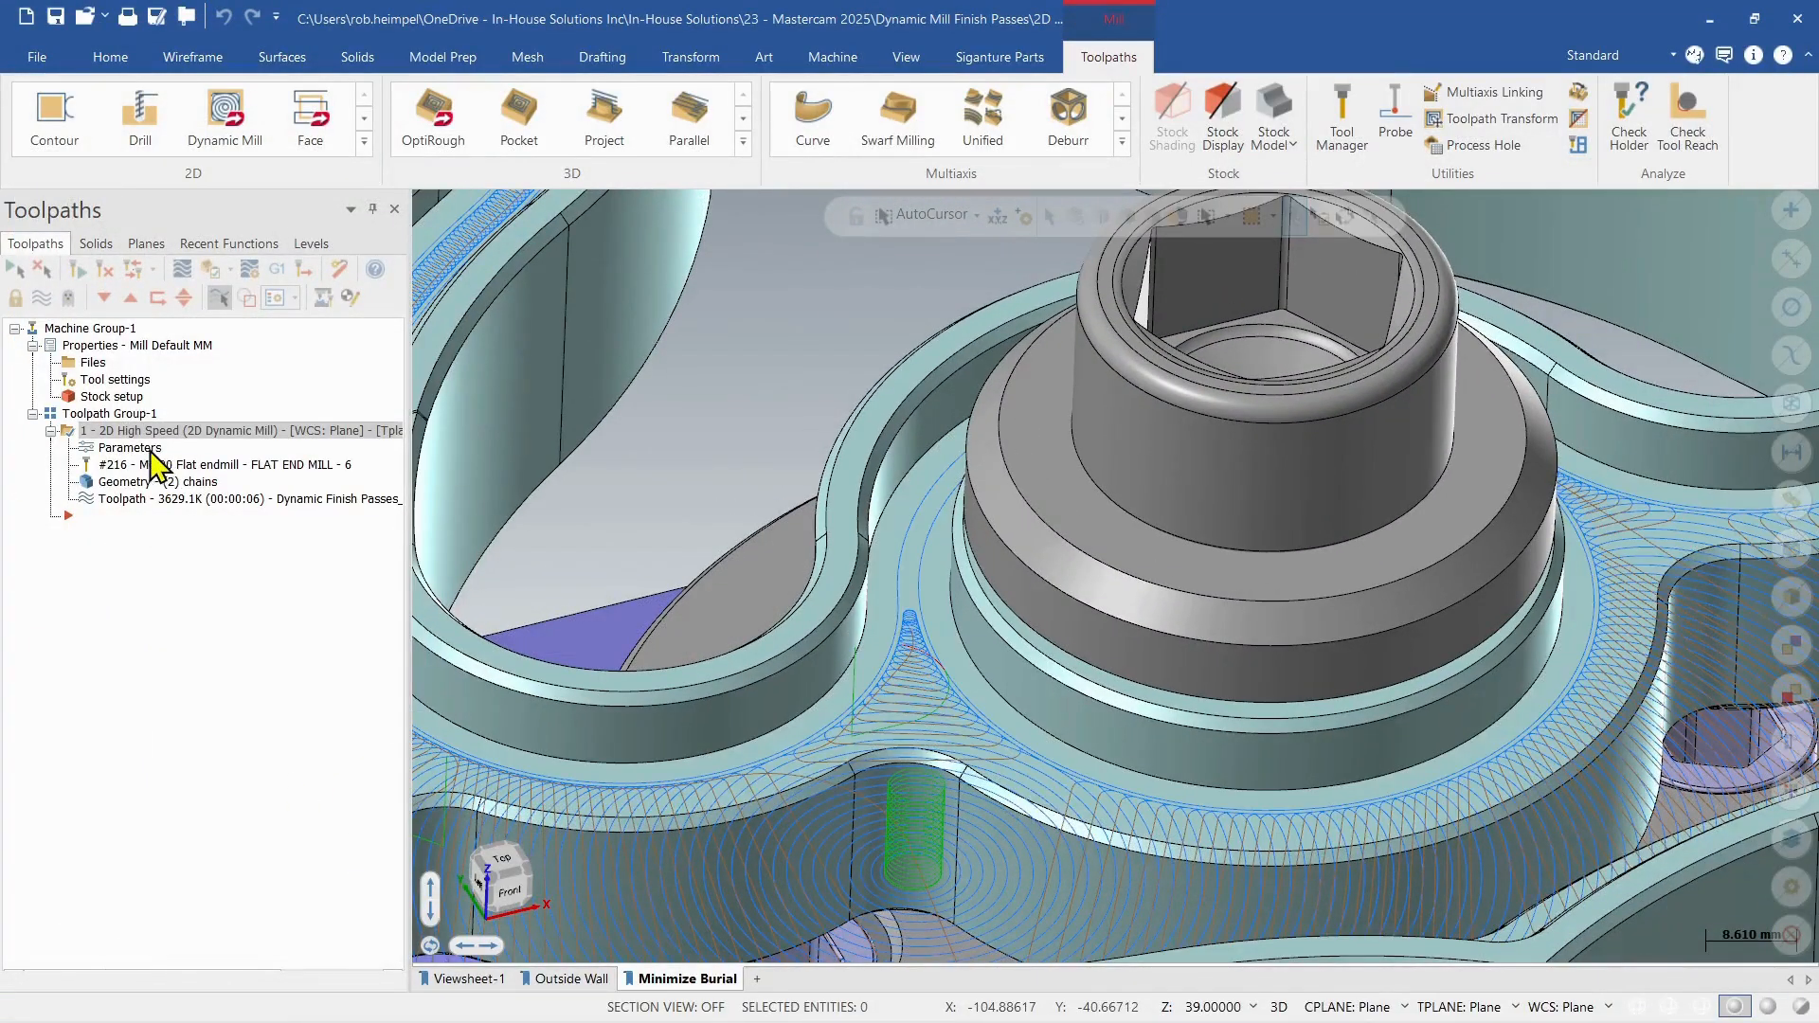
Step: Reopen the dynamic mill parameters and check Minimize burial again
double_click(130, 448)
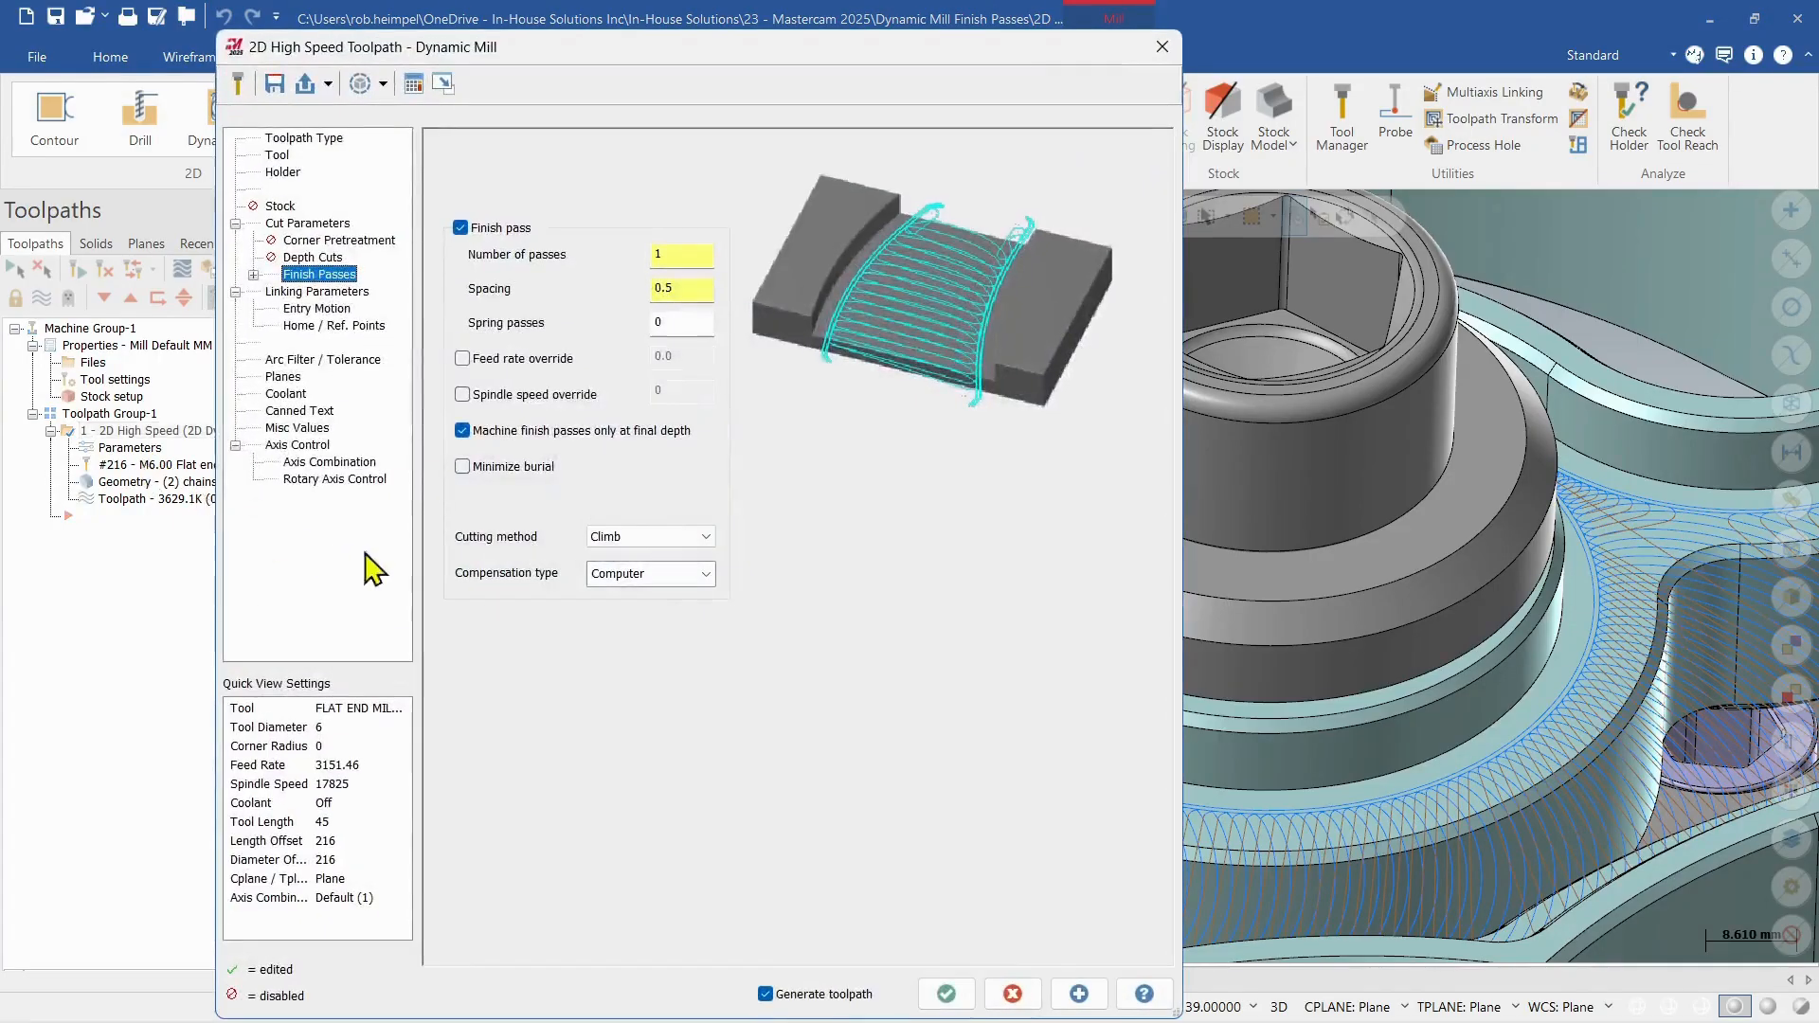
click(463, 466)
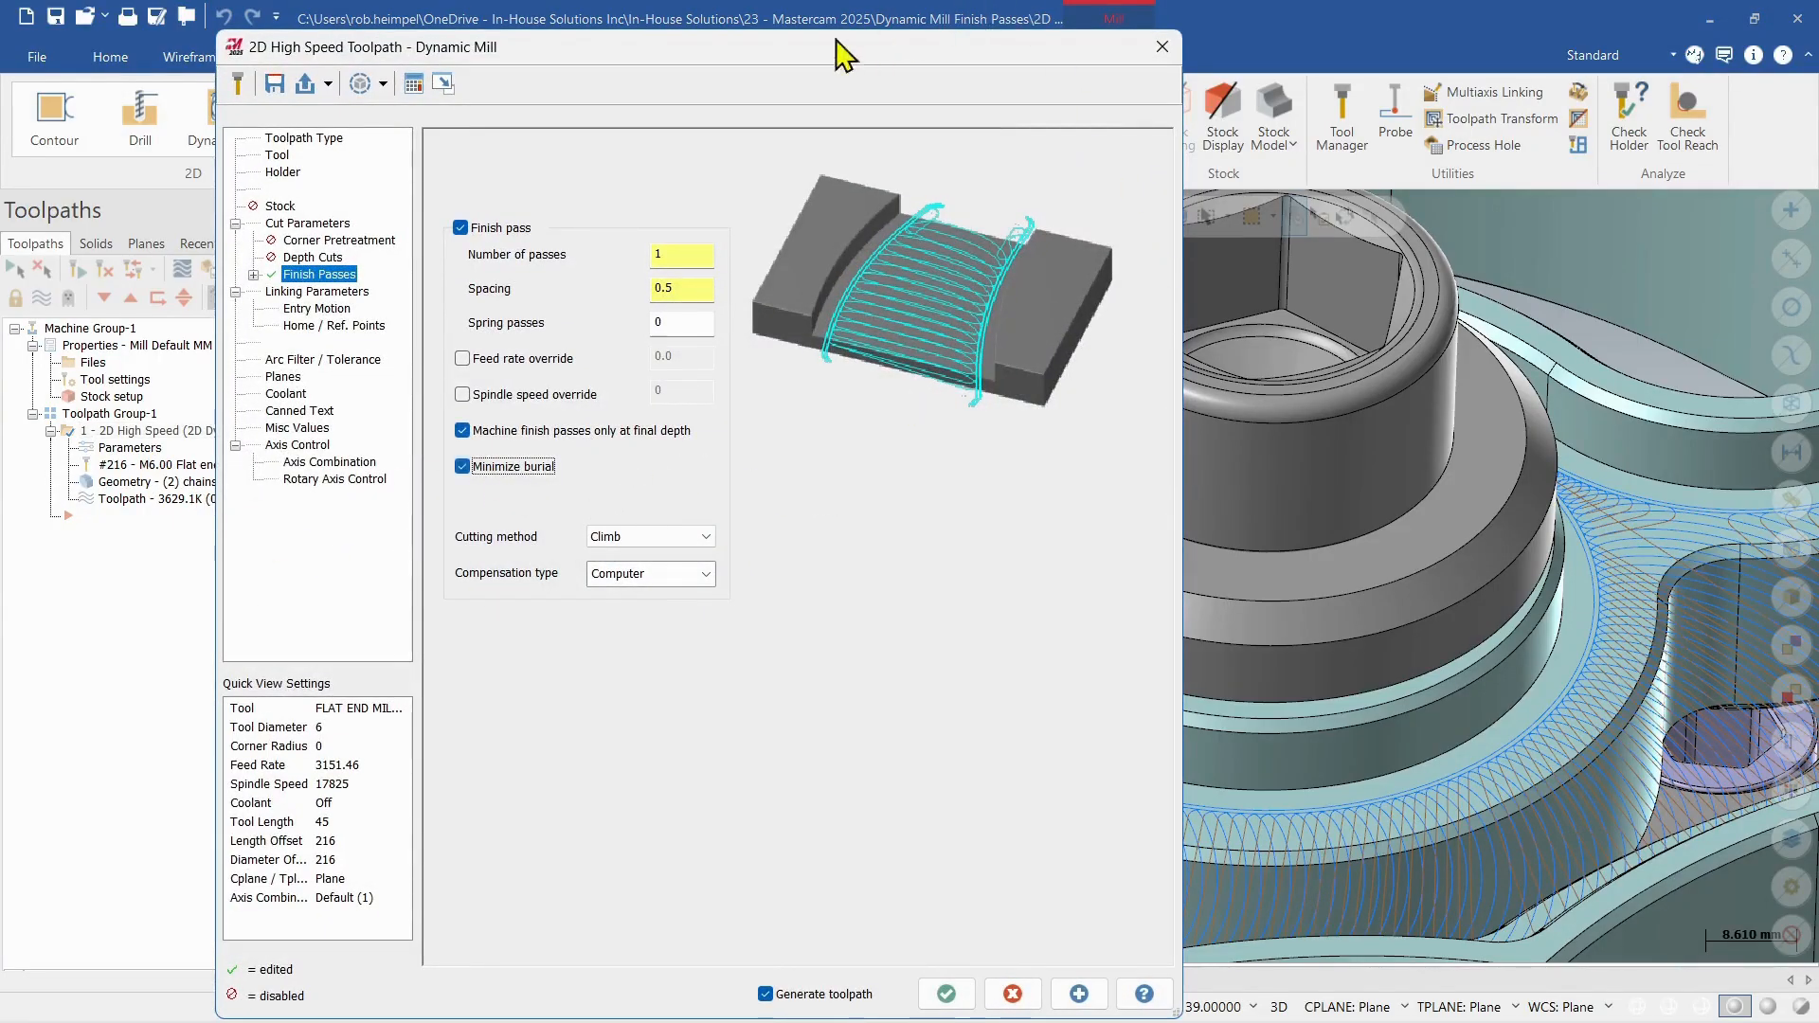